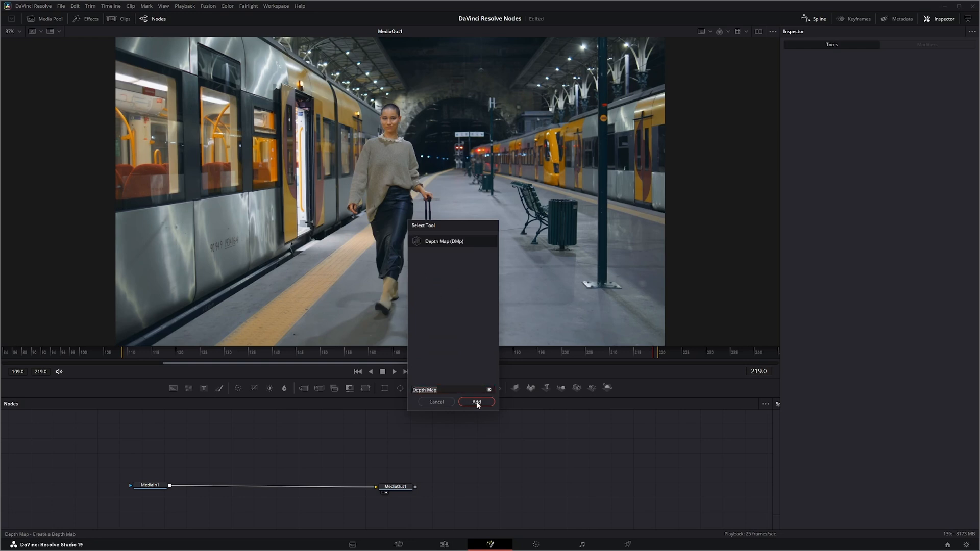
Step: Add a Depth Map node fed by MediaIn1 to the Fusion comp
left_click(476, 402)
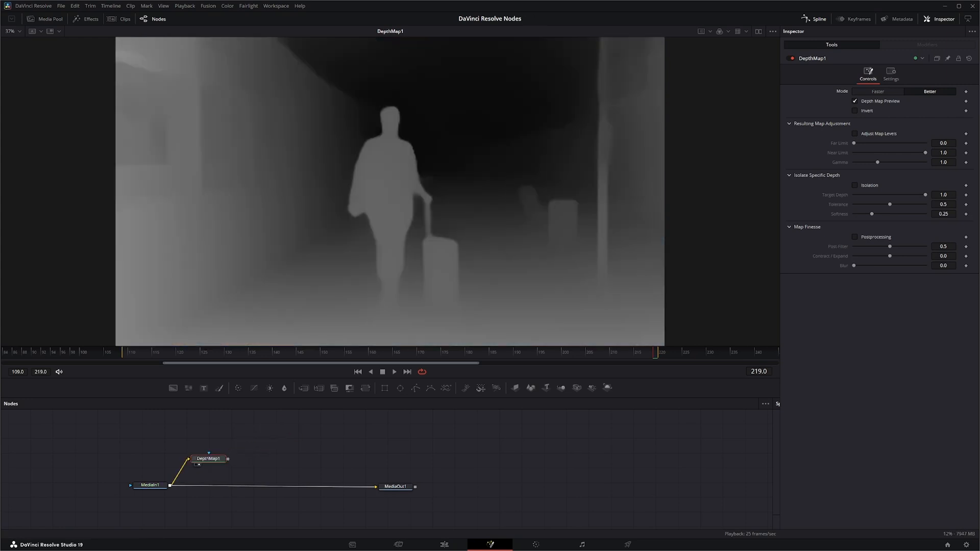
mouse_move(306, 248)
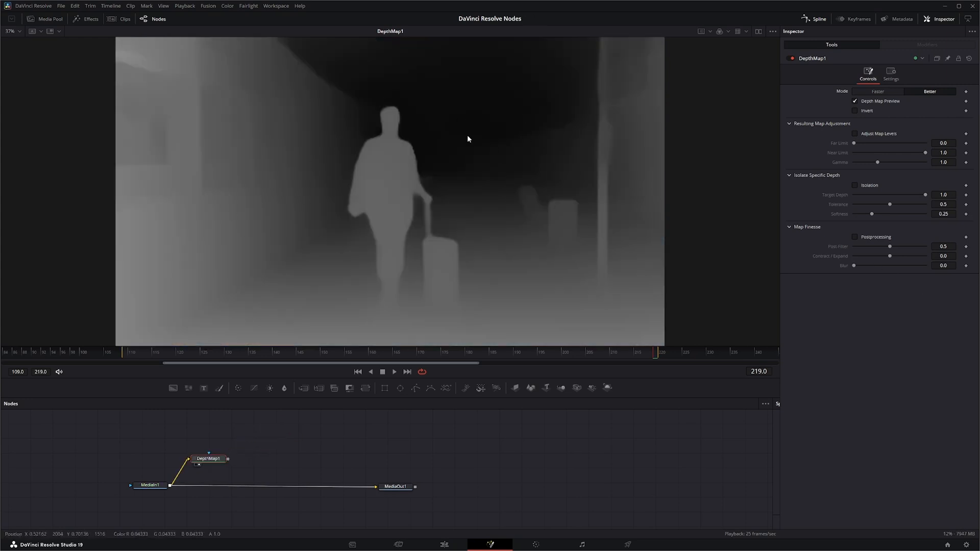
mouse_move(533, 226)
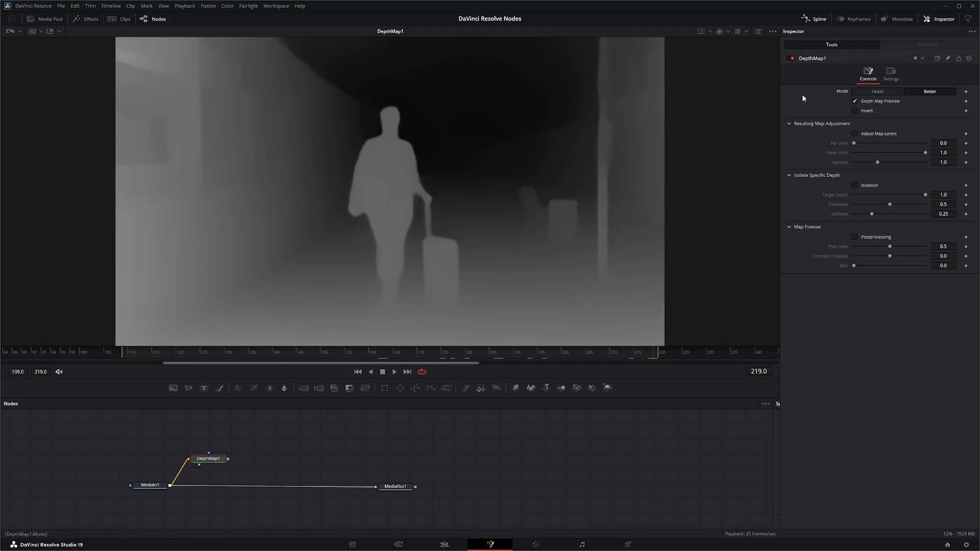
Step: Set Depth Map Mode to Faster, then toggle Depth Map Preview off and back on
left_click(854, 101)
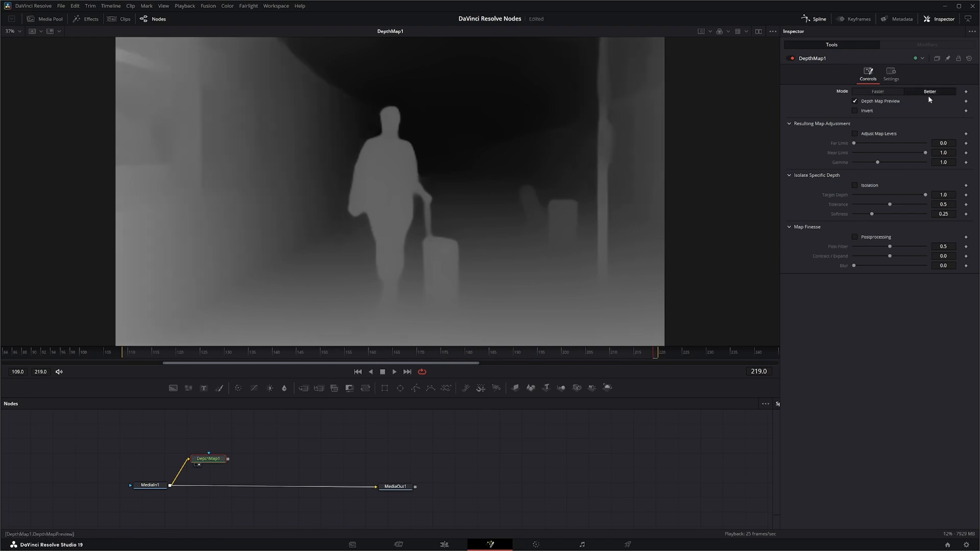
left_click(876, 91)
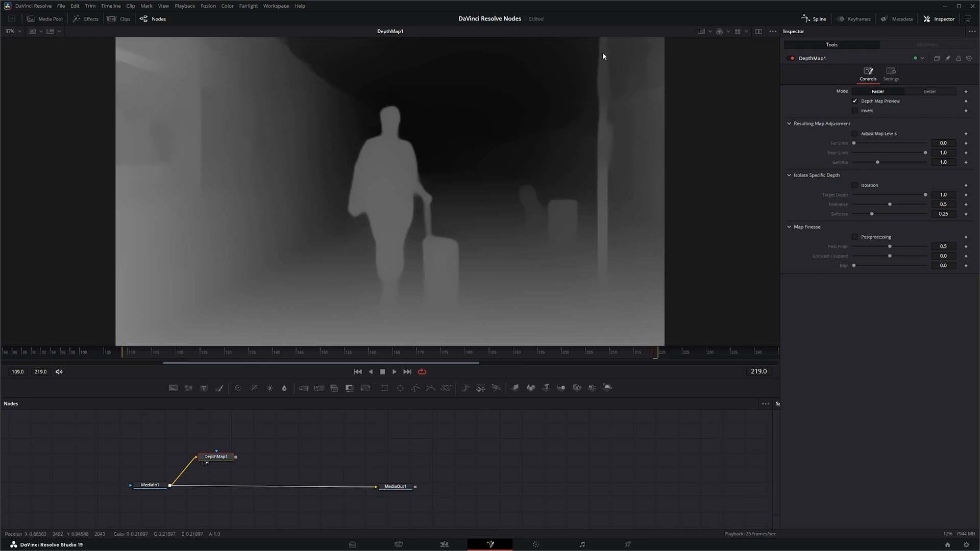
mouse_move(244, 449)
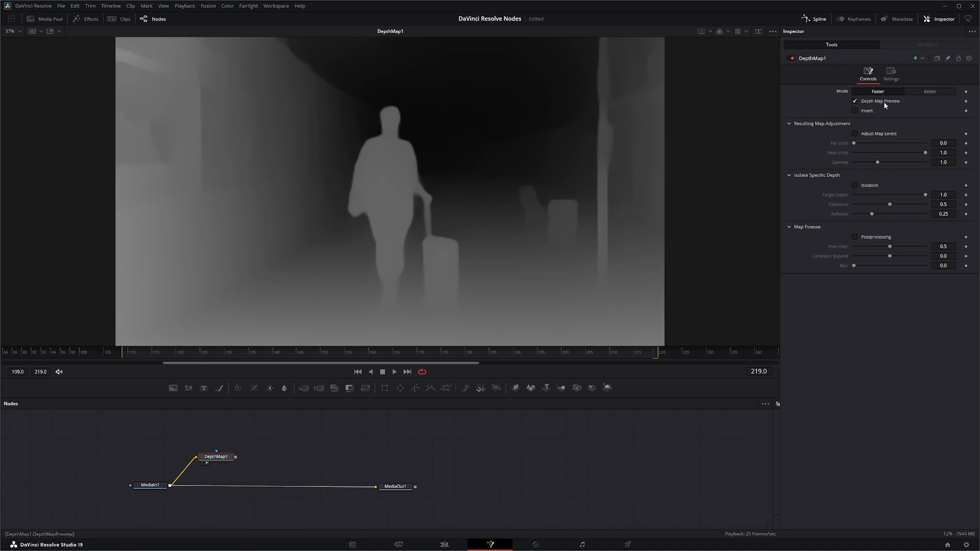
left_click(855, 101)
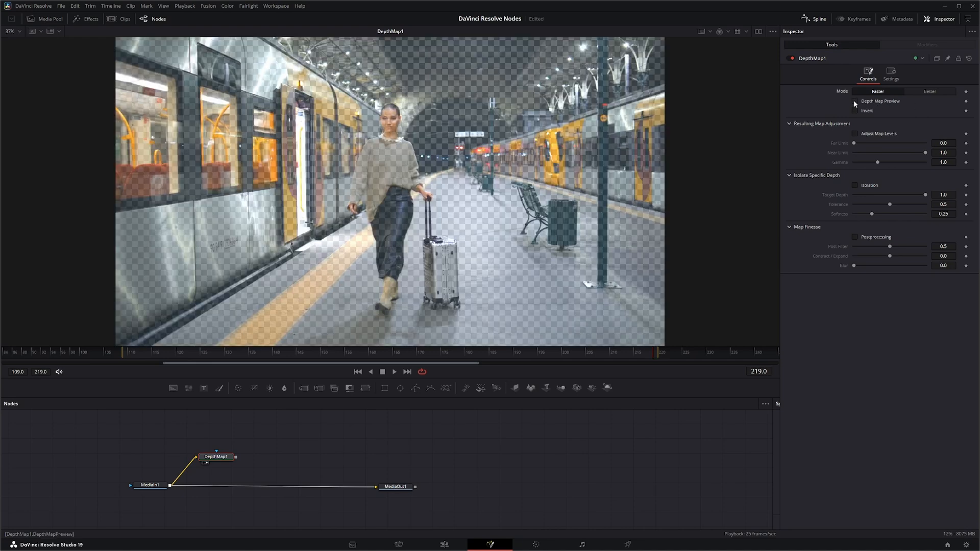
left_click(854, 101)
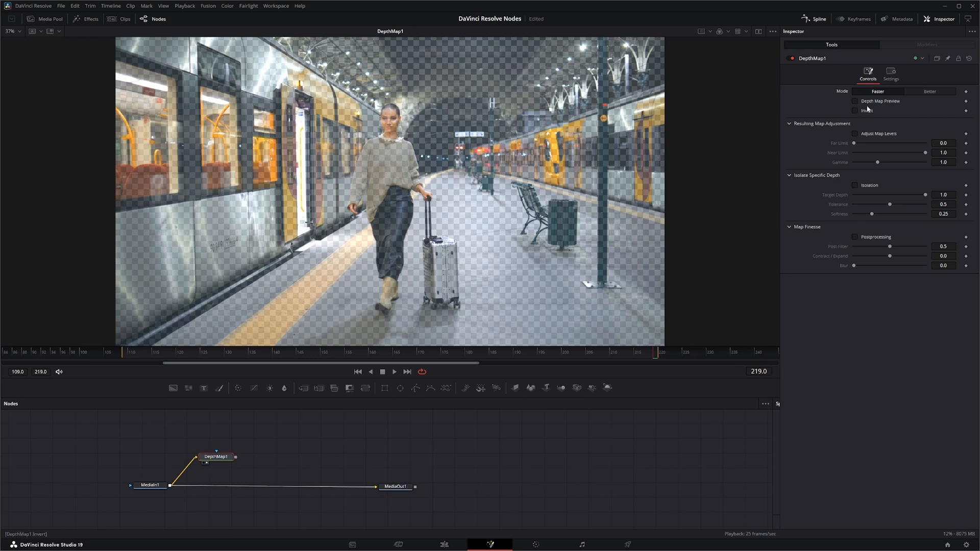
left_click(854, 101)
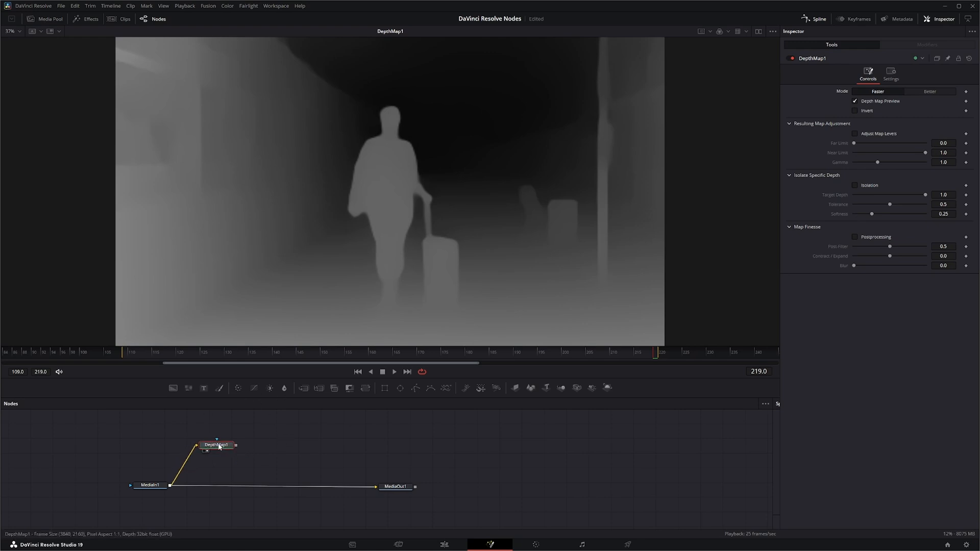
left_click(719, 31)
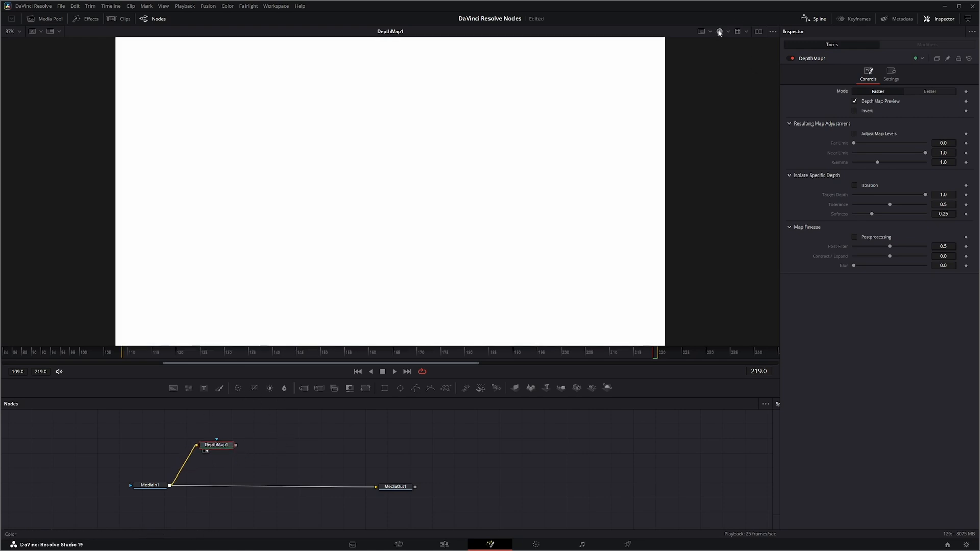
mouse_move(773, 200)
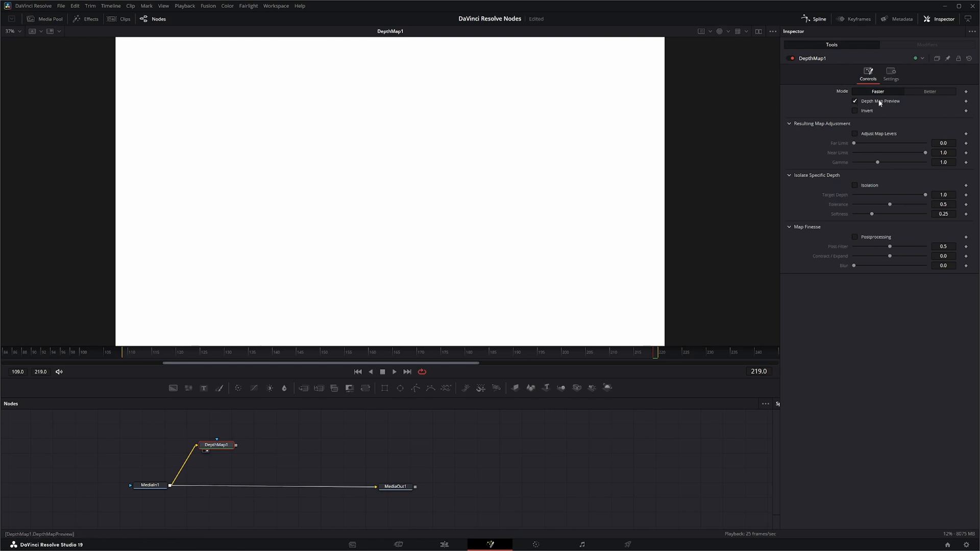
mouse_move(899, 106)
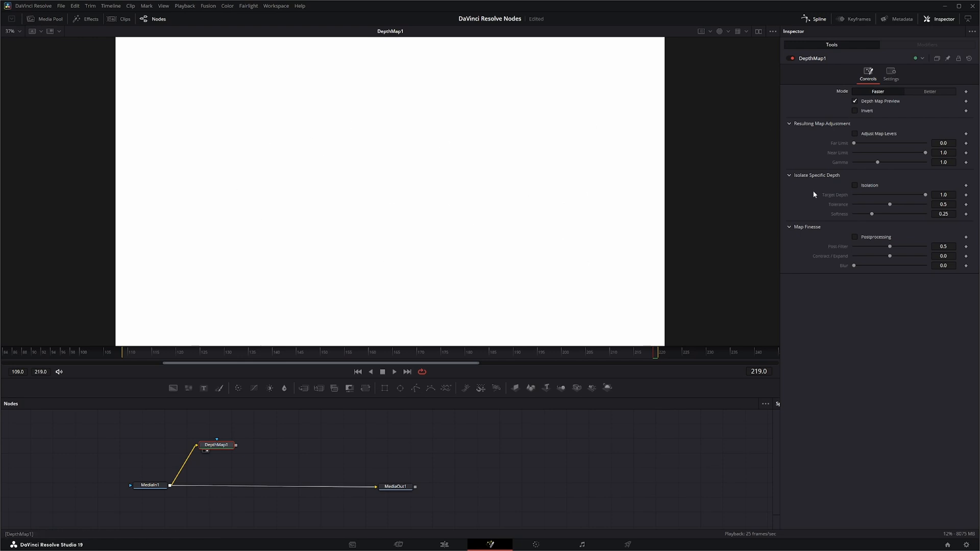
mouse_move(229, 443)
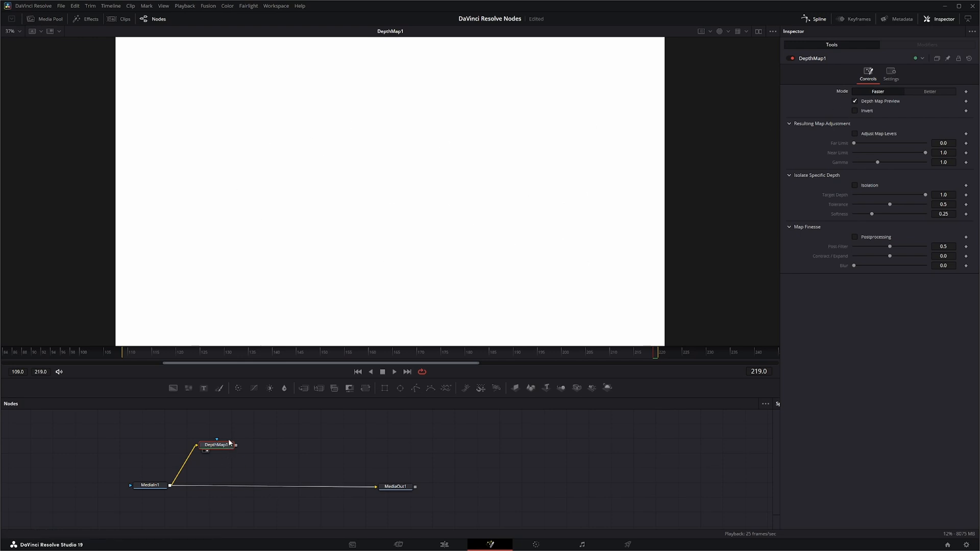
left_click(854, 100)
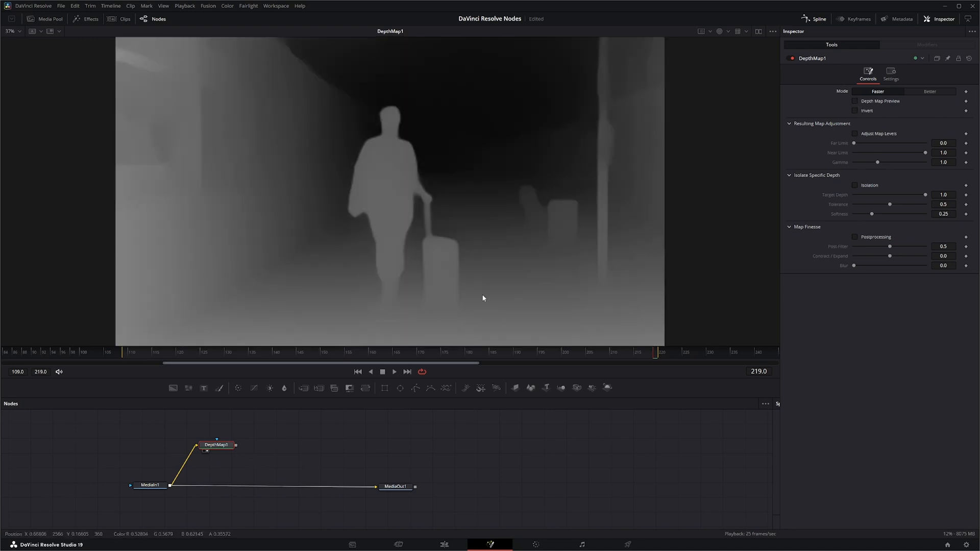
left_click(854, 101)
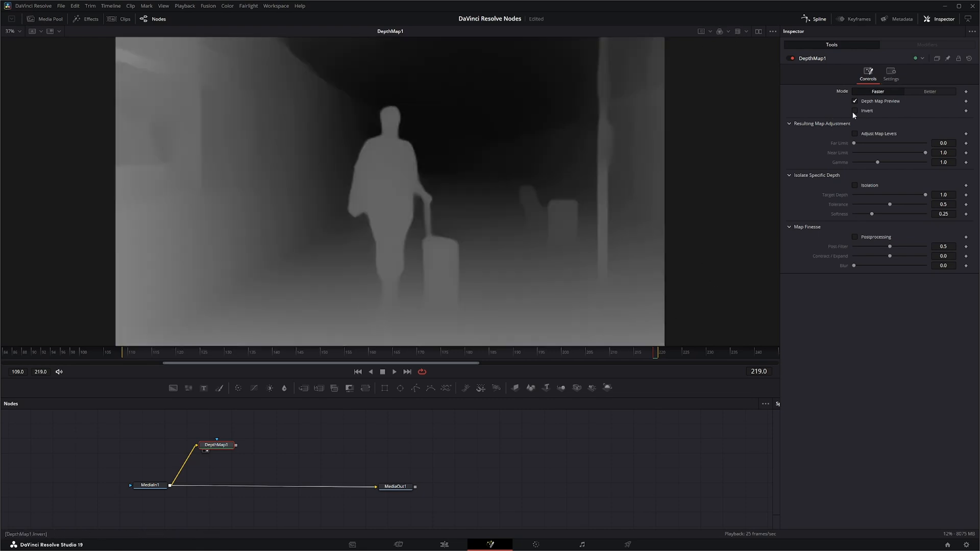
left_click(855, 111)
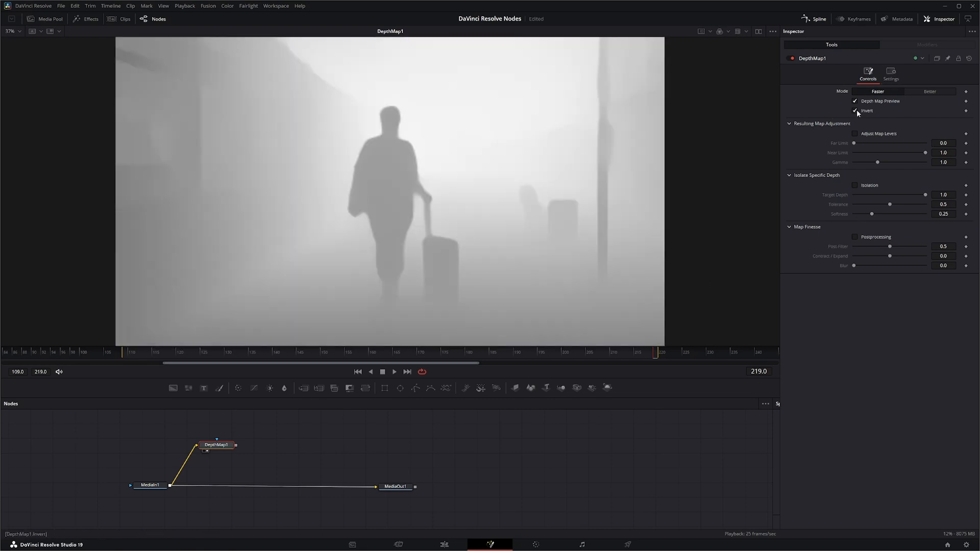
left_click(855, 111)
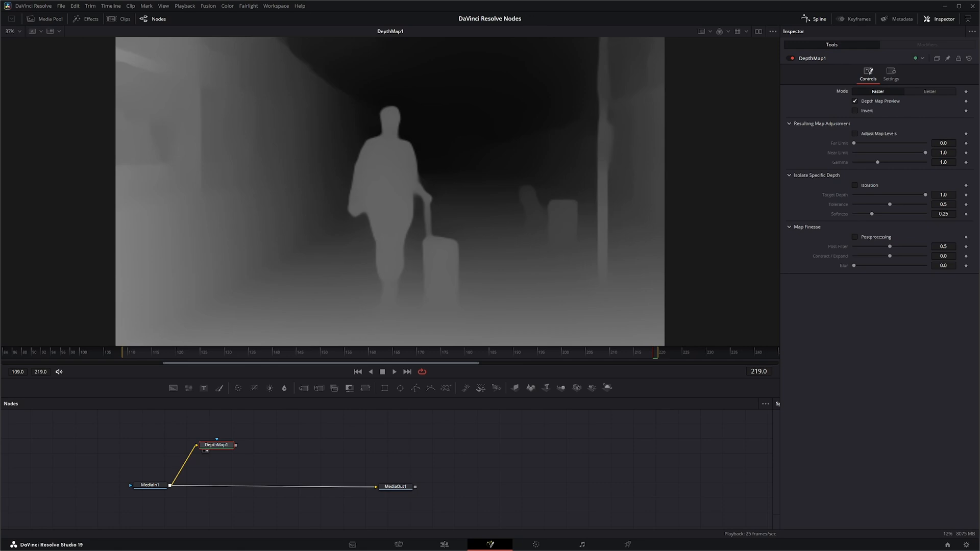
Step: Enable Adjust Map Levels and set Far Limit 0.241, Near Limit 0.62, Gamma 0.965
left_click(855, 133)
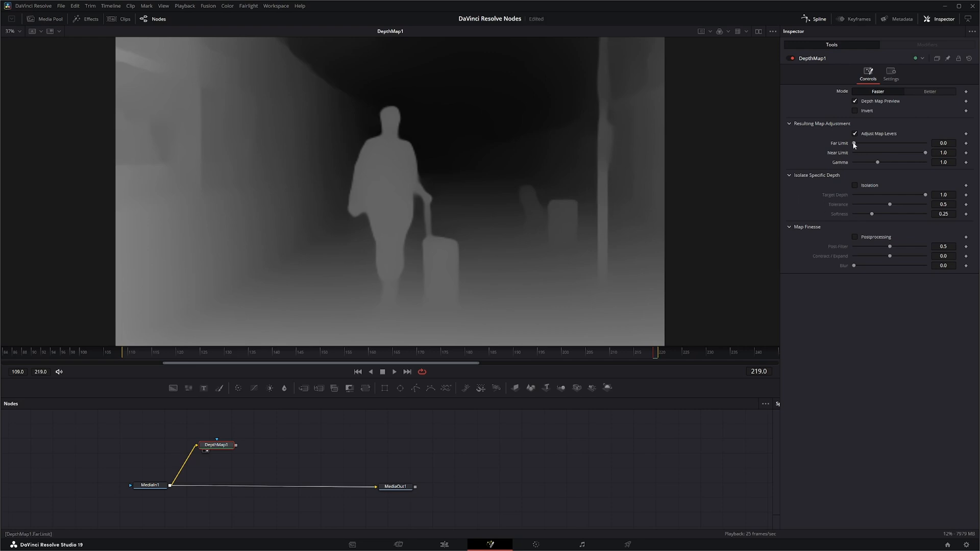
left_click_drag(854, 142, 858, 142)
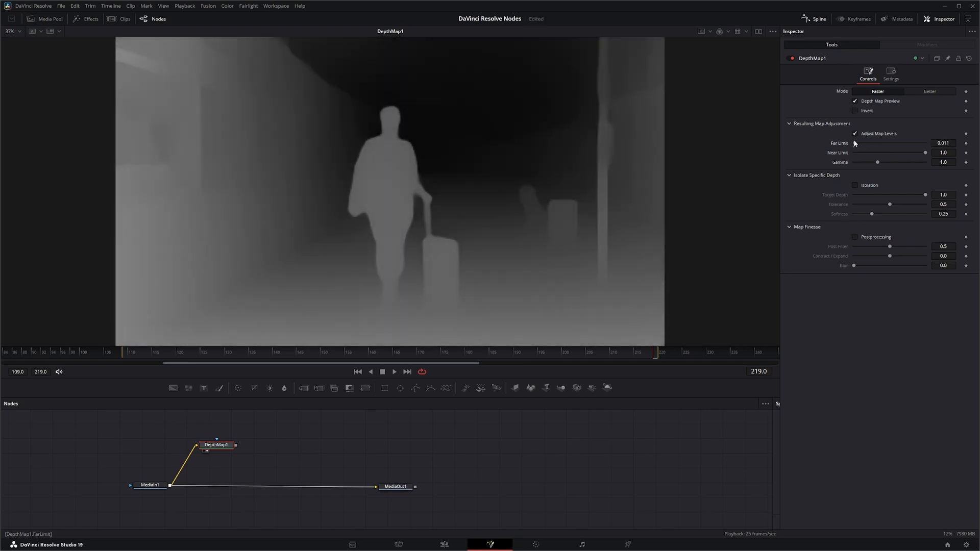
left_click_drag(854, 143, 864, 142)
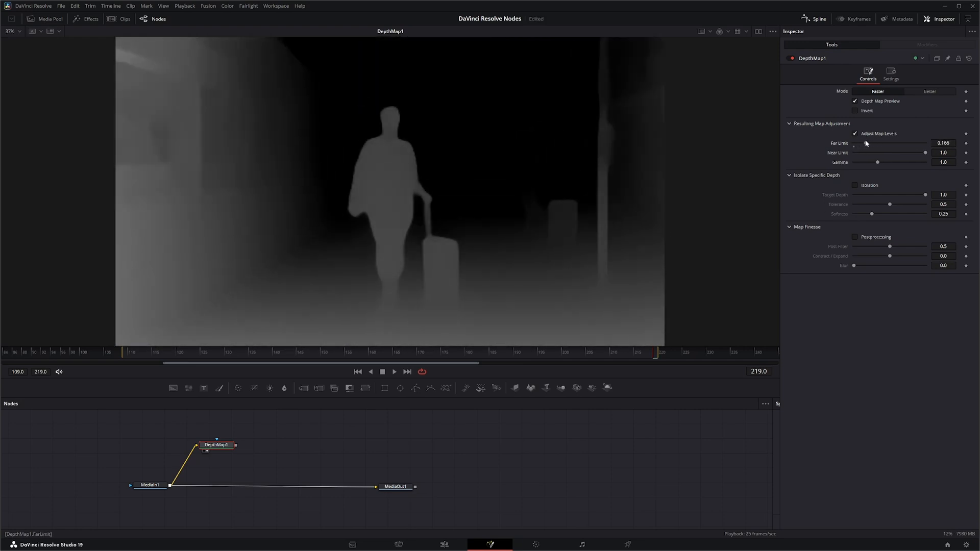
left_click_drag(925, 152, 873, 152)
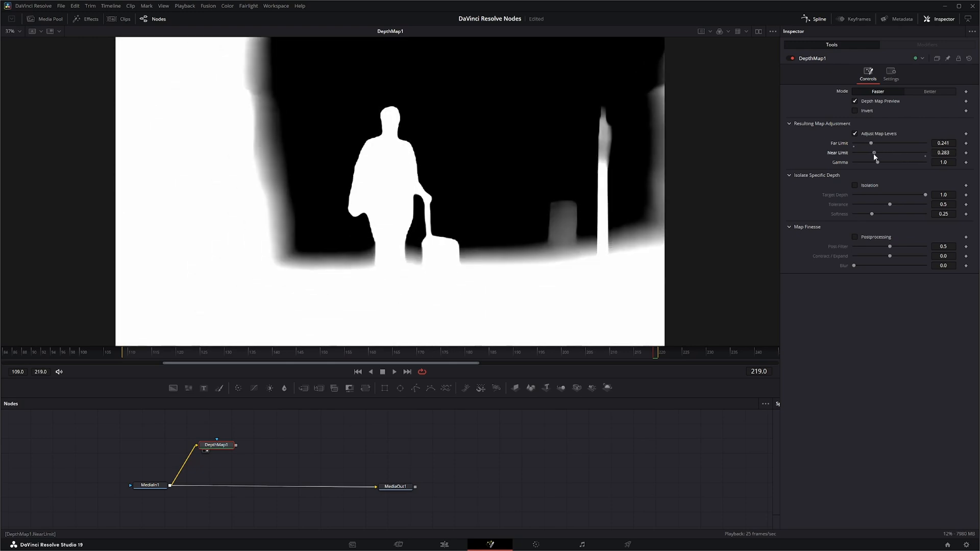
left_click_drag(873, 153, 908, 153)
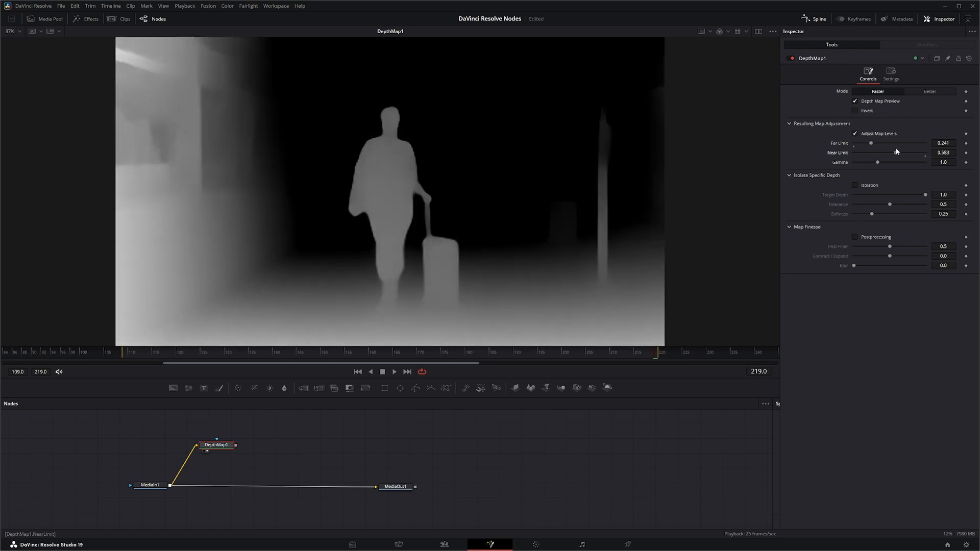
left_click_drag(906, 157, 887, 156)
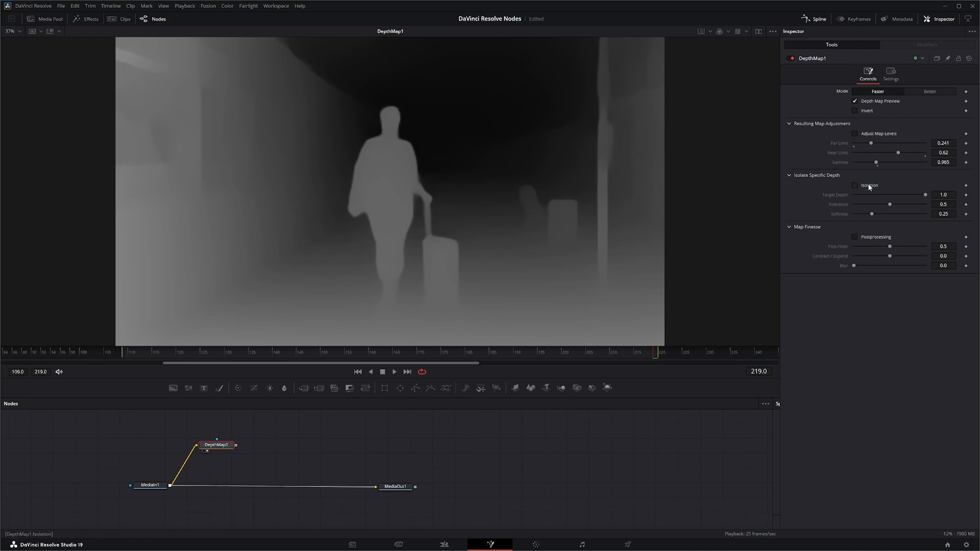
Step: Turn on depth Isolation and settle Target Depth near 0.481 on the woman
left_click(854, 184)
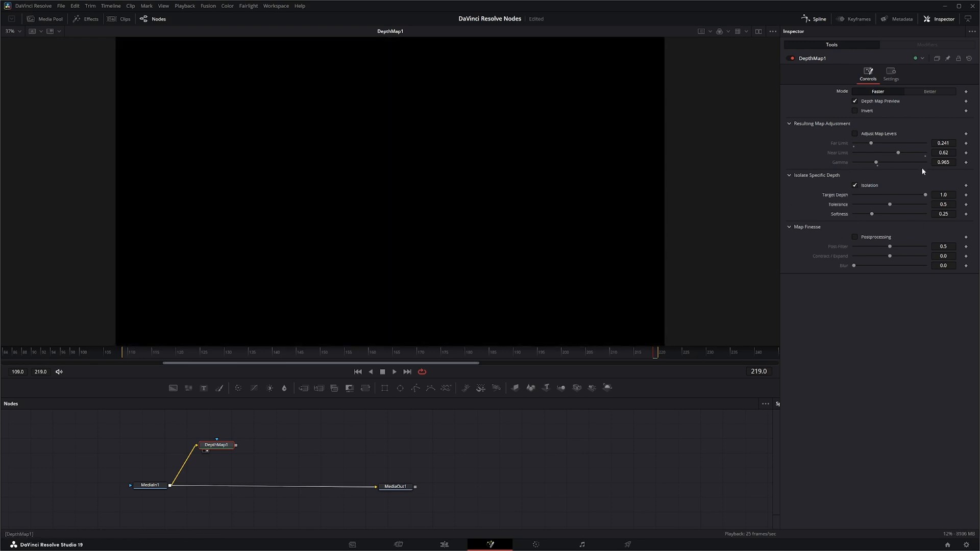
left_click_drag(925, 194, 921, 194)
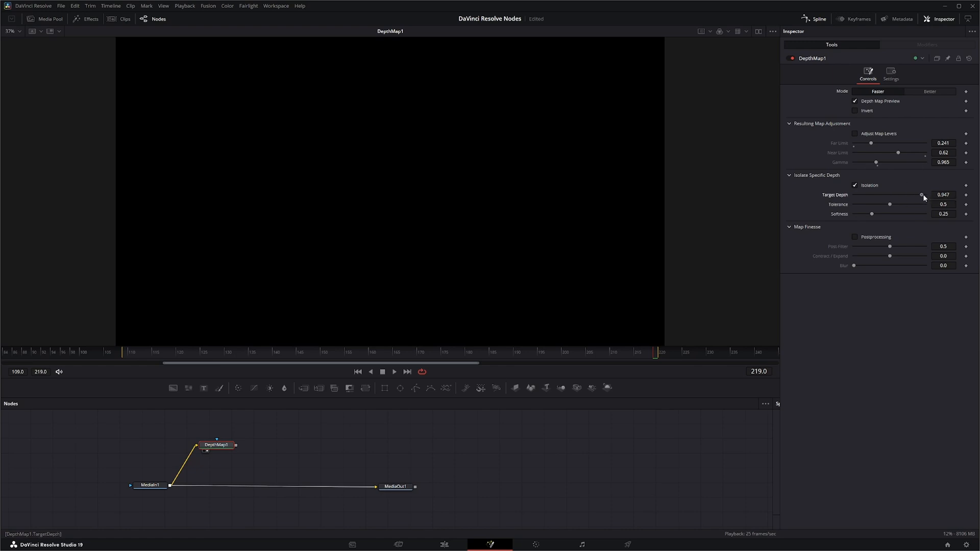
left_click_drag(920, 194, 900, 195)
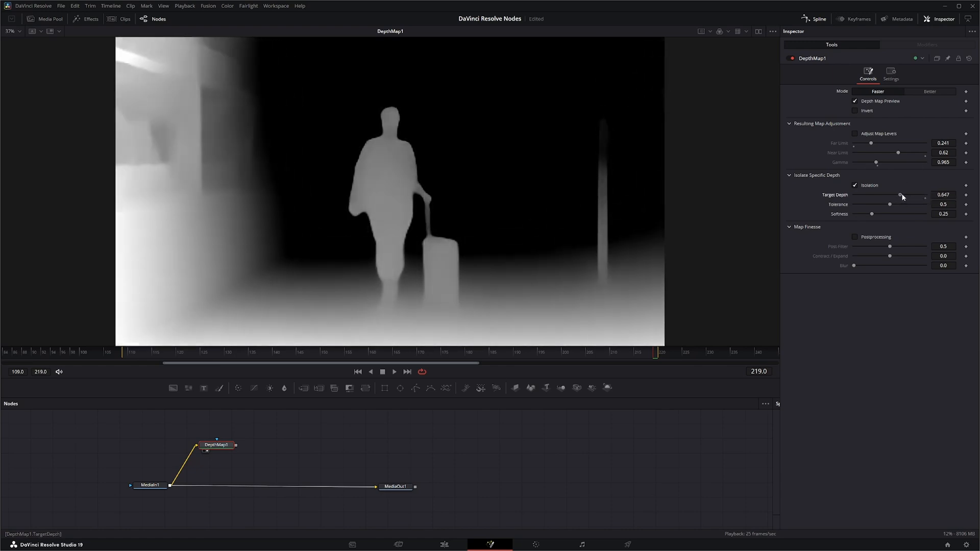
left_click_drag(901, 195, 886, 194)
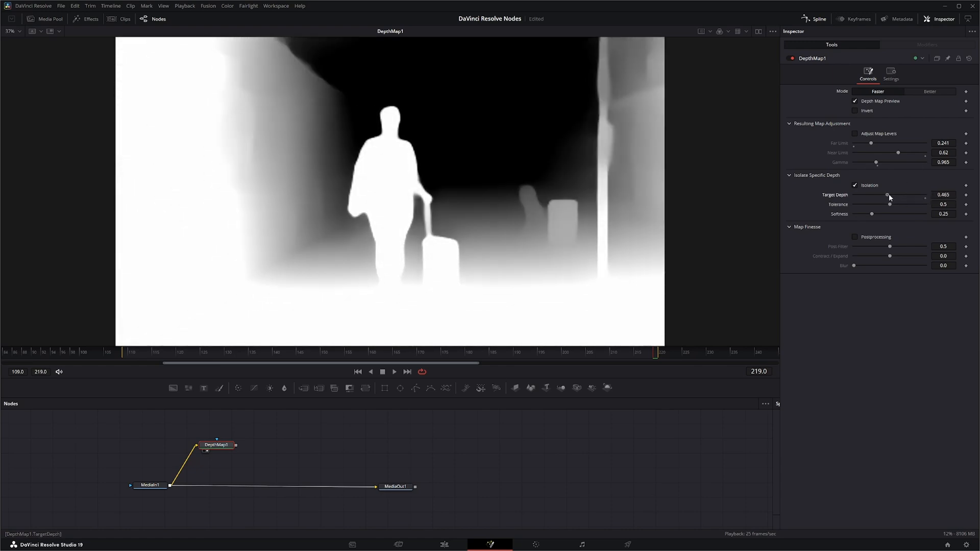
left_click_drag(886, 198, 891, 198)
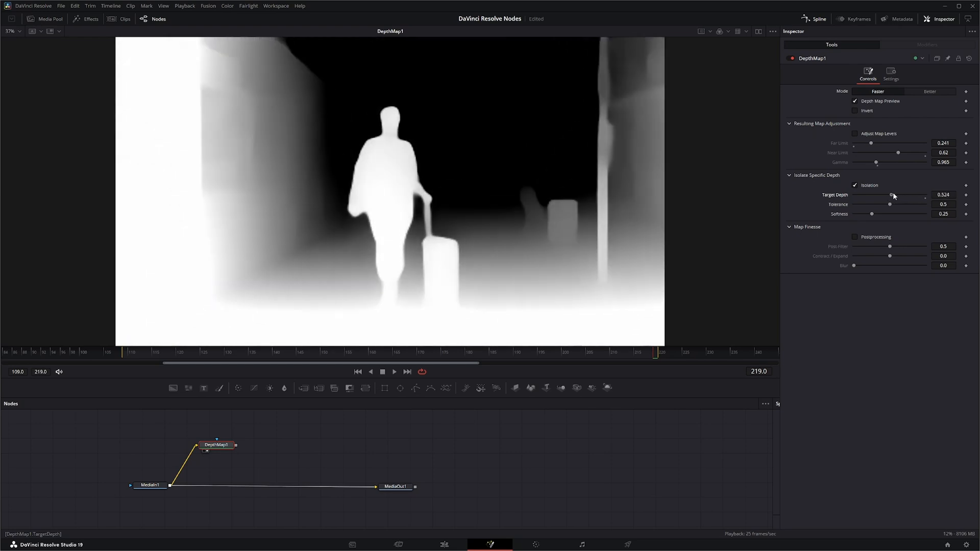
left_click_drag(891, 195, 887, 194)
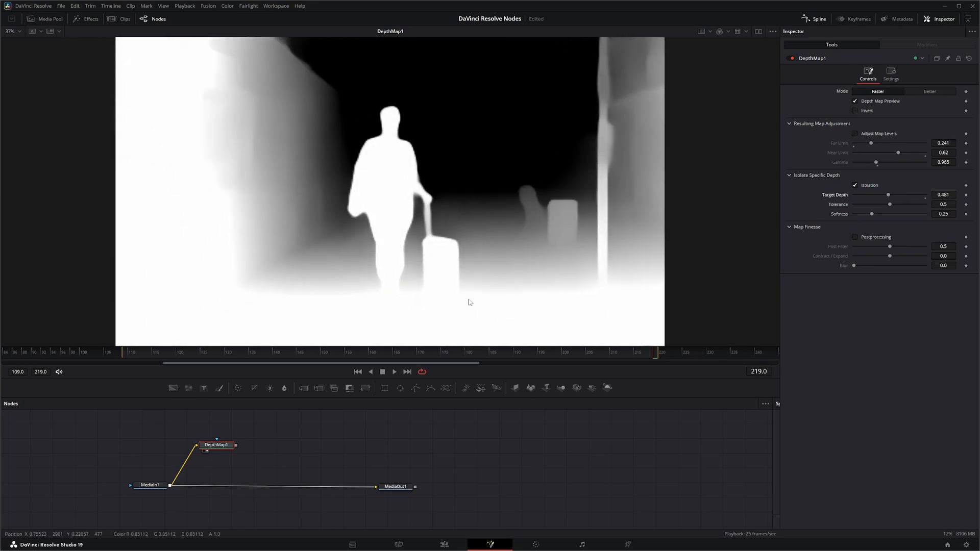
mouse_move(391, 298)
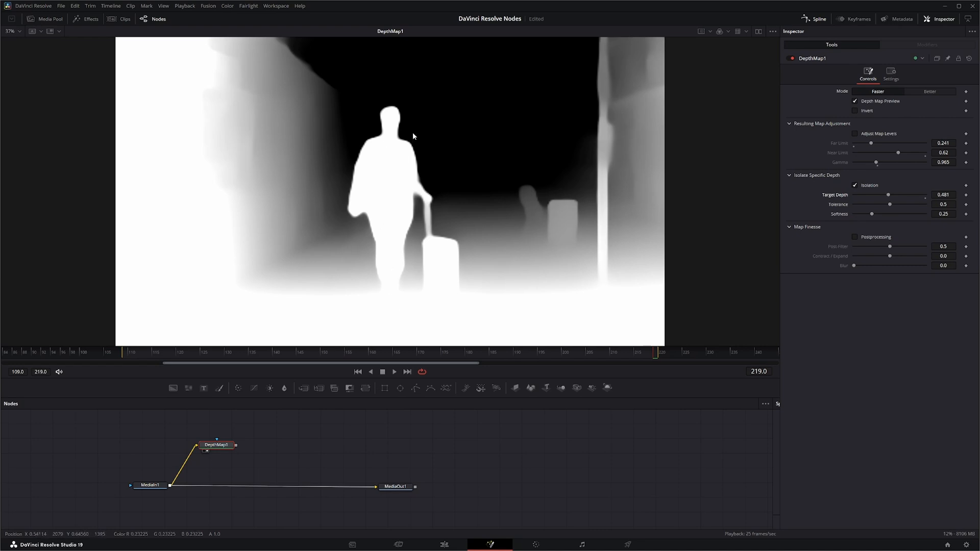
mouse_move(398, 286)
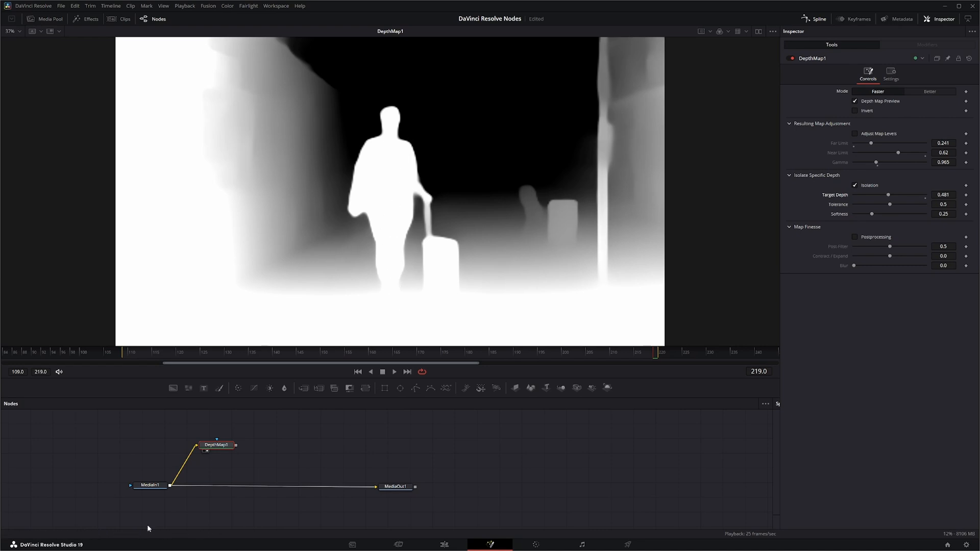
mouse_move(210, 540)
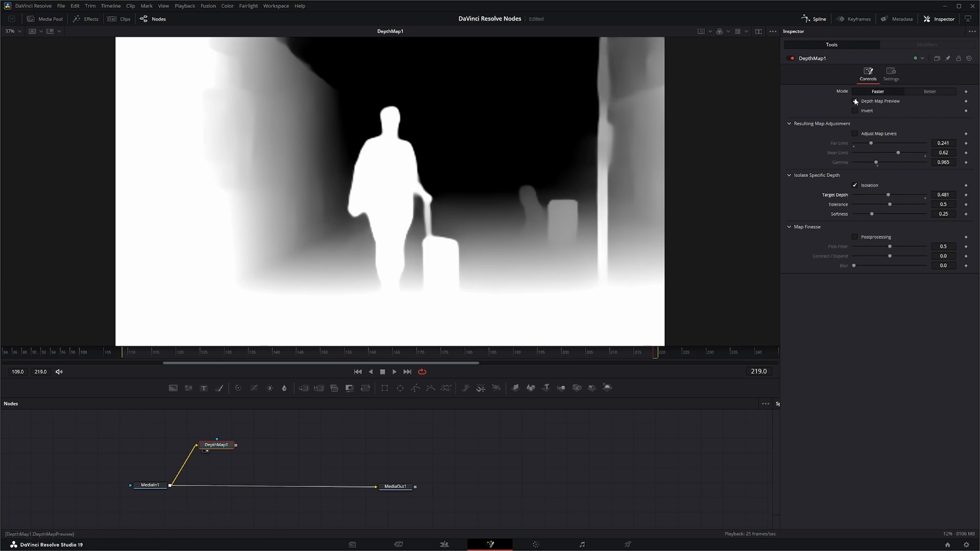
left_click(855, 101)
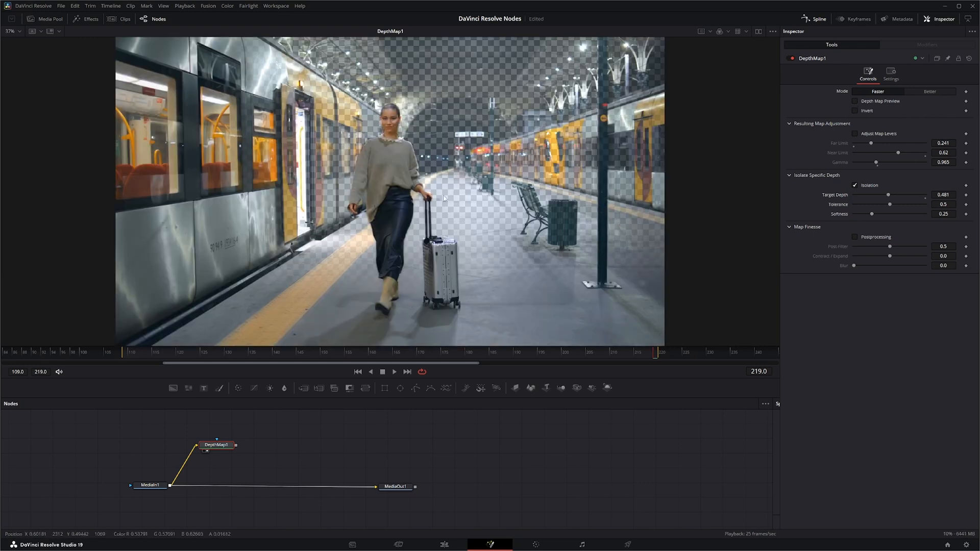
mouse_move(421, 190)
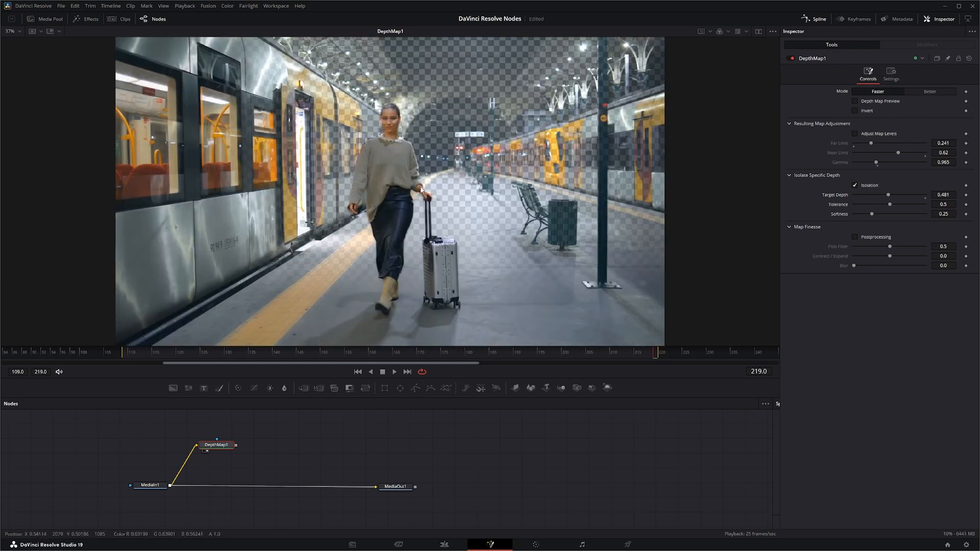
mouse_move(389, 165)
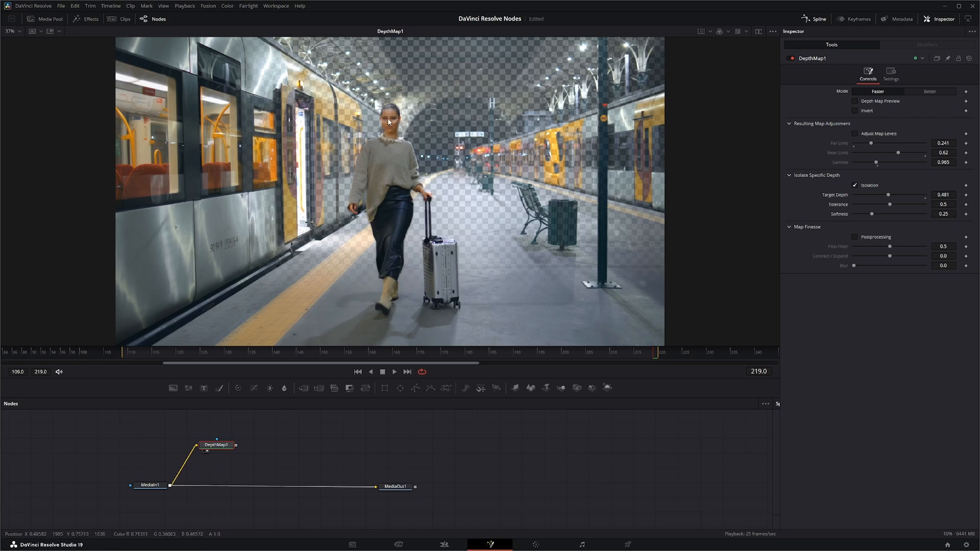
mouse_move(395, 269)
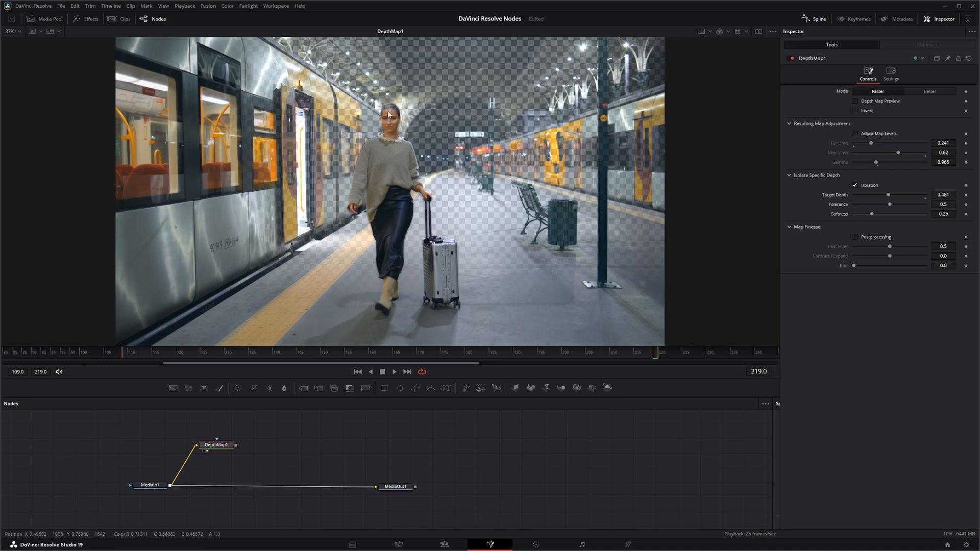
left_click(855, 101)
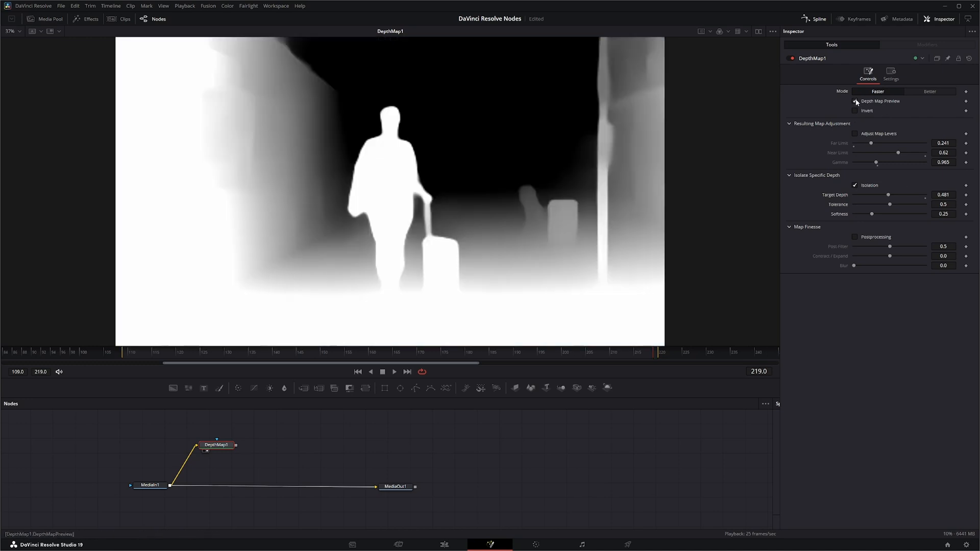
Step: Lower the isolation Tolerance step by step to 0.193
left_click(855, 101)
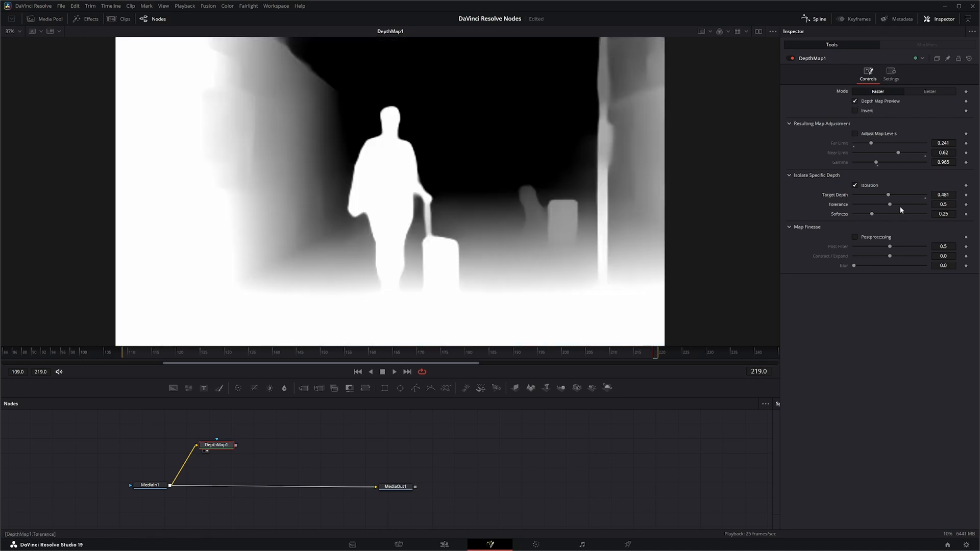
left_click_drag(890, 204, 881, 204)
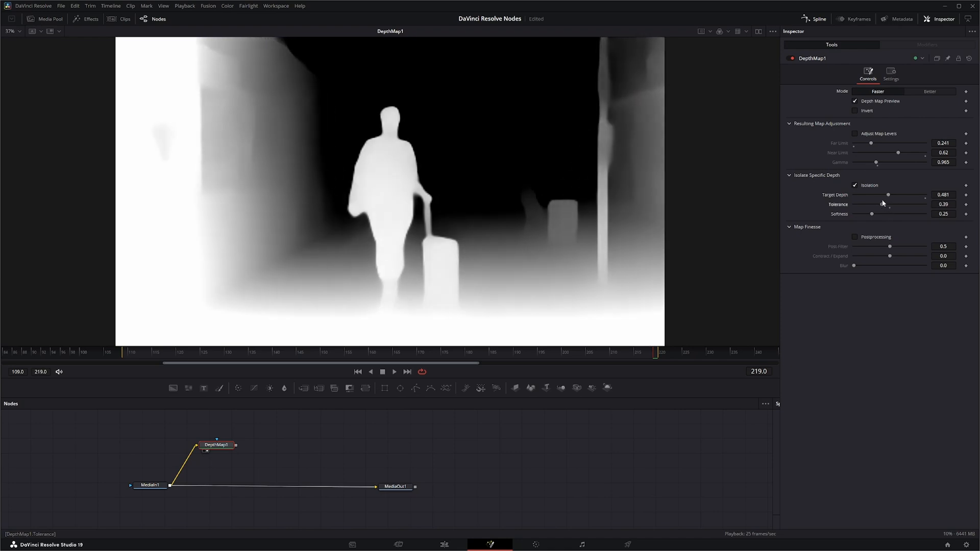
left_click_drag(894, 204, 887, 204)
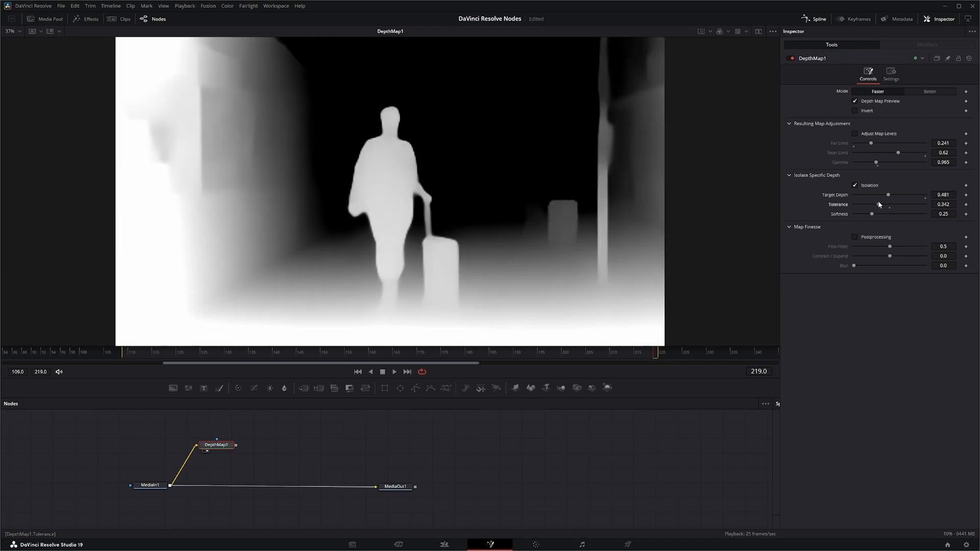
left_click_drag(888, 207, 871, 206)
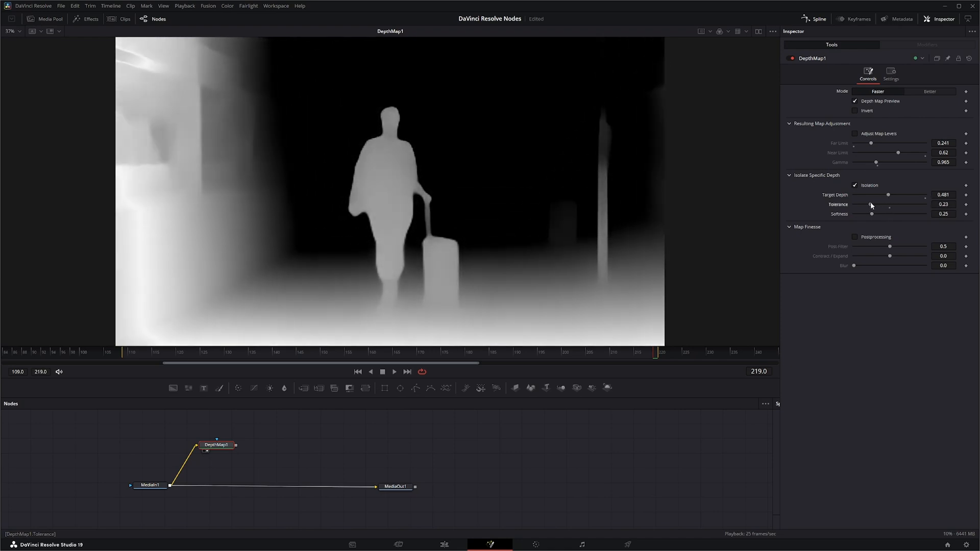
left_click_drag(887, 195, 881, 194)
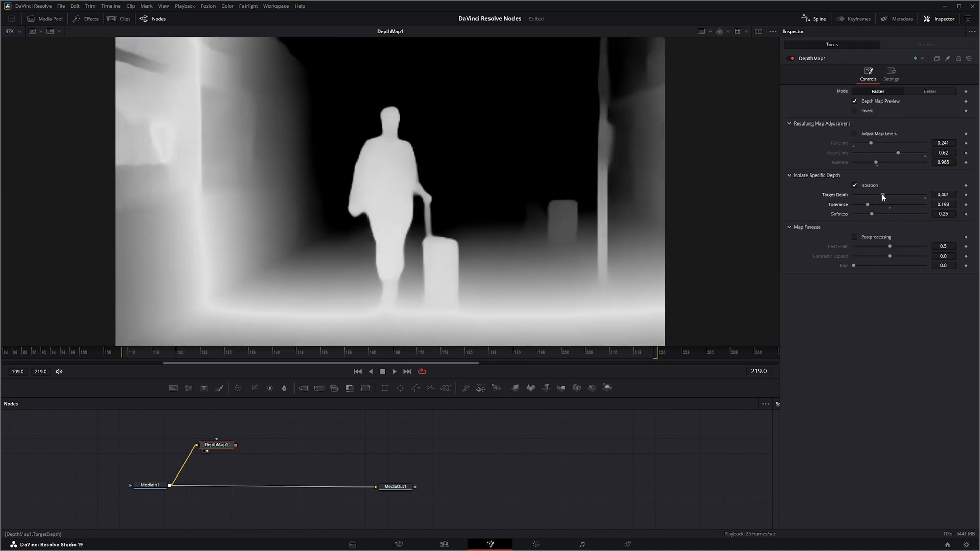
Step: Set Target Depth to 0.385 and reduce Softness to 0.15
left_click_drag(883, 194, 880, 195)
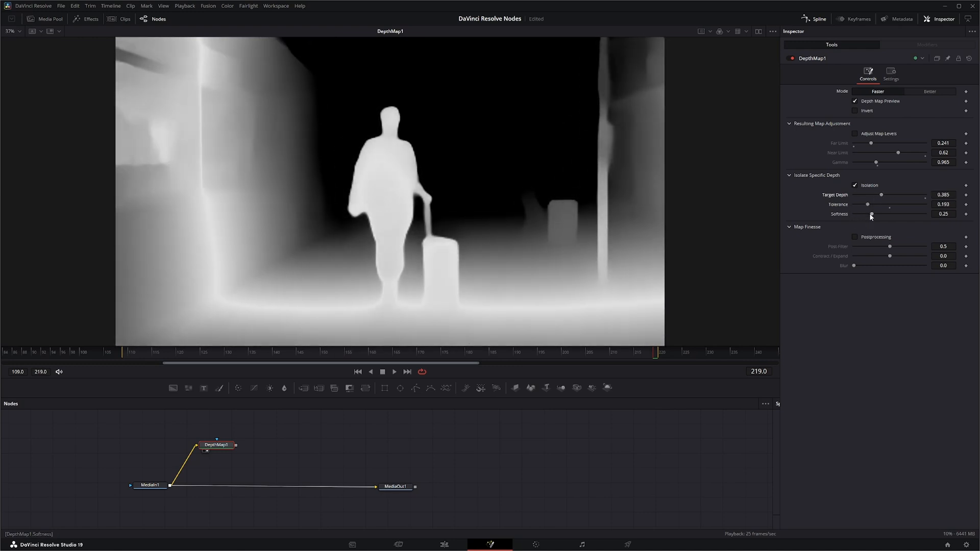
left_click_drag(874, 213, 868, 214)
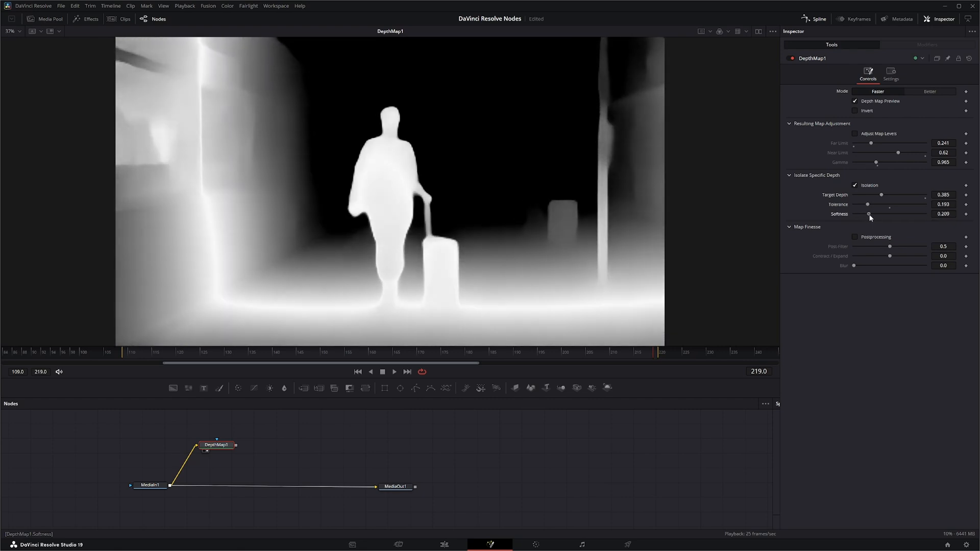
left_click_drag(876, 214, 867, 214)
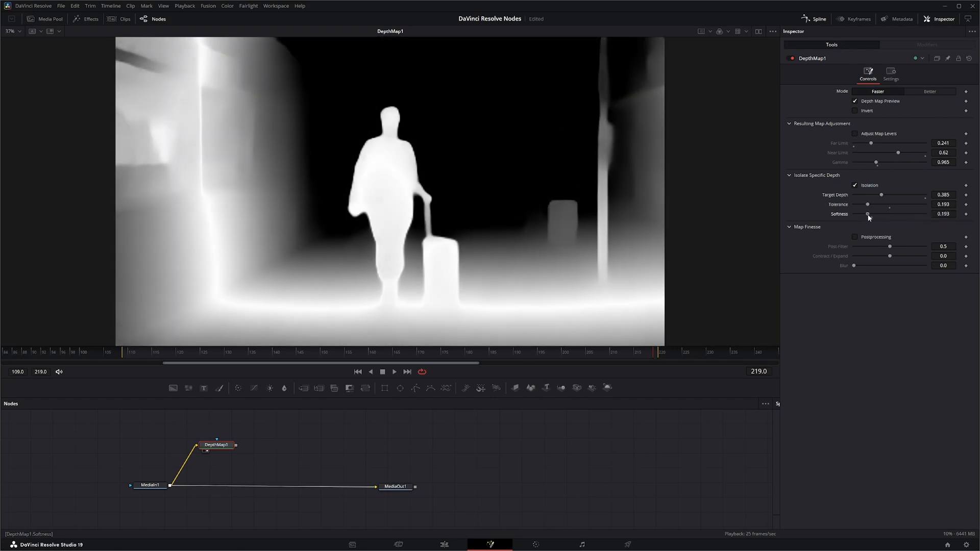
left_click_drag(867, 215, 865, 215)
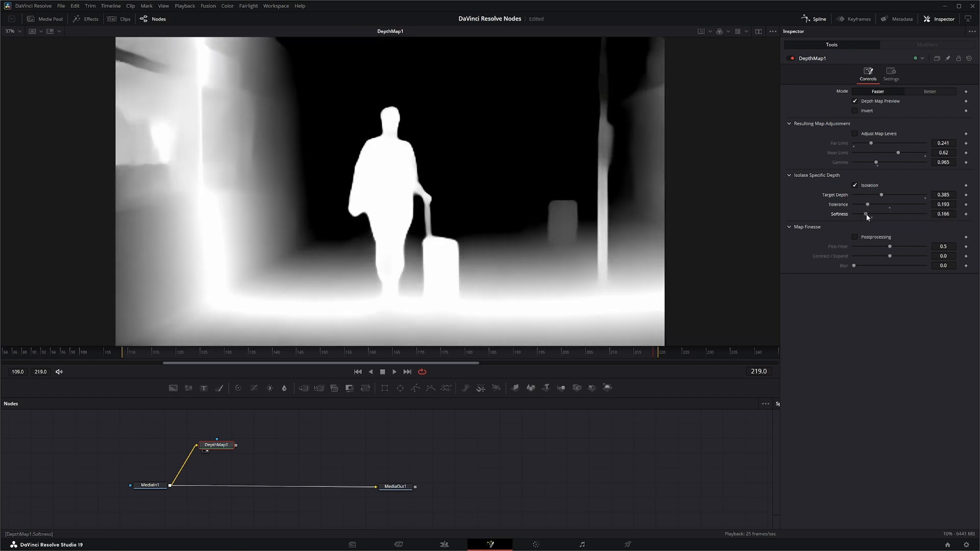
left_click_drag(867, 214, 866, 214)
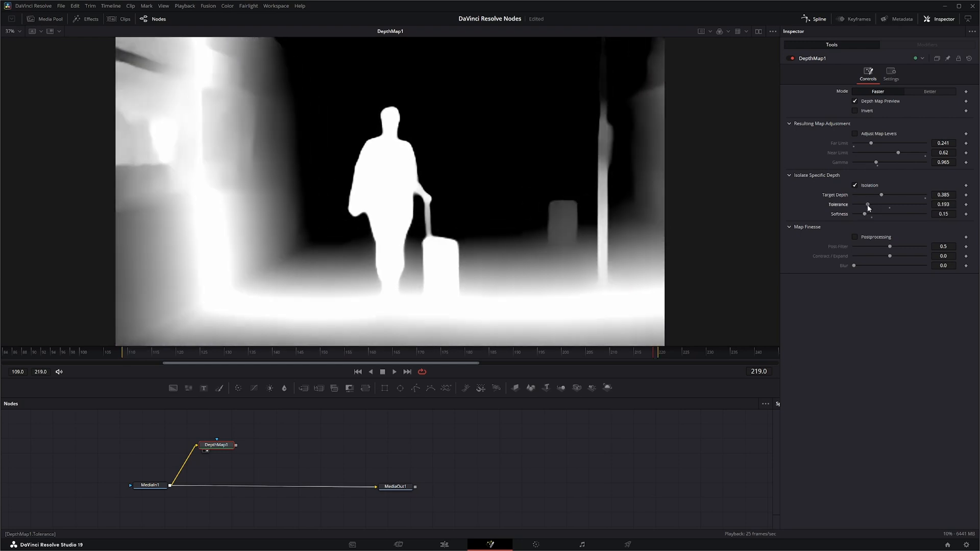
Step: Set Target Depth to 0.374 and enable depth Postprocessing
left_click_drag(881, 195, 867, 195)
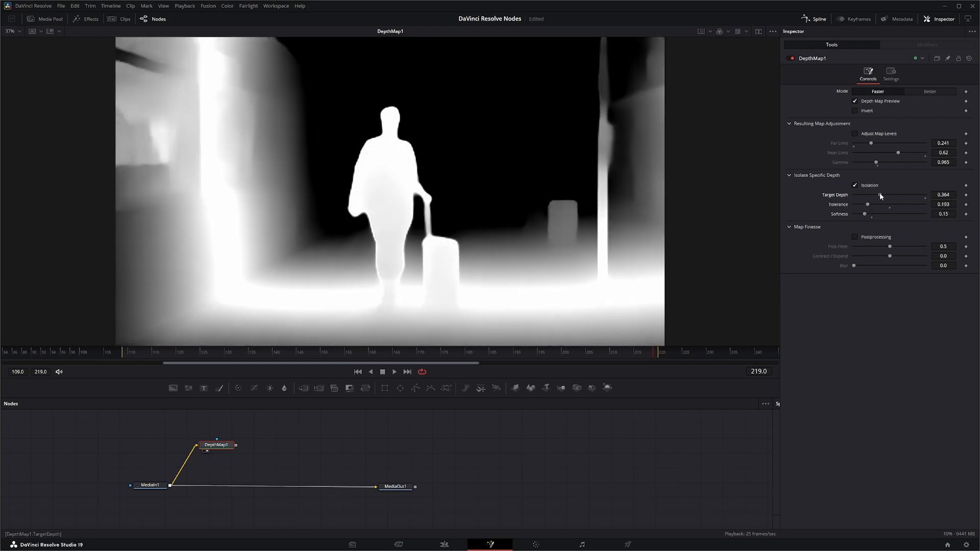
left_click_drag(880, 194, 883, 194)
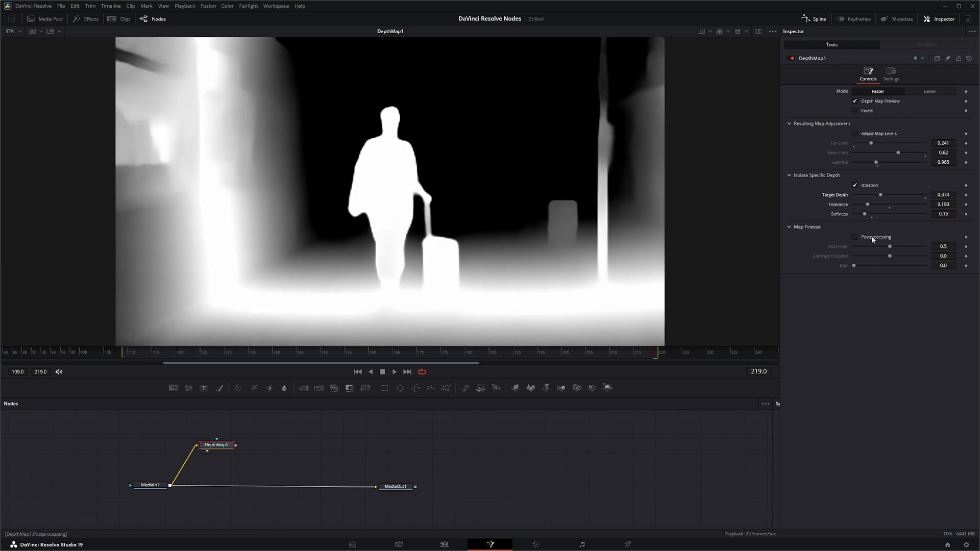
left_click(854, 237)
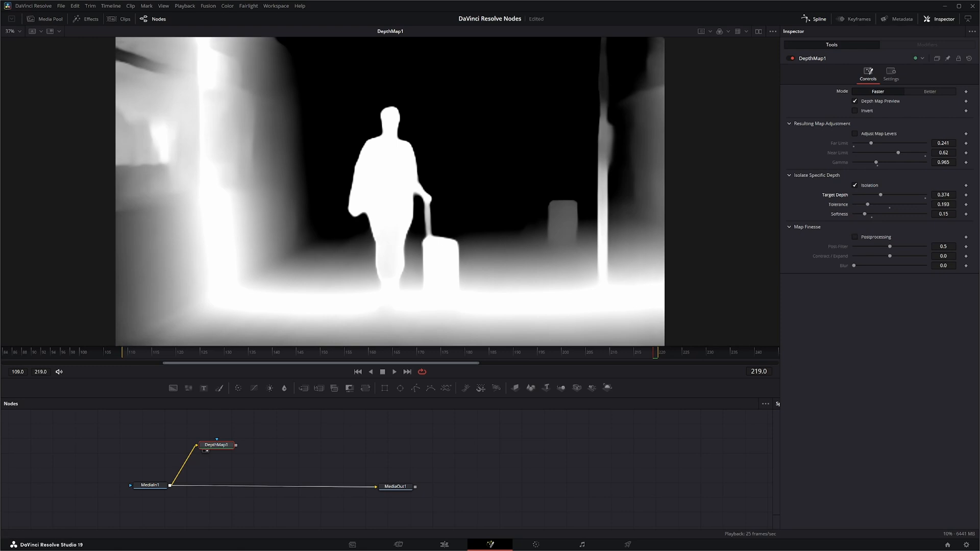
left_click(855, 237)
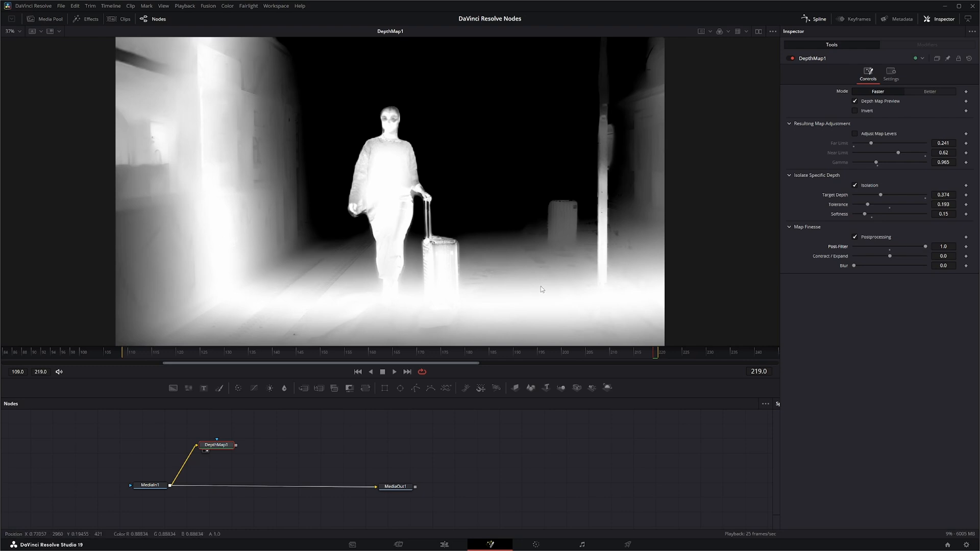
Step: Try Post Filter 0.182 then 1.0 and Contract -0.1, then turn Postprocessing off
left_click_drag(929, 246, 868, 246)
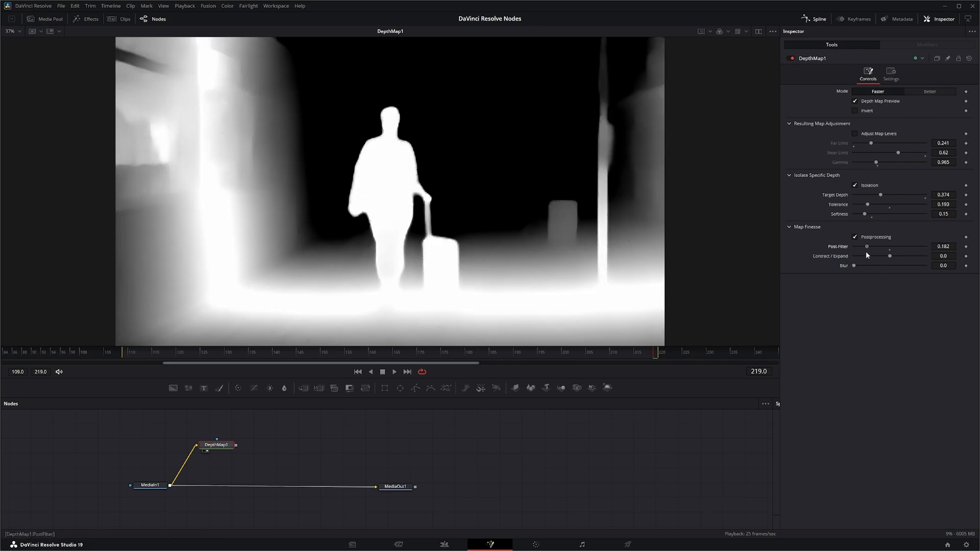
left_click_drag(867, 246, 924, 246)
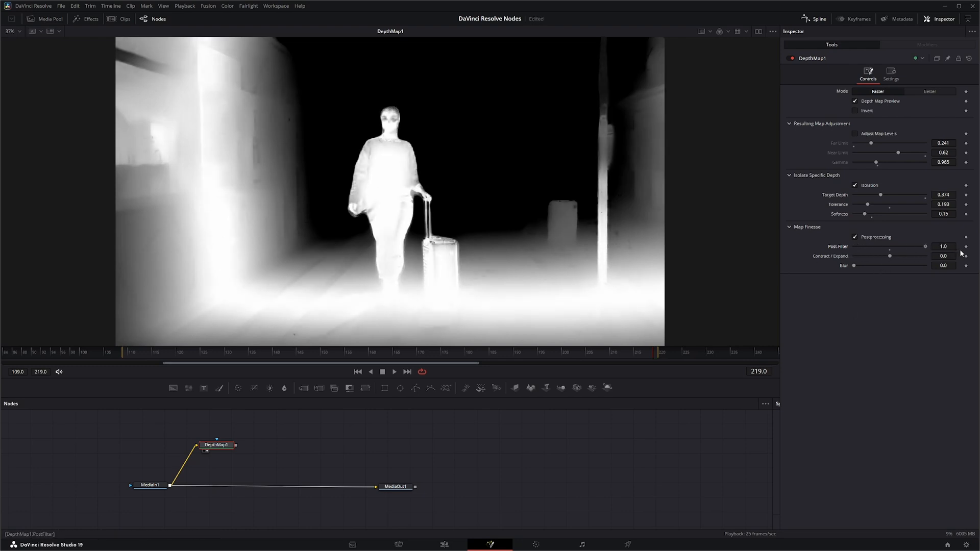
mouse_move(384, 105)
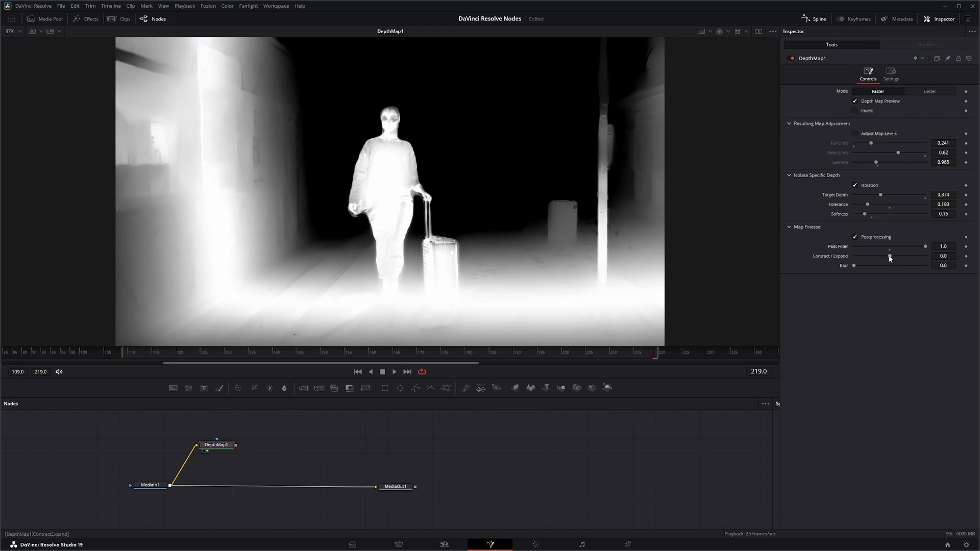
left_click_drag(888, 256, 877, 256)
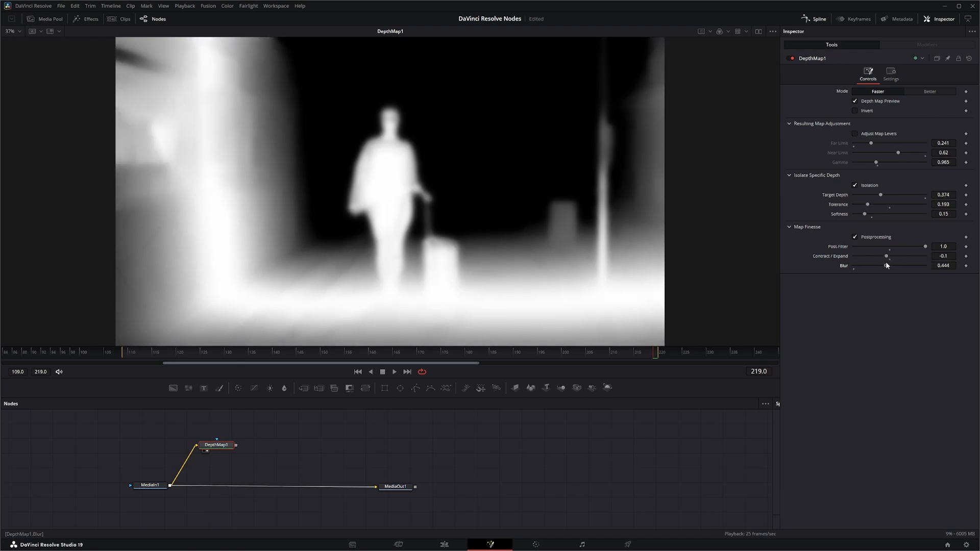
left_click(855, 236)
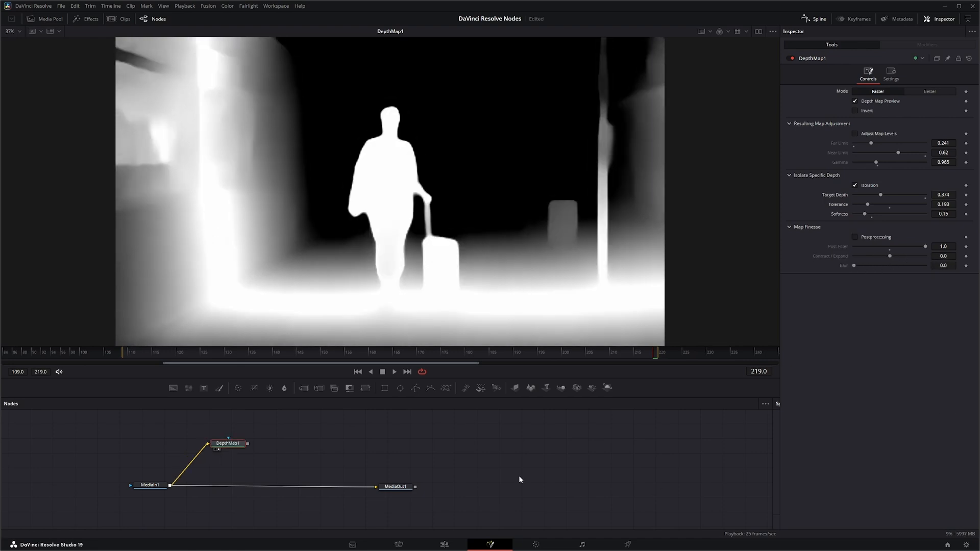
Step: Insert a Merge node between MediaIn1 and MediaOut1 and view Merge1
left_click(227, 443)
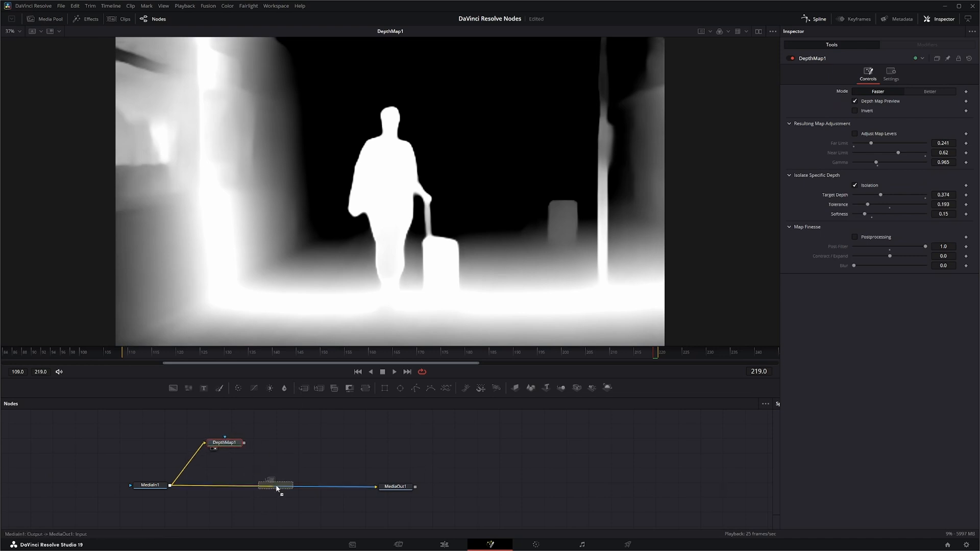
left_click(269, 486)
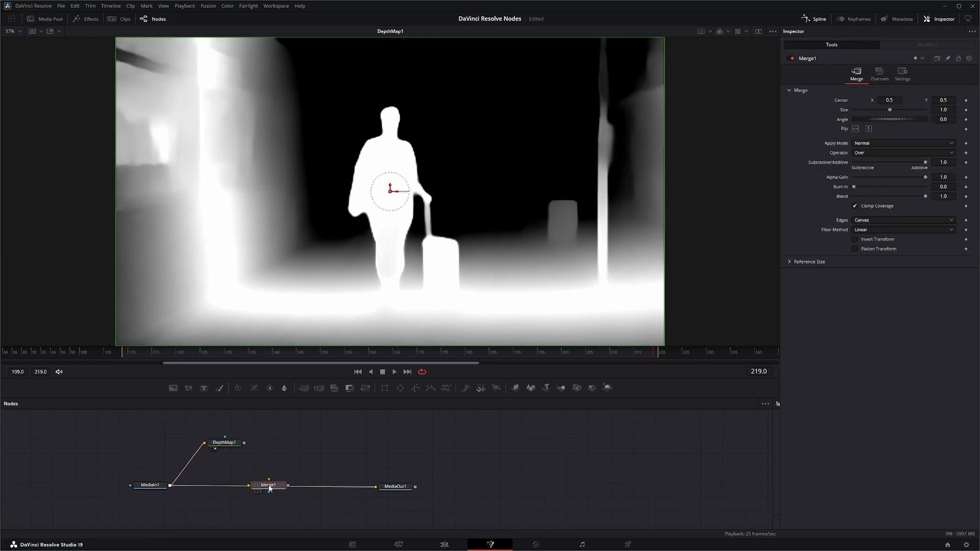
left_click(269, 485)
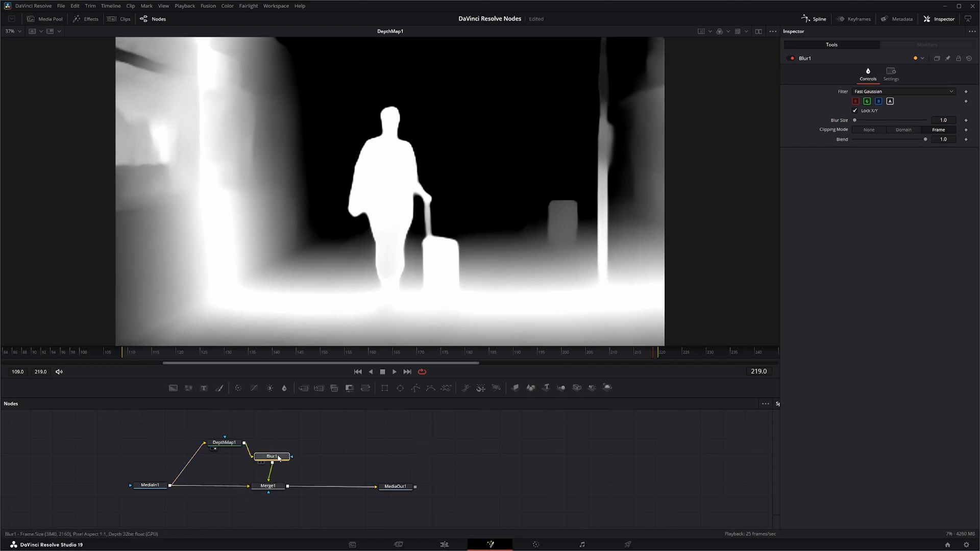
left_click(225, 442)
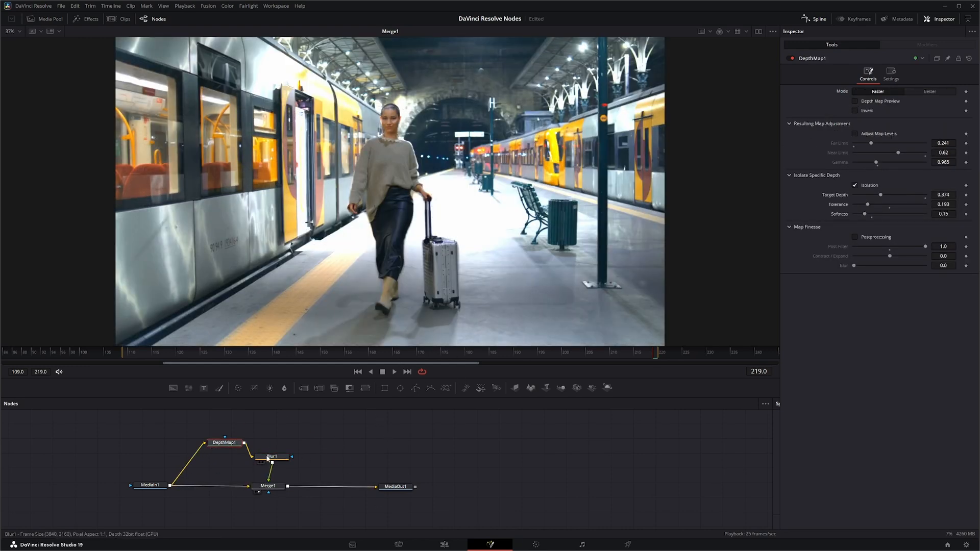
Step: Set Blur1 size to about 29, adjust the DepthMap1 mask, and reselect Blur1
left_click(270, 456)
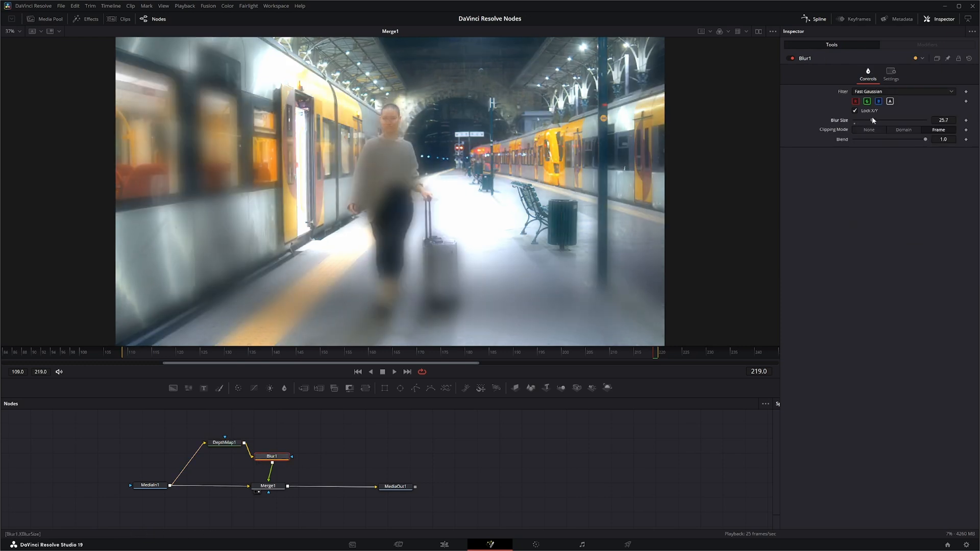
left_click_drag(862, 120, 893, 120)
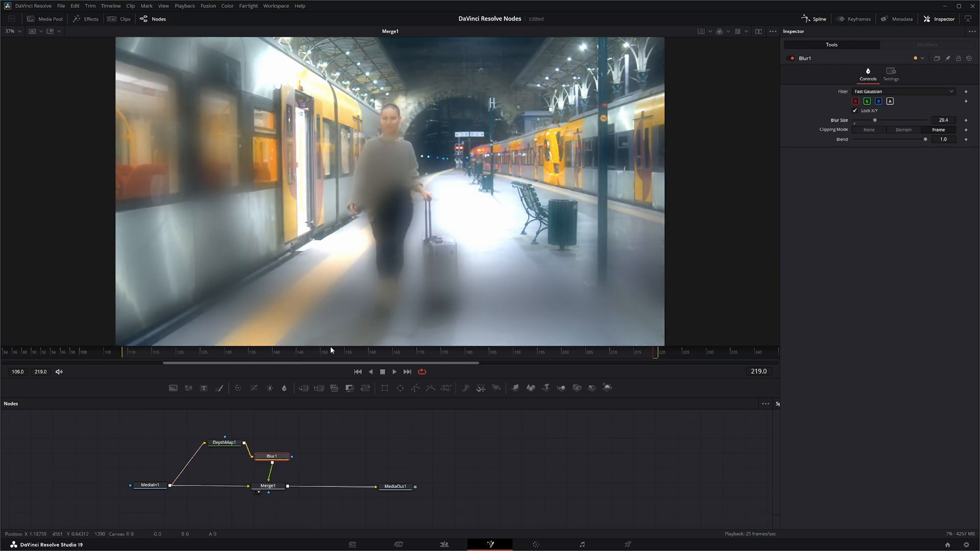
left_click(223, 442)
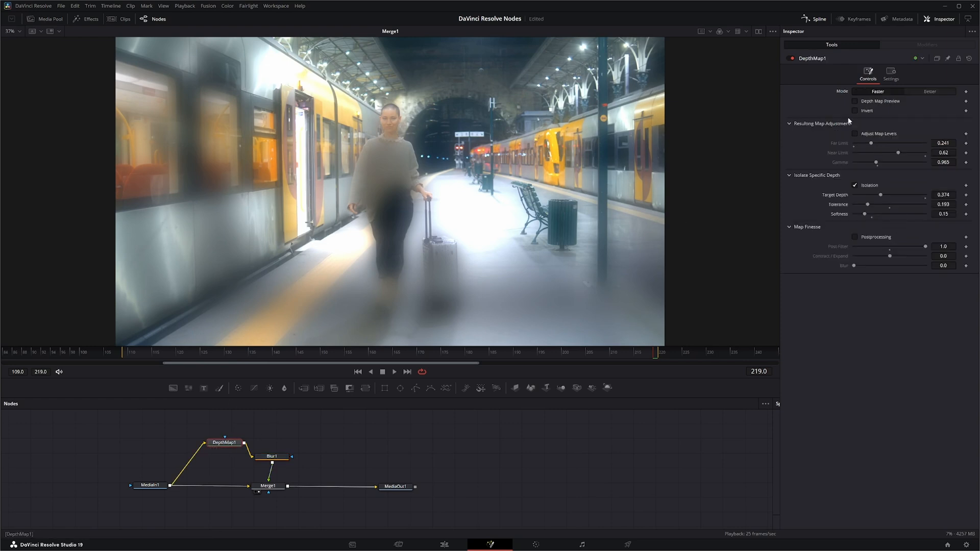
left_click(855, 111)
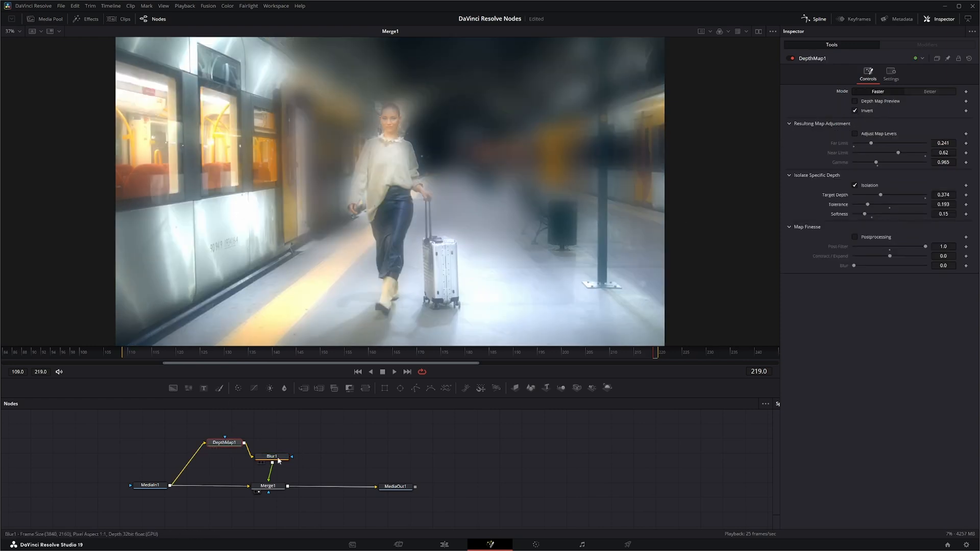
left_click(270, 456)
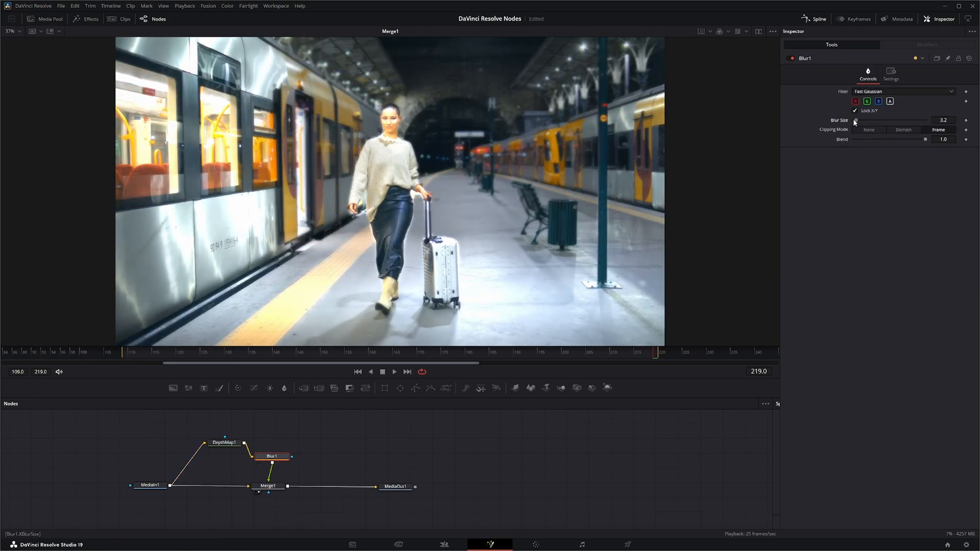
Step: Enable DepthMap1 Postprocessing and retune its Tolerance and Target Depth
left_click(224, 443)
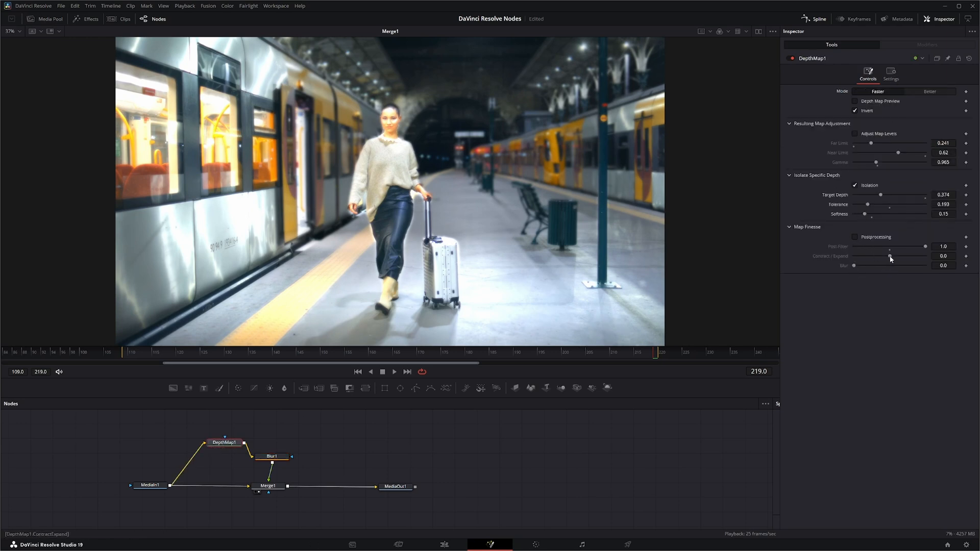
left_click(854, 236)
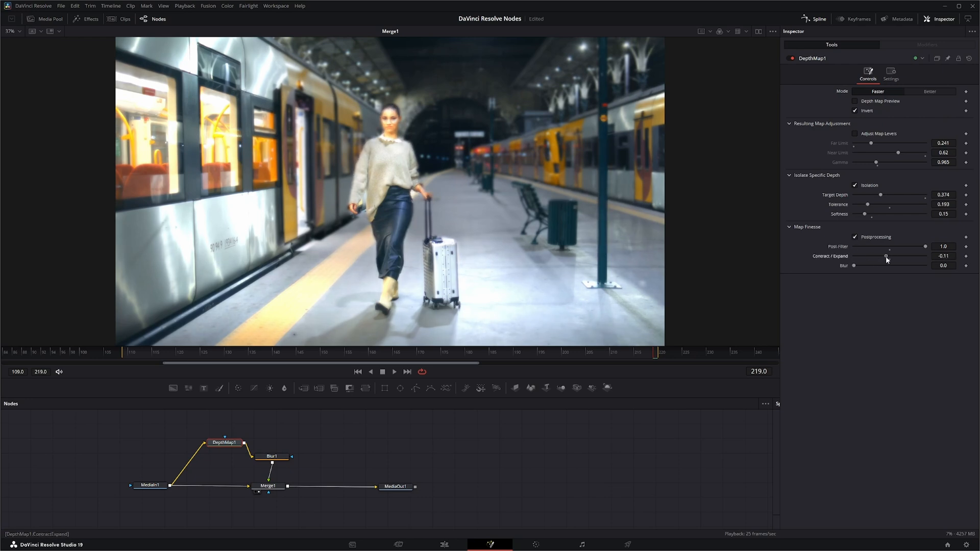
left_click_drag(868, 204, 868, 204)
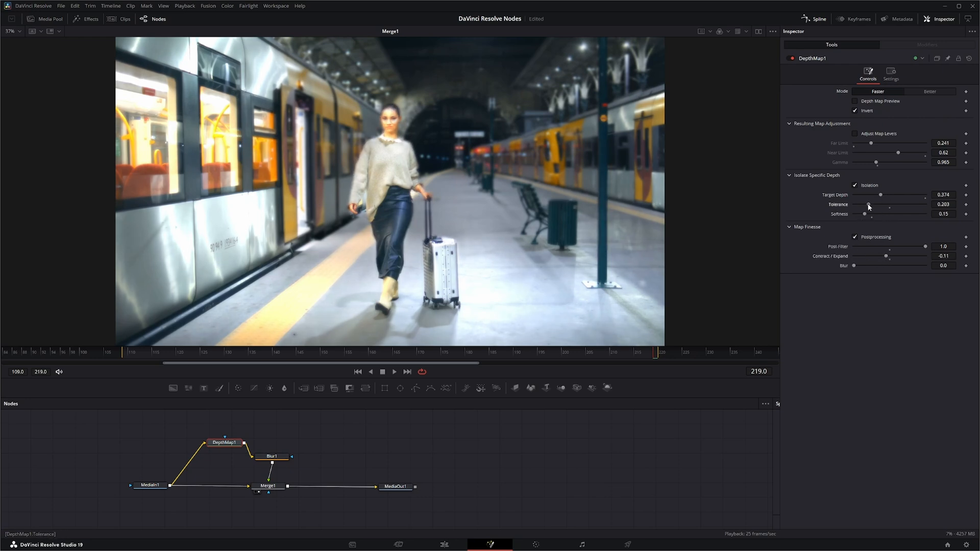
left_click_drag(868, 206, 866, 206)
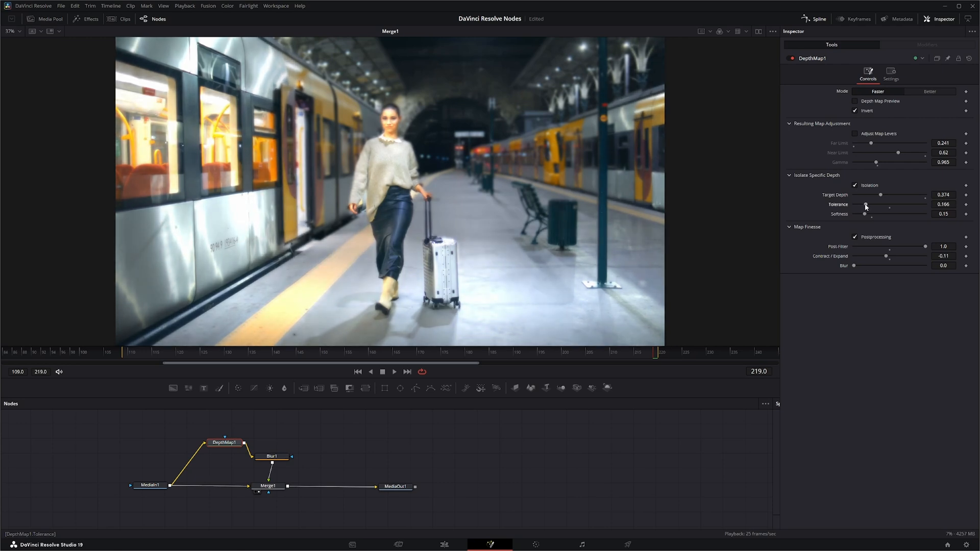
left_click_drag(877, 194, 882, 194)
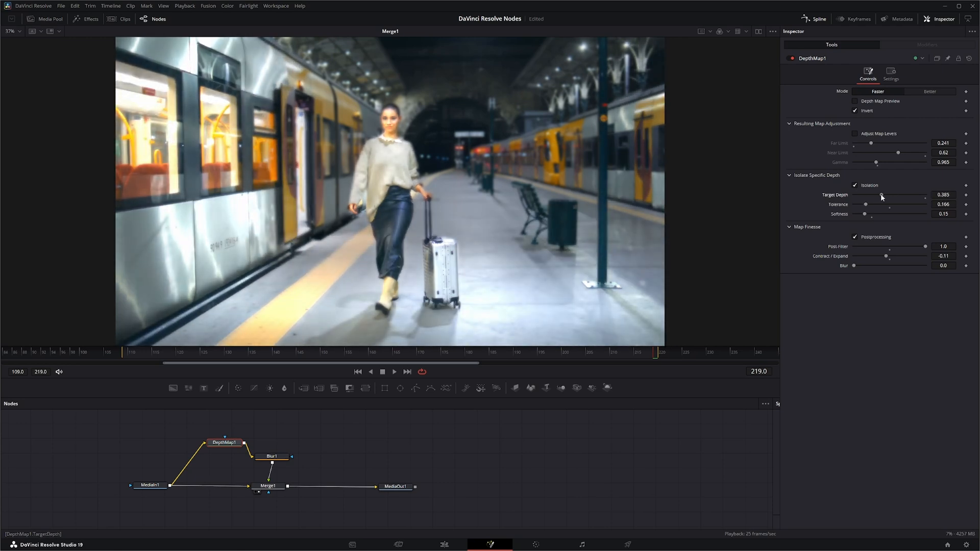
left_click_drag(881, 195, 899, 195)
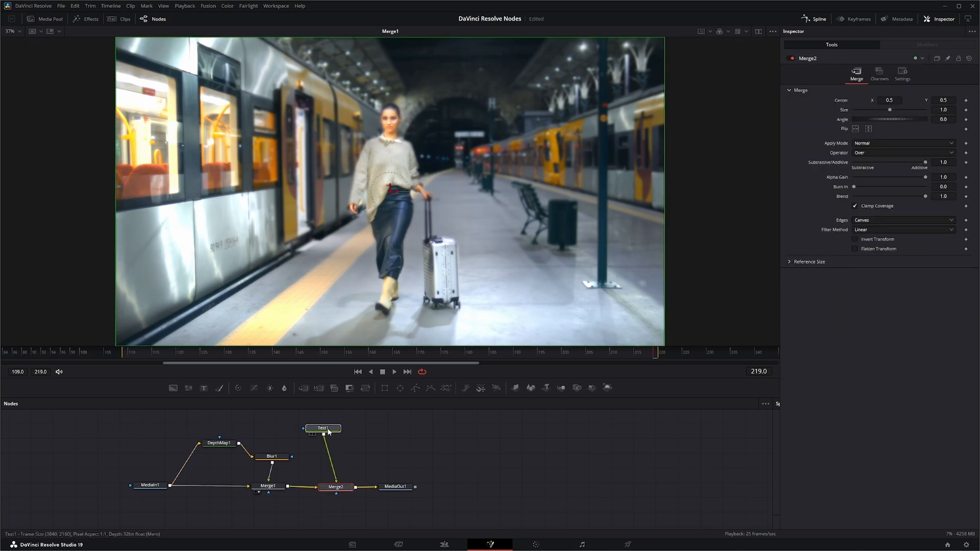
Step: Type the TRAVEL title, enlarge it to fill the frame, and feed DepthMap1 into its mask
left_click(323, 429)
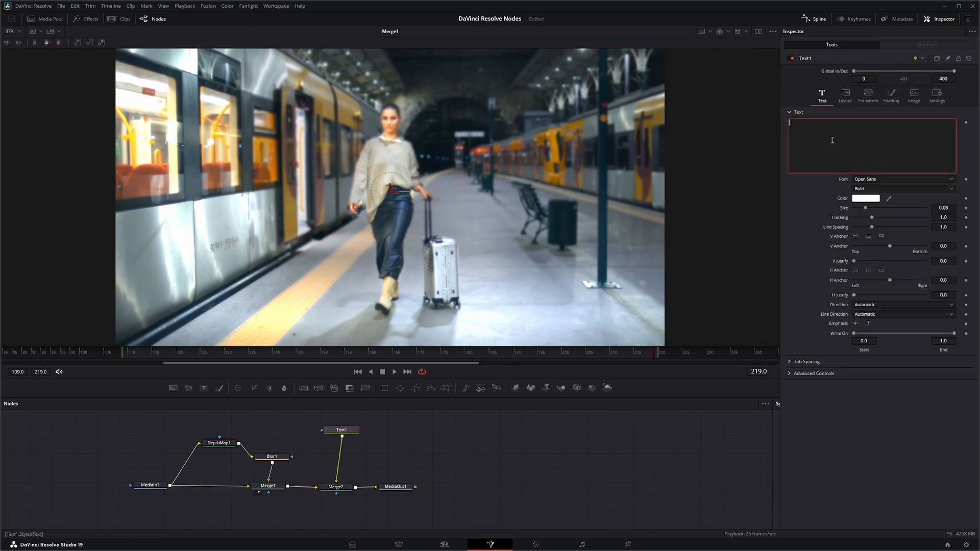
type("TRAVEL")
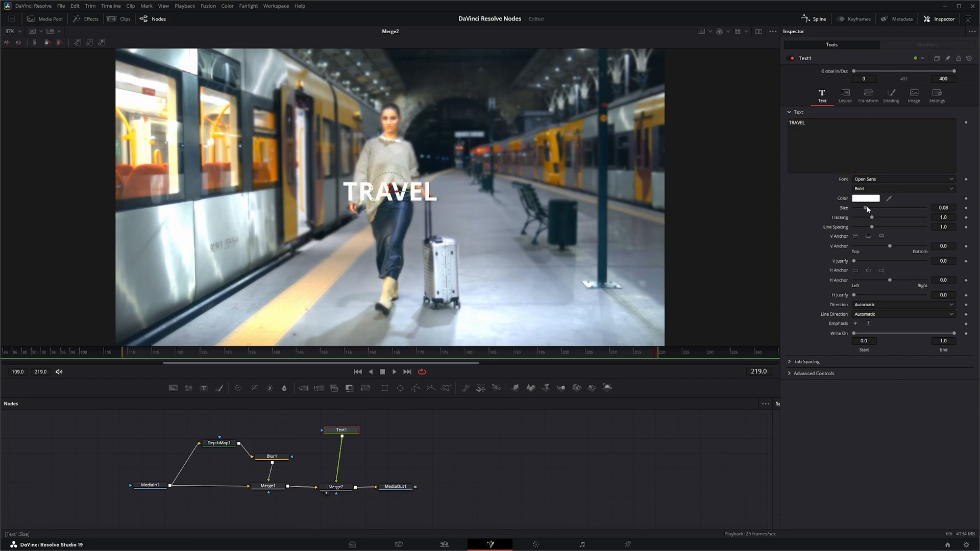
left_click_drag(866, 208, 923, 208)
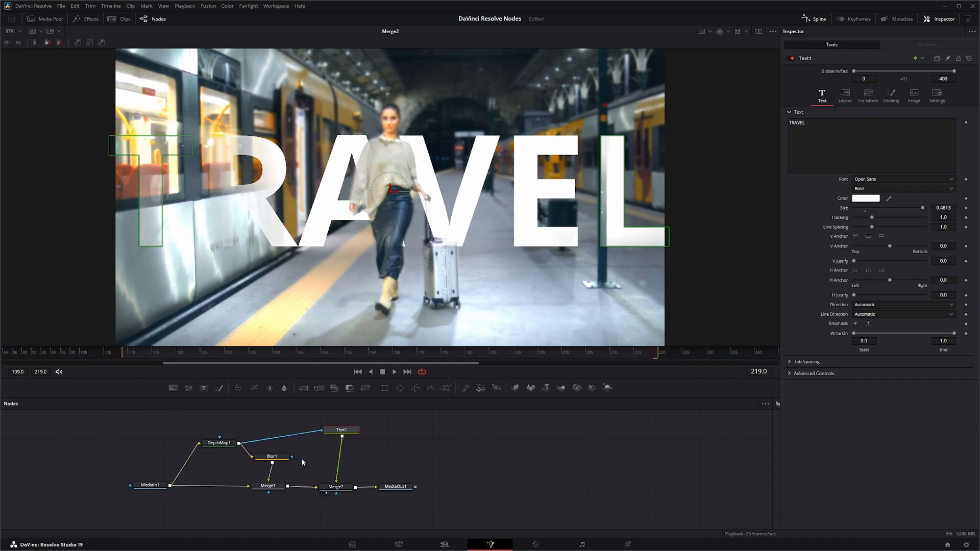
left_click_drag(341, 430, 338, 439)
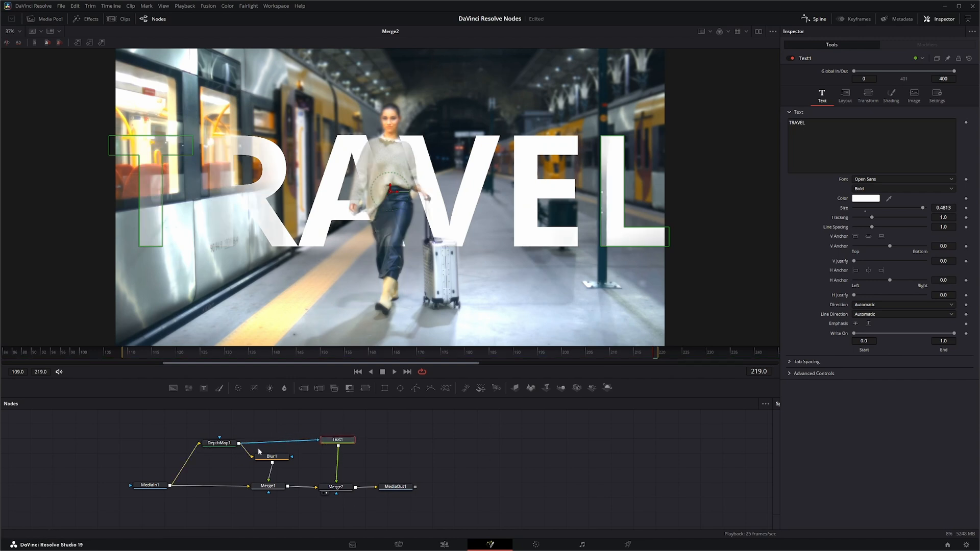
Step: Tune DepthMap1 Target Depth, Tolerance and Softness so the woman sits in front
left_click(219, 442)
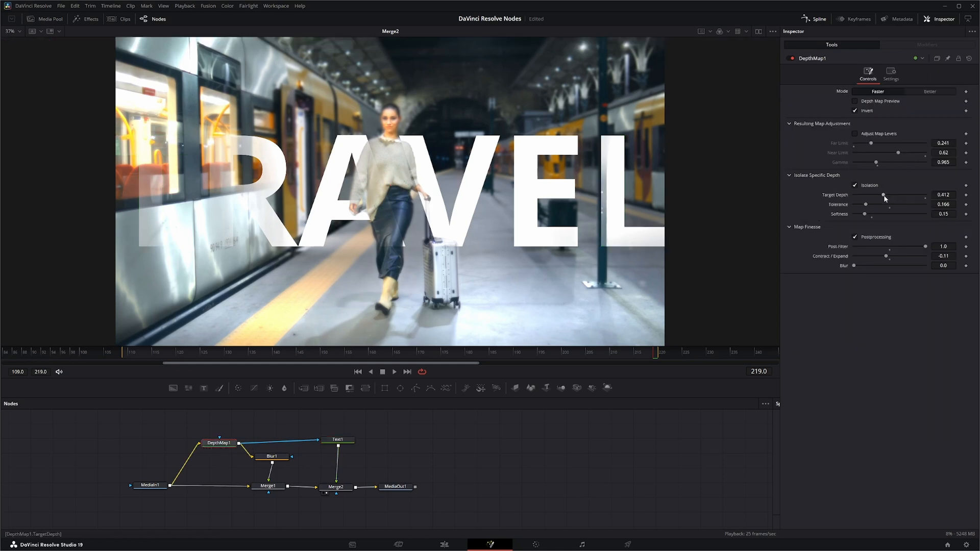
left_click_drag(884, 194, 877, 195)
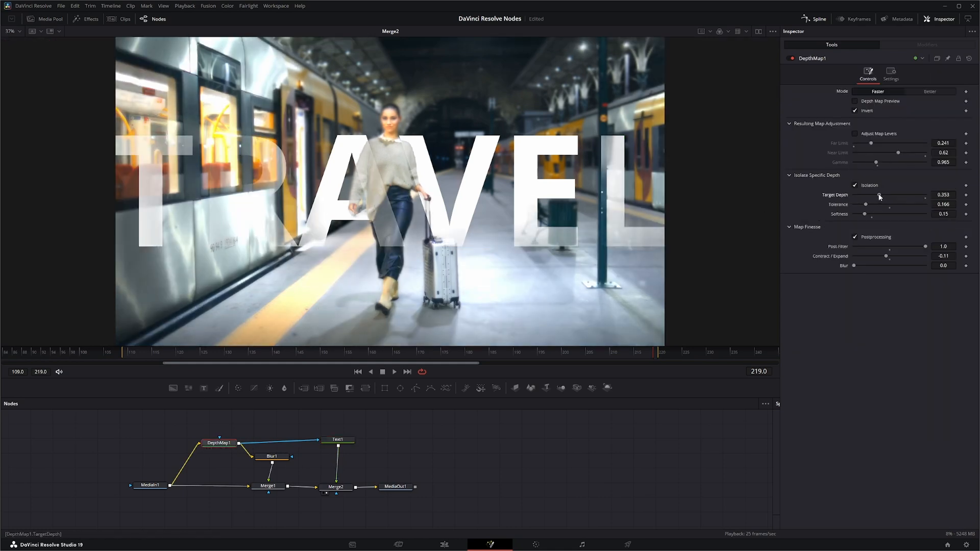
left_click_drag(881, 195, 877, 195)
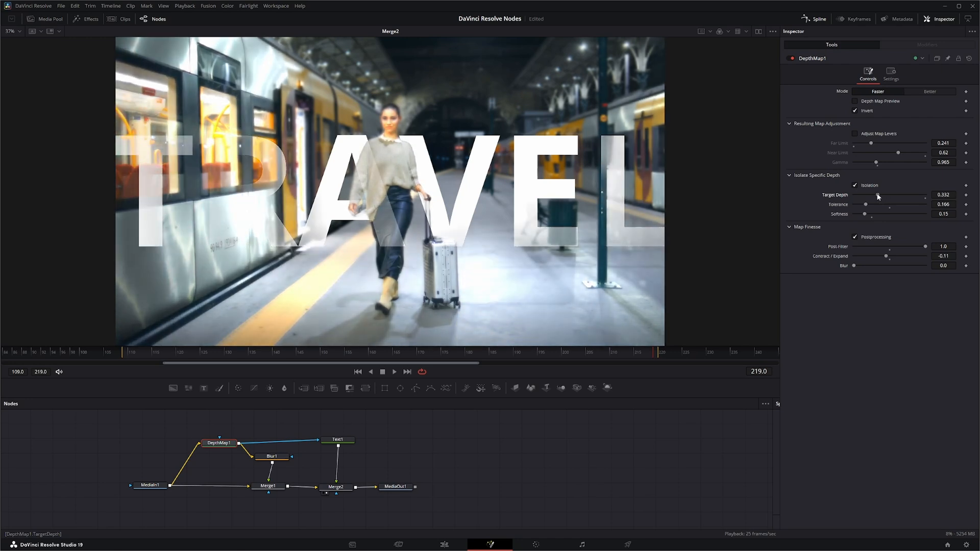
left_click_drag(865, 204, 881, 204)
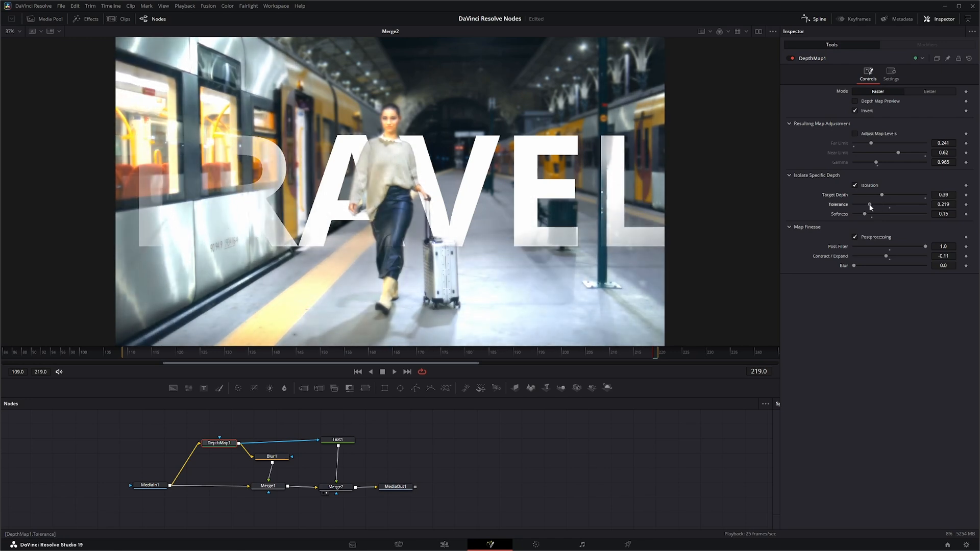
left_click_drag(870, 205, 866, 205)
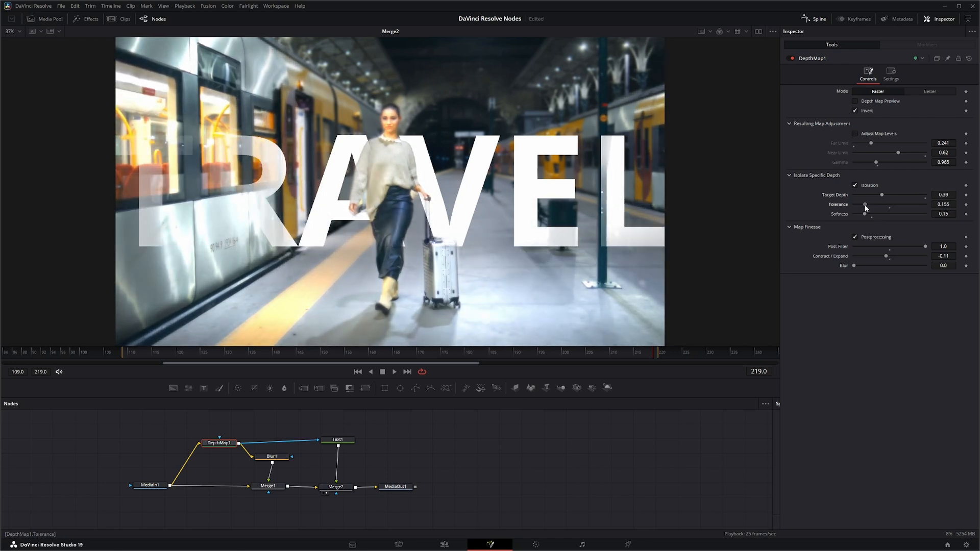
left_click_drag(863, 214, 867, 214)
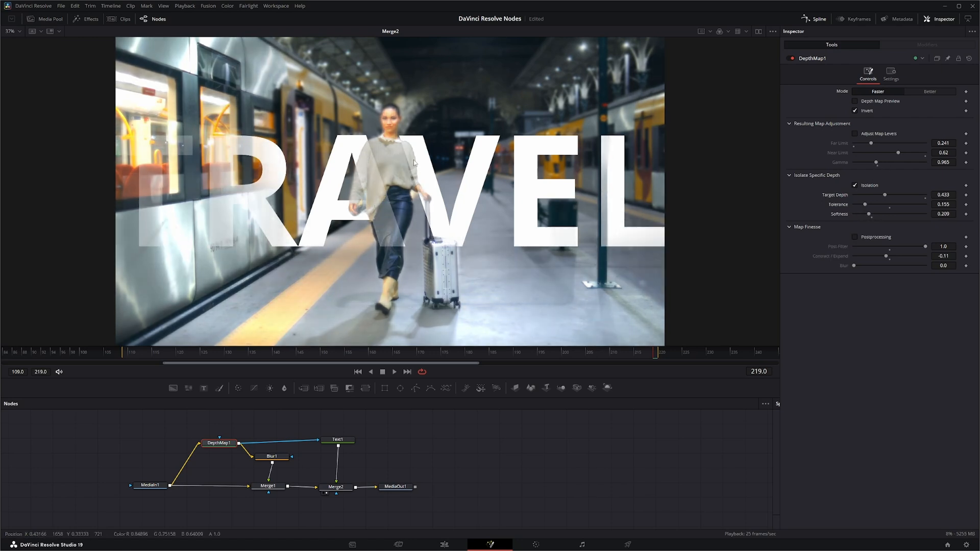
left_click(337, 439)
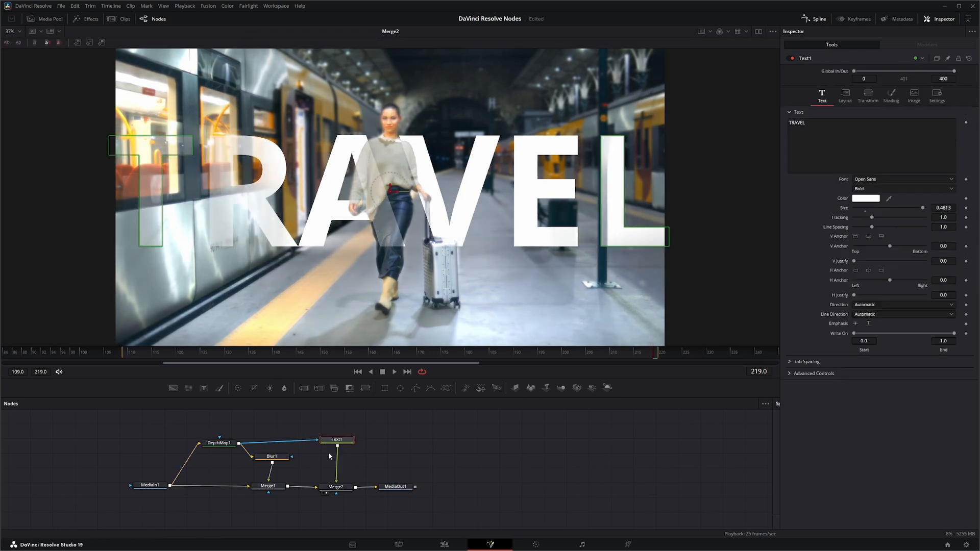
Step: Delete Blur1 and Text1, view DepthMap1 in Better mode with preview off
left_click(218, 437)
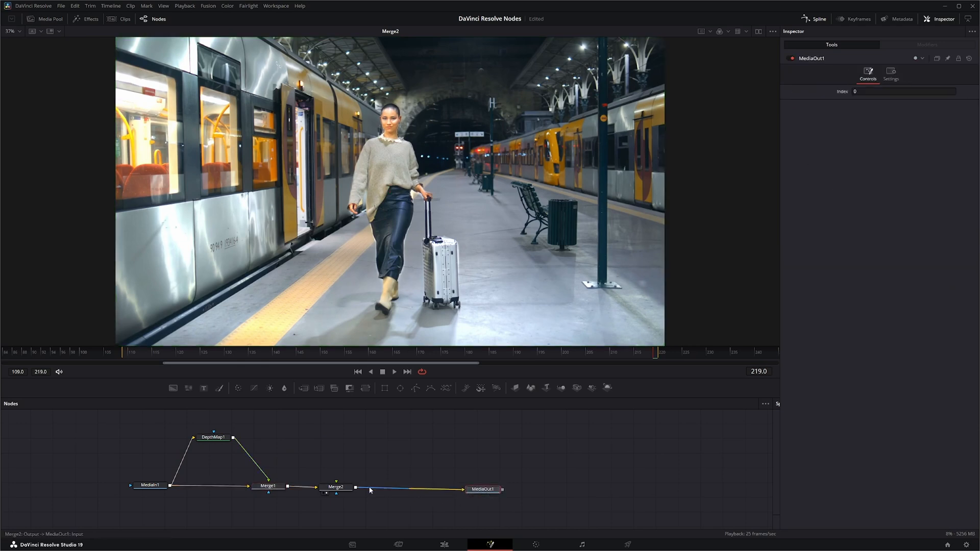
left_click(212, 437)
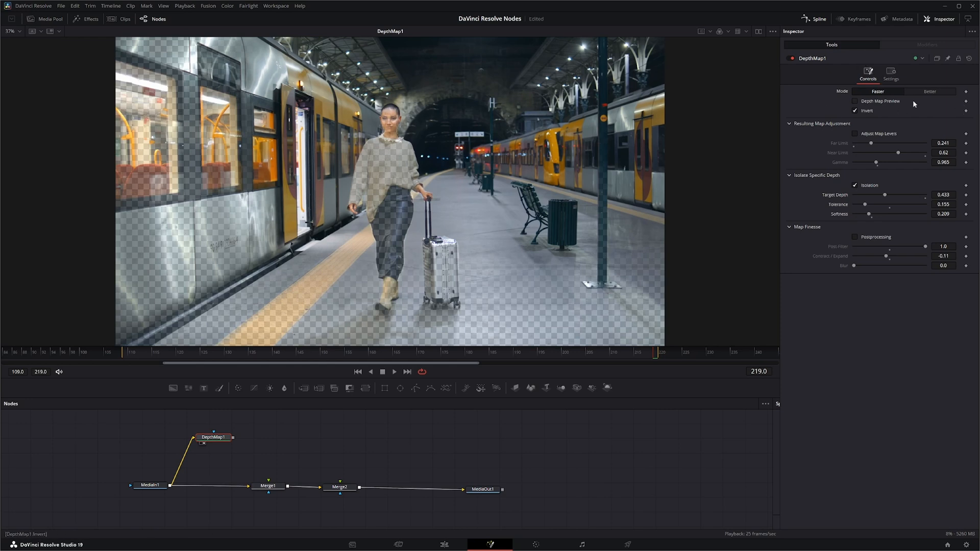
left_click(929, 92)
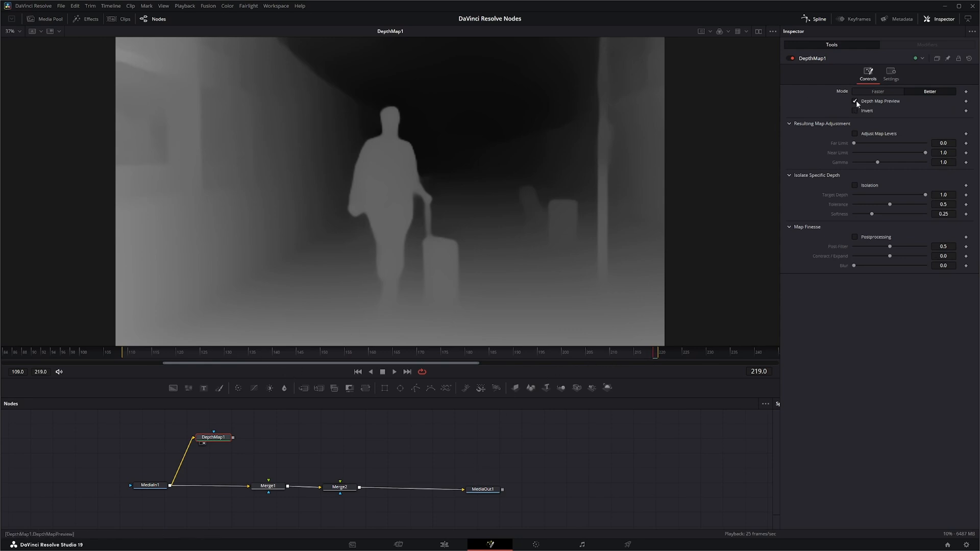
left_click(855, 101)
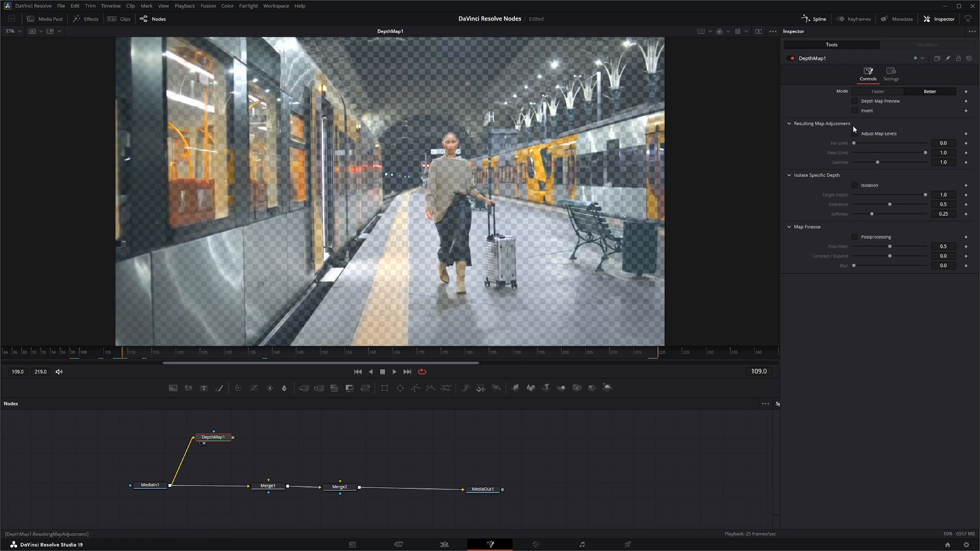
Step: Show the depth preview, enable depth isolation, and roughly adjust target depth, tolerance and softness
left_click(855, 100)
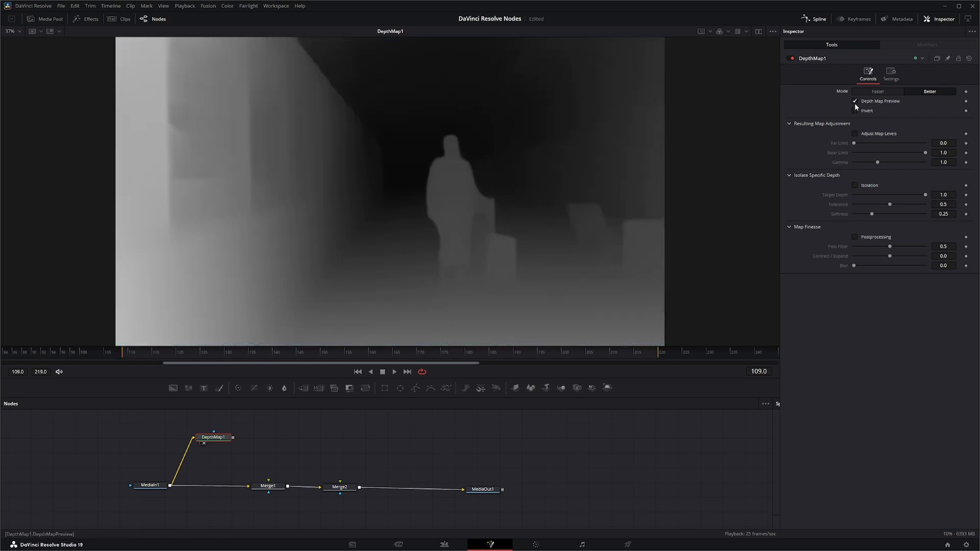
left_click(855, 185)
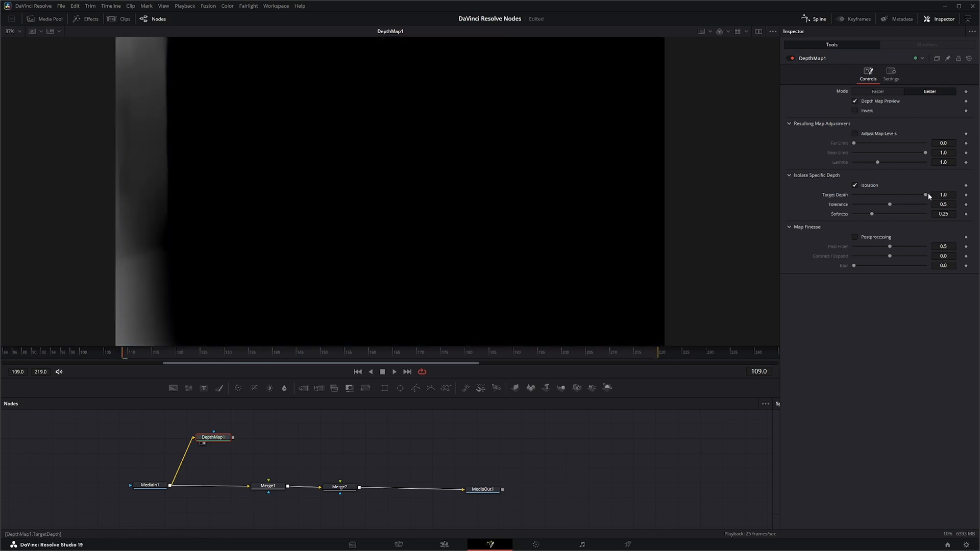
left_click_drag(925, 195, 901, 194)
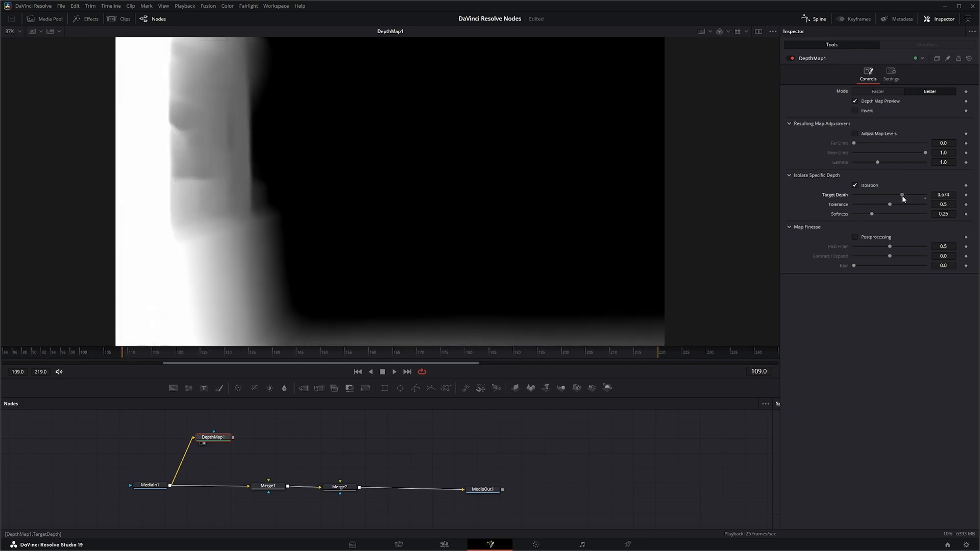
left_click_drag(902, 195, 898, 195)
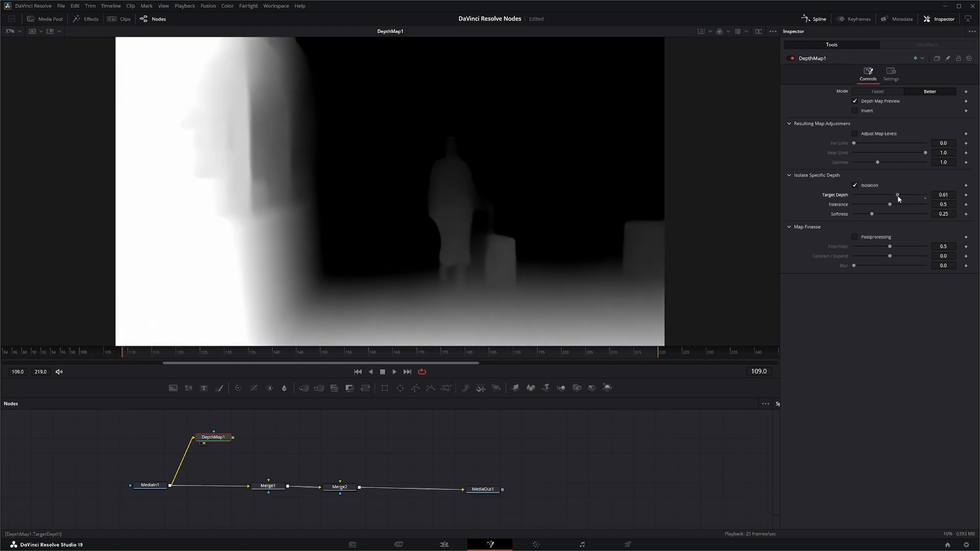
left_click_drag(890, 204, 880, 205)
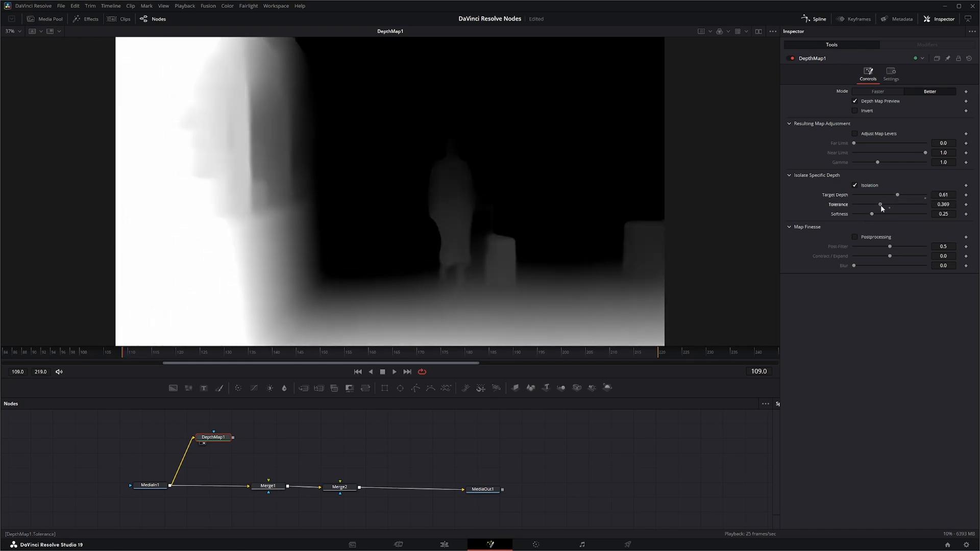
left_click_drag(880, 204, 872, 204)
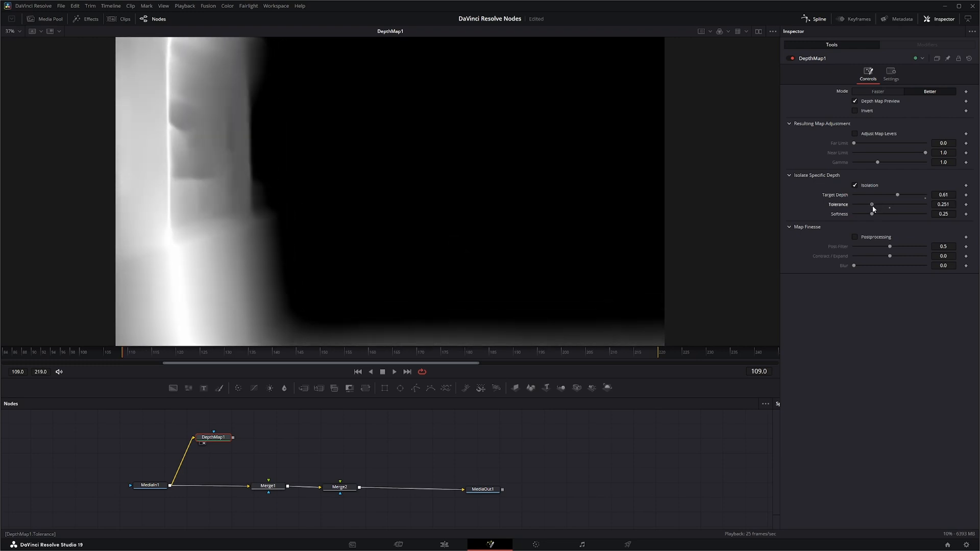
left_click_drag(877, 214, 867, 214)
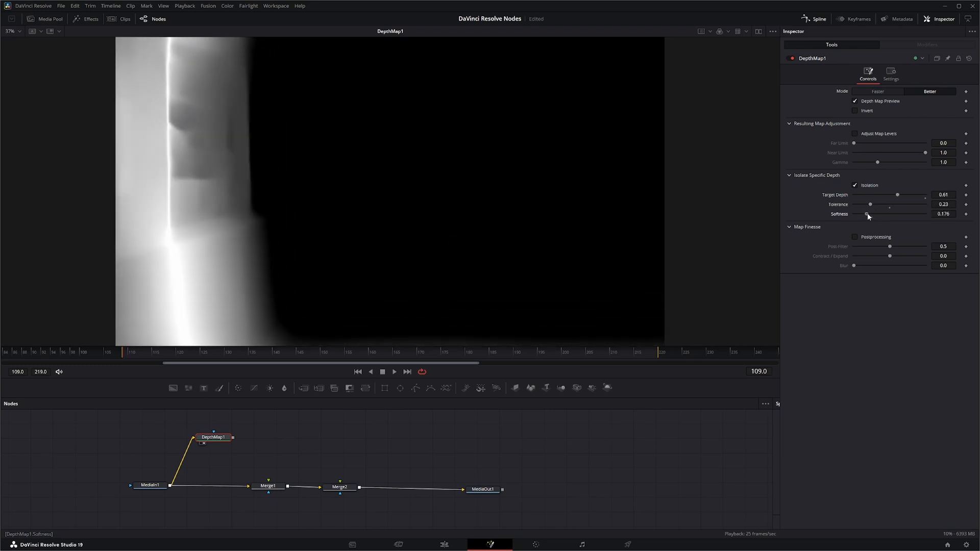
left_click_drag(870, 214, 867, 214)
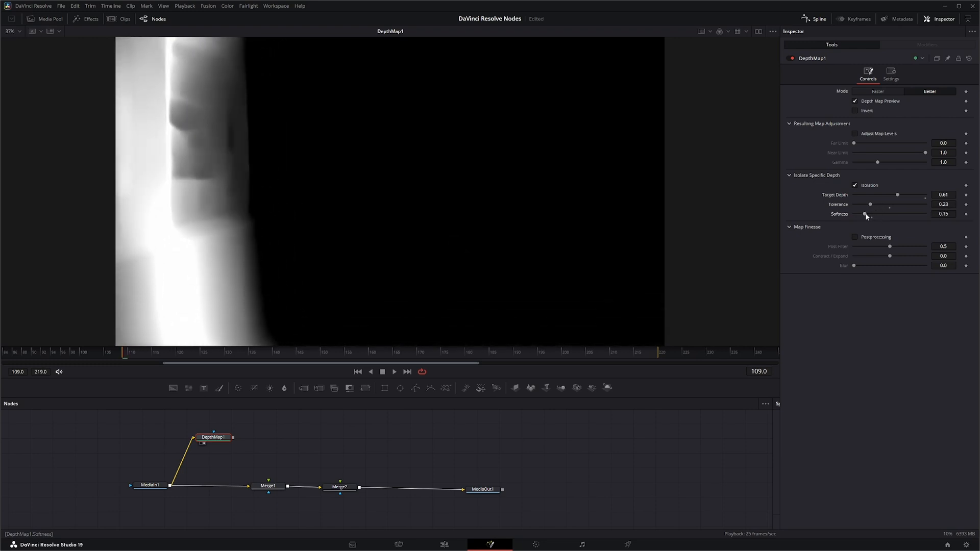
Step: Refine Target Depth to 0.299, Tolerance 0.112, Softness 0.075, then view the keyed footage
left_click_drag(924, 194, 882, 194)
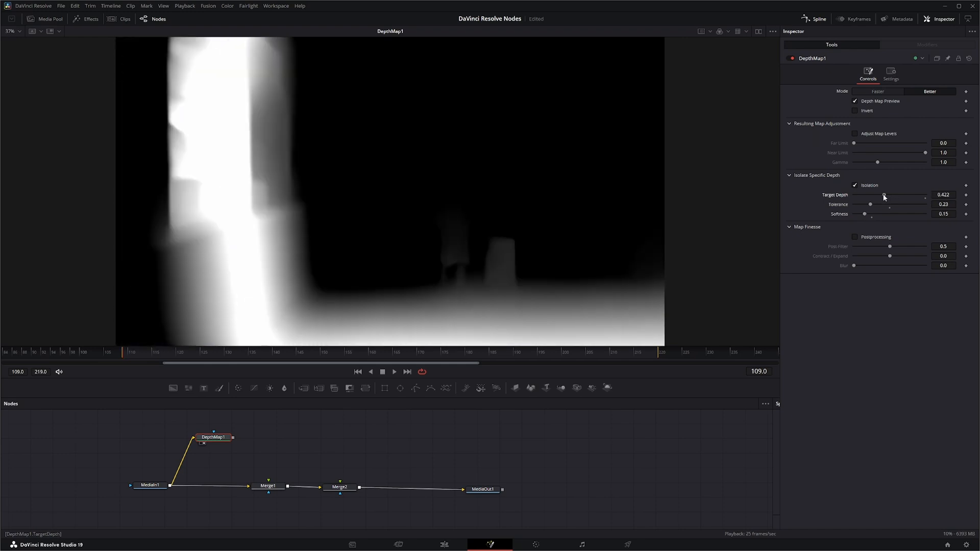
left_click_drag(889, 198, 871, 199)
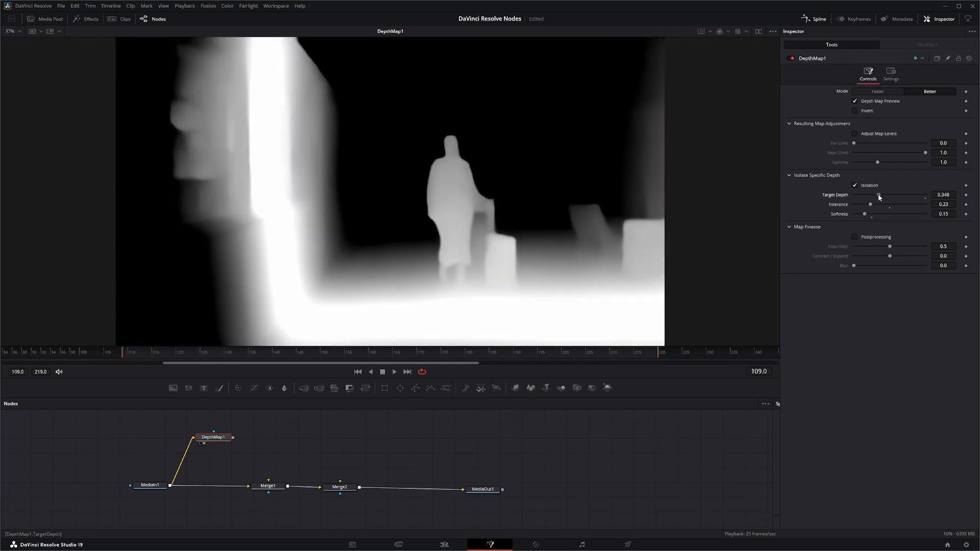
left_click_drag(881, 204, 870, 204)
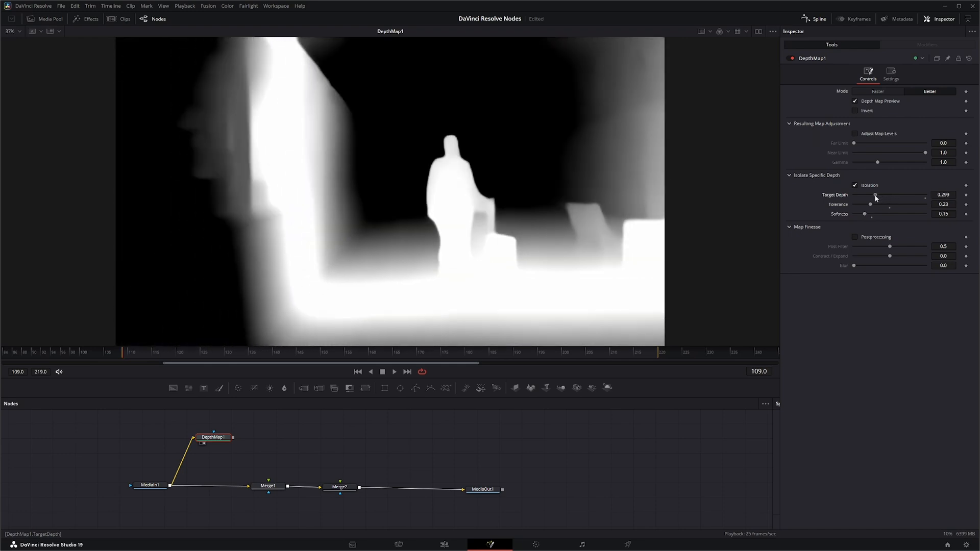
left_click_drag(889, 208, 864, 207)
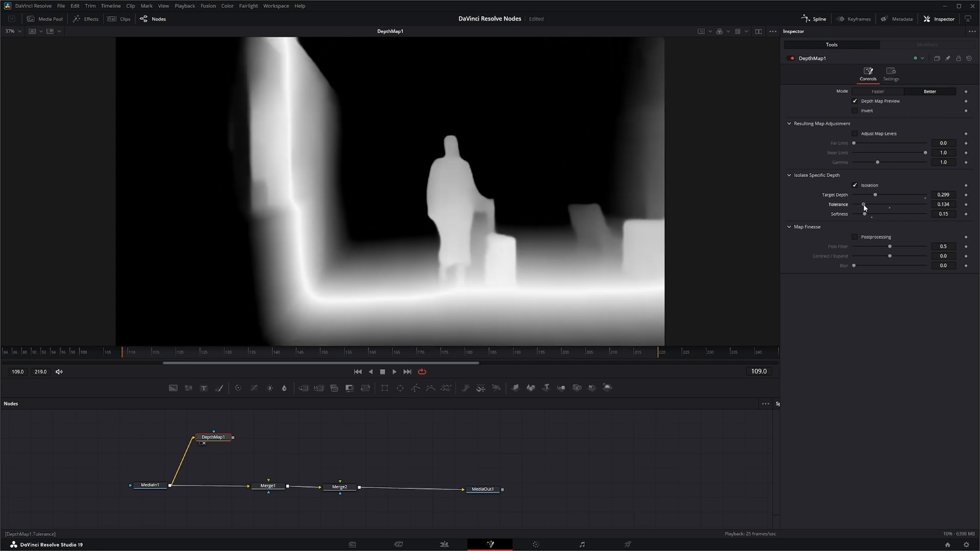
left_click_drag(864, 214, 867, 214)
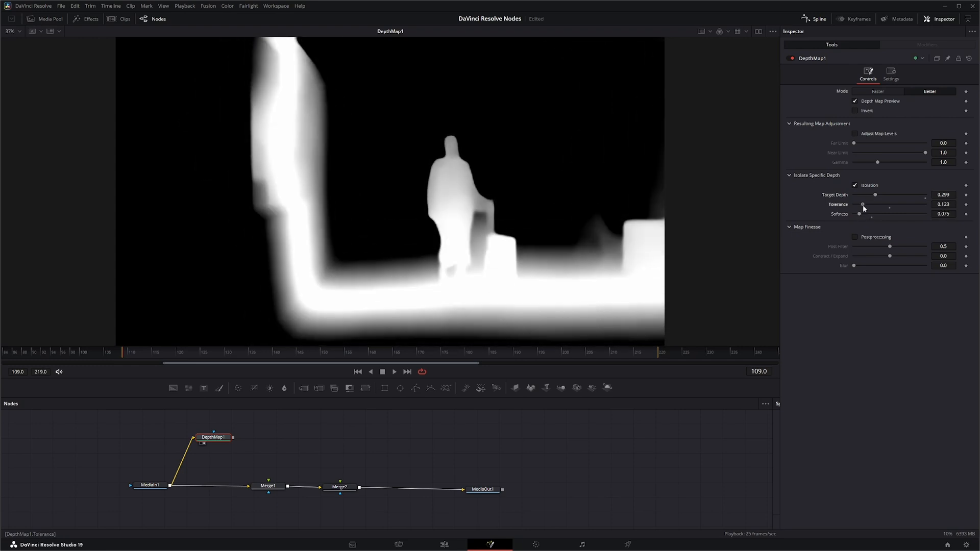
left_click_drag(868, 204, 862, 204)
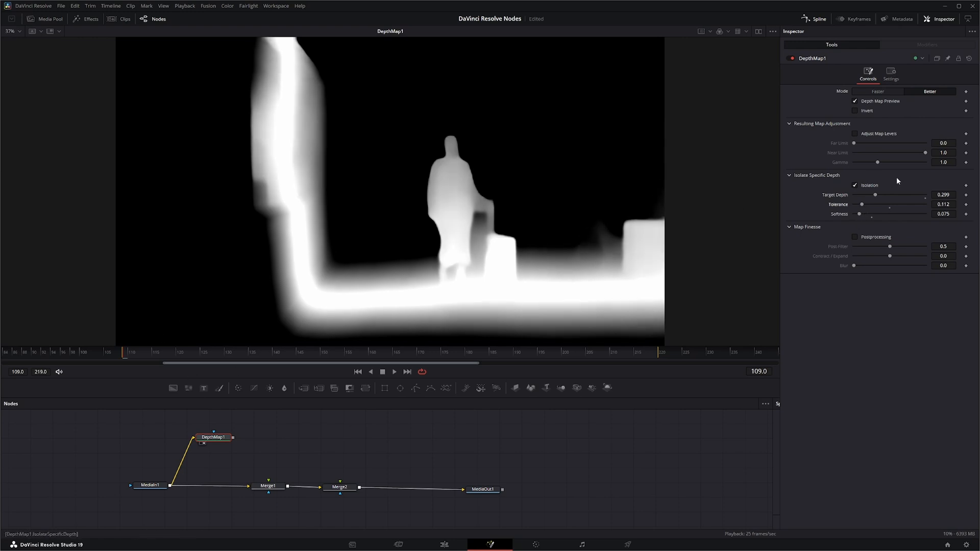
left_click(854, 101)
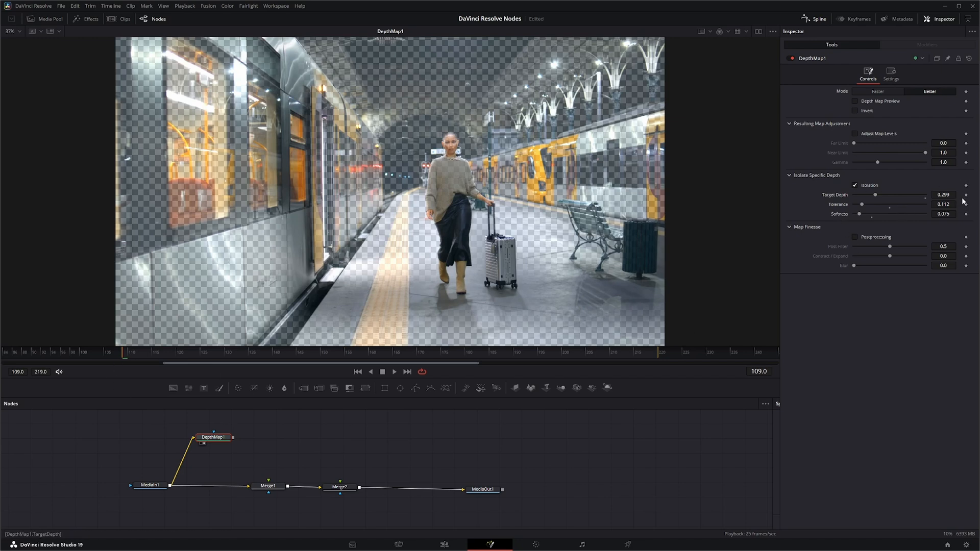
mouse_move(968, 200)
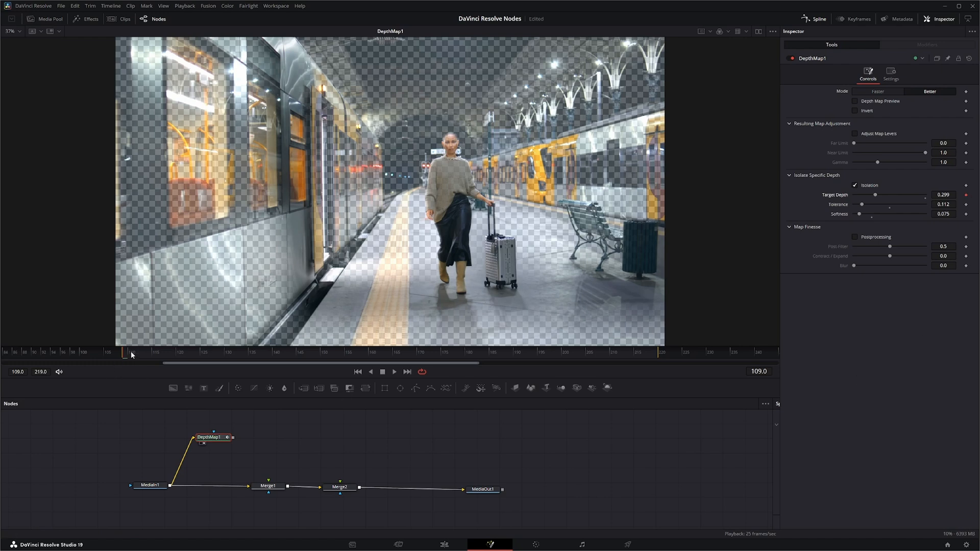
Step: Keyframe Target Depth at 0.299 on frame 109 and bring back the depth preview
left_click(215, 353)
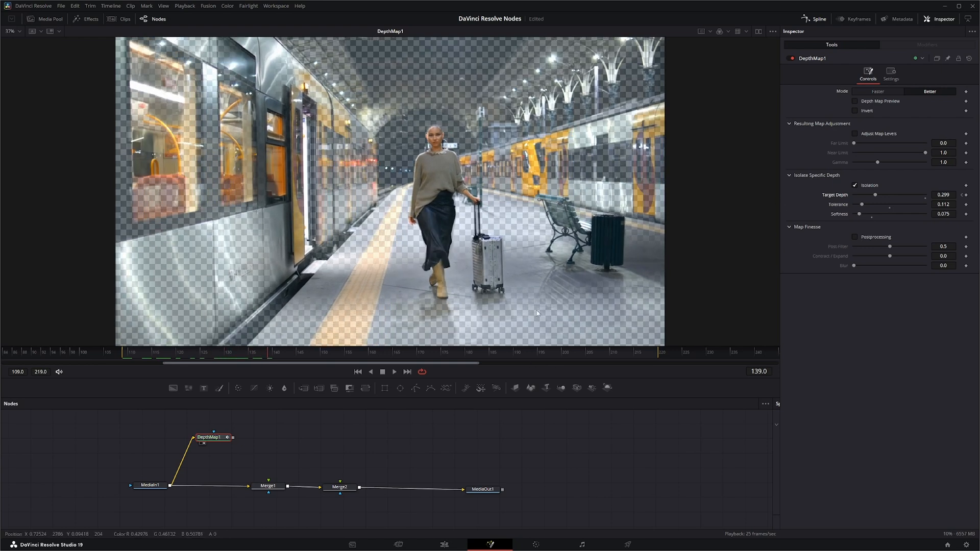
mouse_move(435, 297)
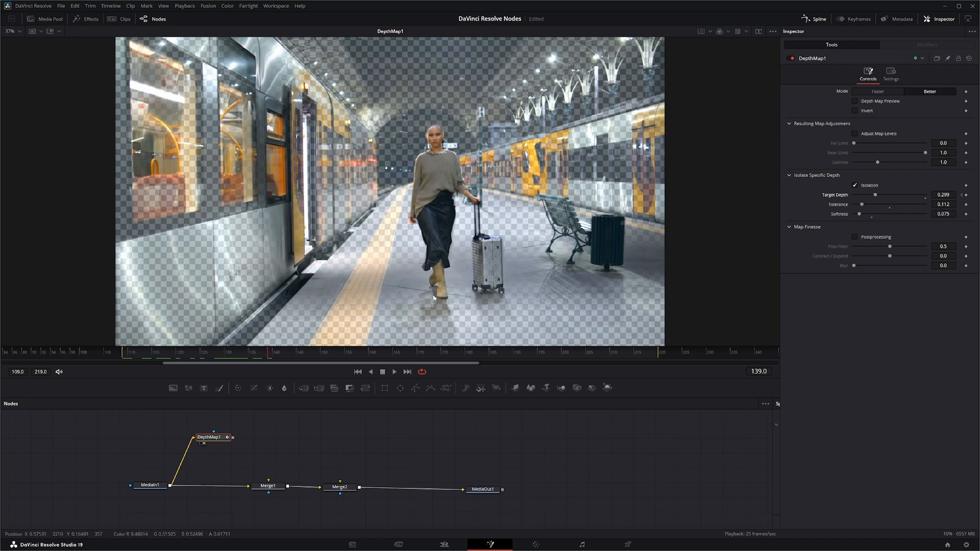
left_click(855, 101)
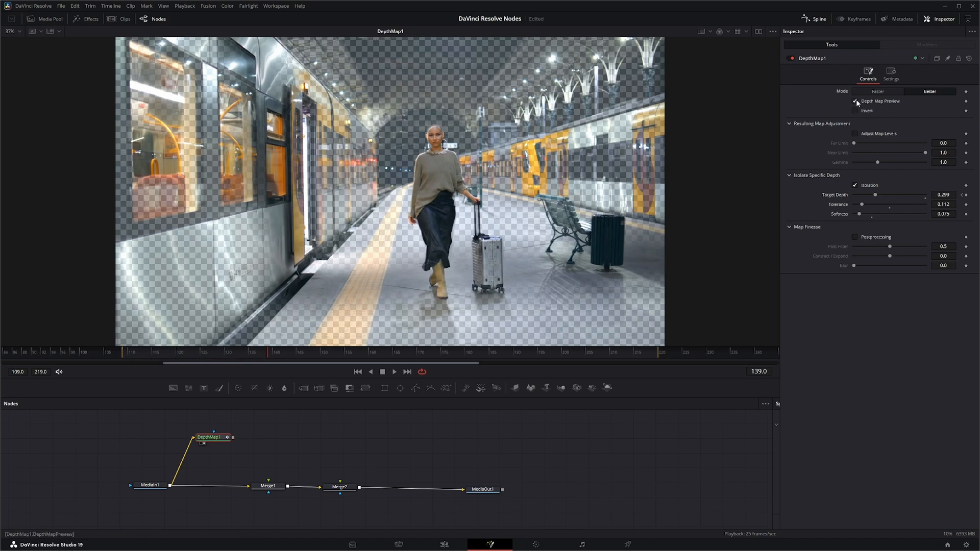
left_click(854, 101)
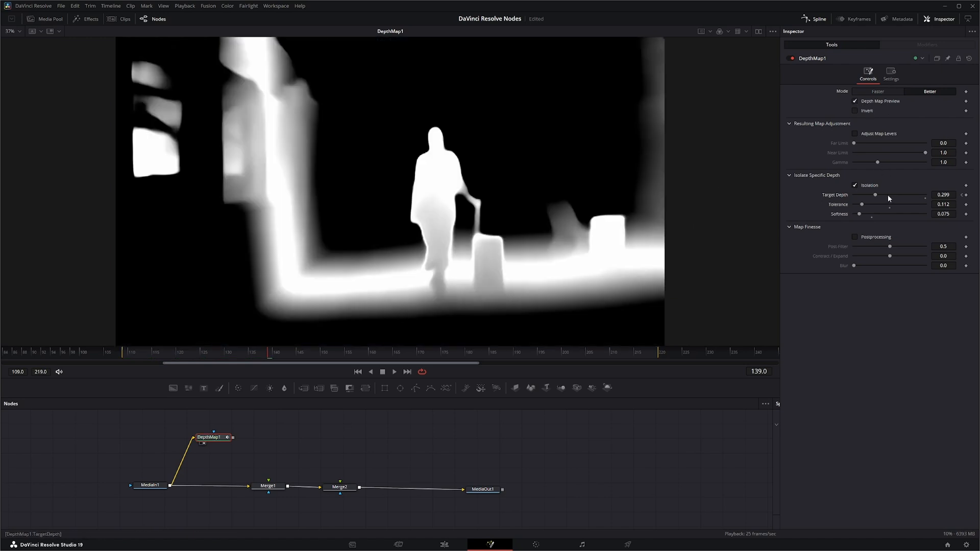
left_click_drag(875, 195, 881, 195)
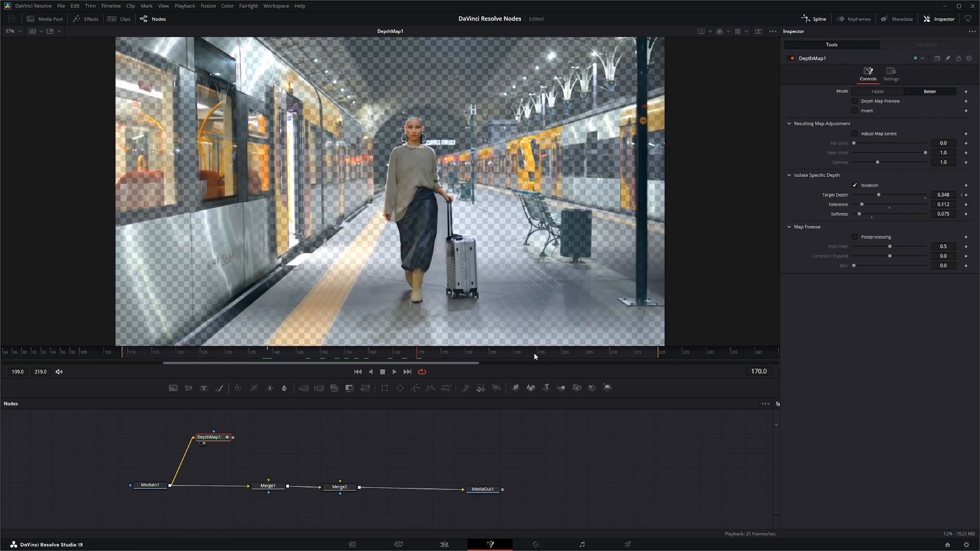
Step: Raise Target Depth around frame 170 so the approaching woman stays isolated
left_click(854, 100)
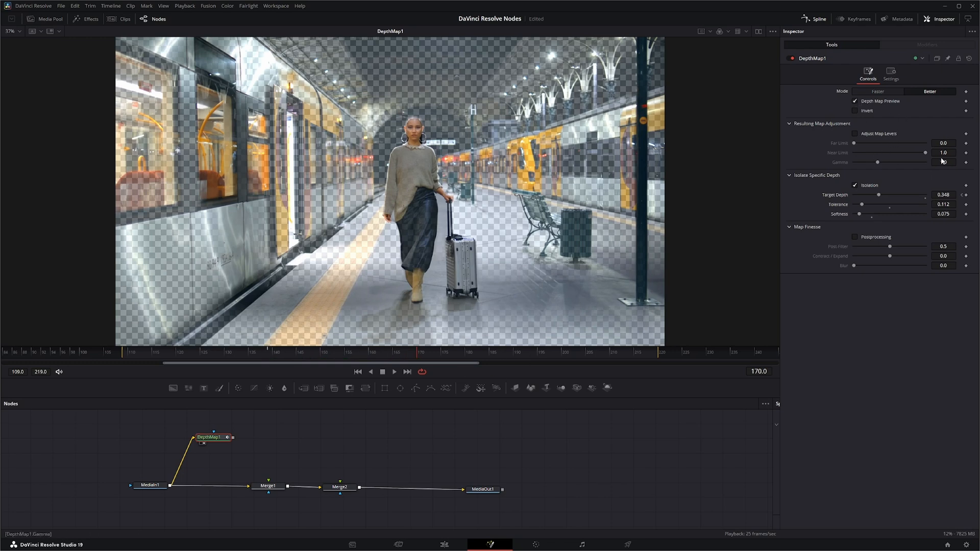
left_click_drag(877, 194, 868, 195)
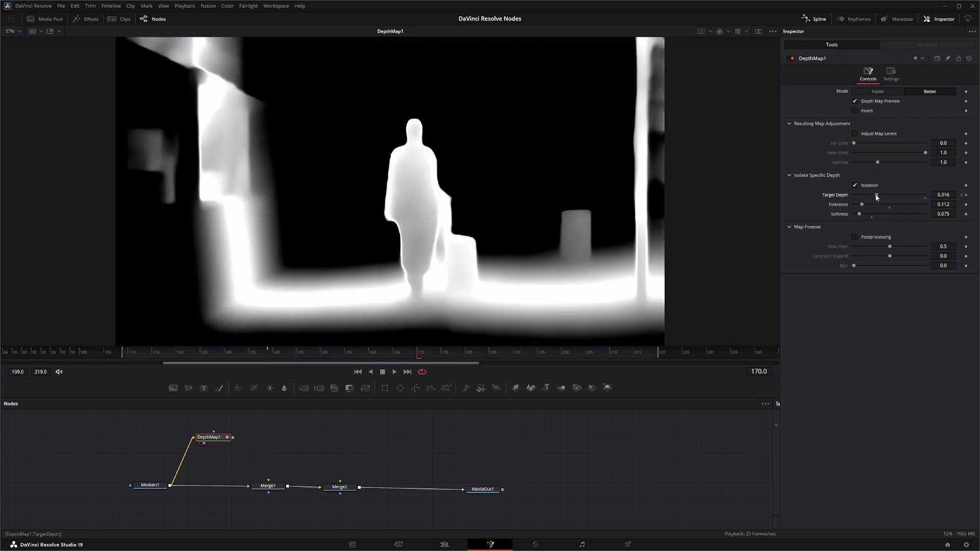
left_click_drag(865, 198, 881, 198)
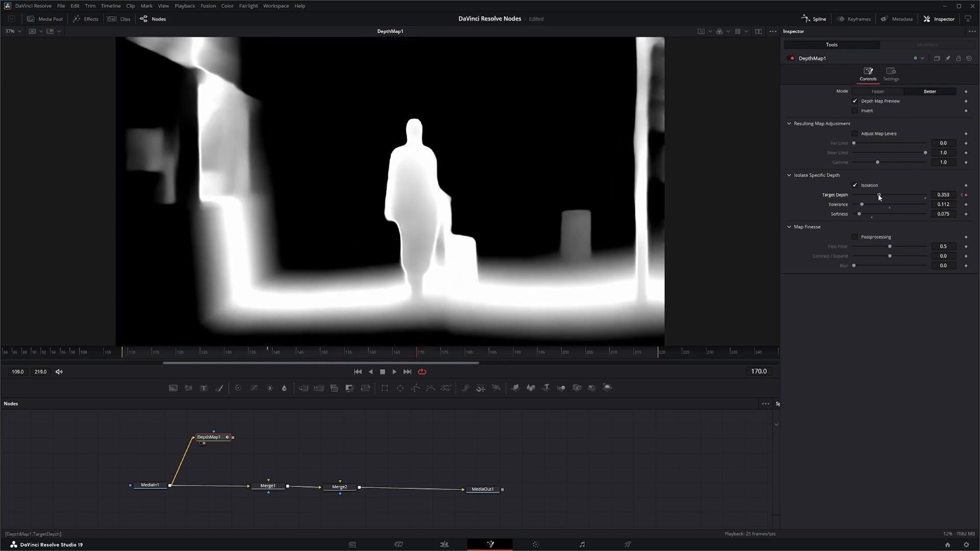
left_click_drag(871, 195, 881, 194)
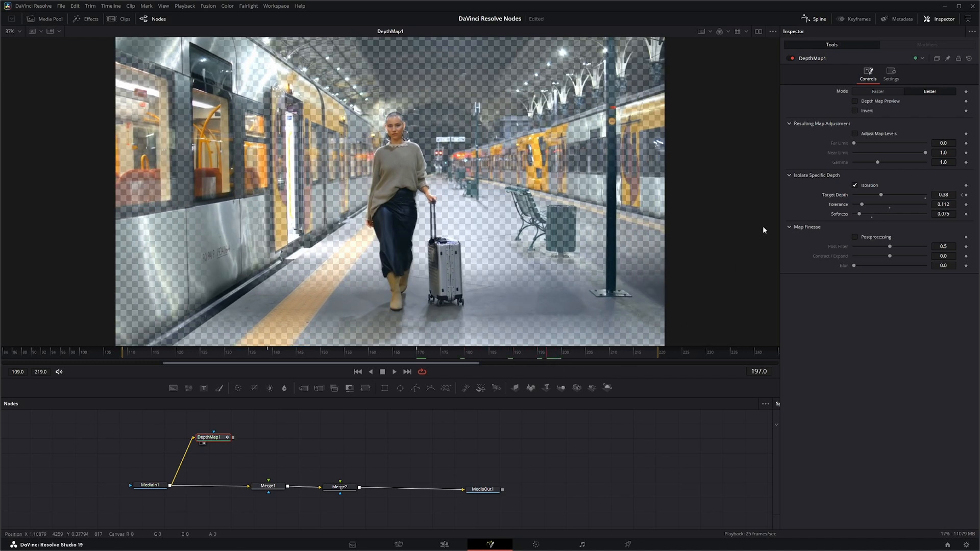
Step: Raise Target Depth to about 0.419 near frame 219 and compare keyed and depth views
left_click(854, 101)
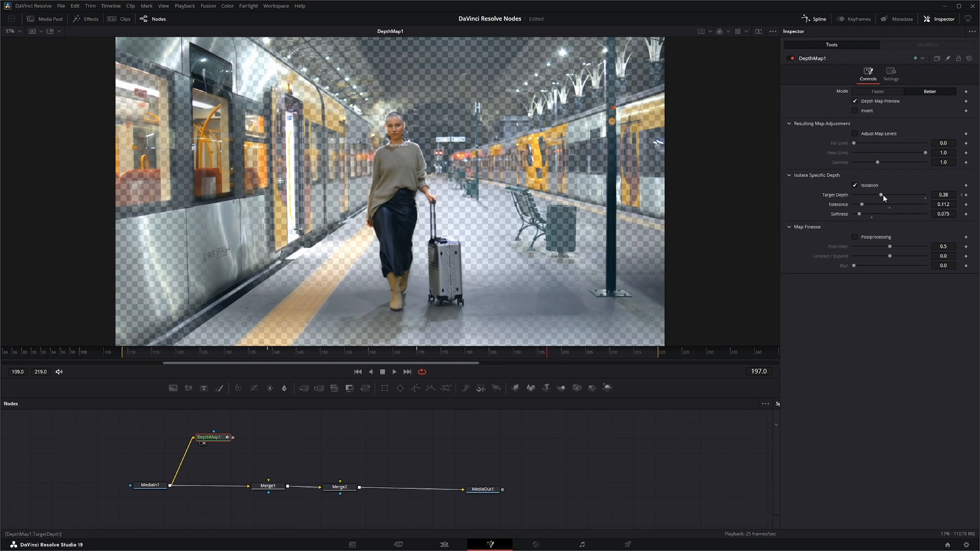
left_click_drag(879, 194, 883, 195)
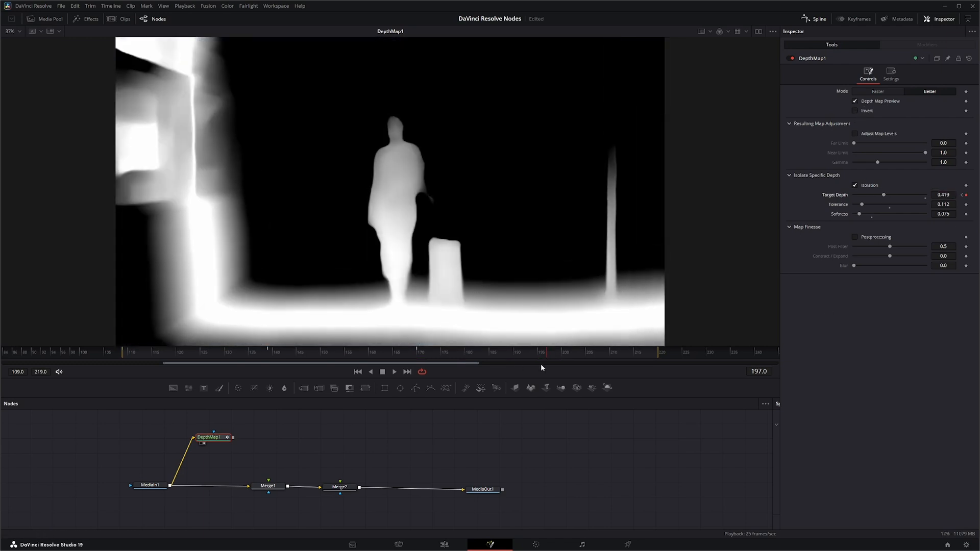
left_click(855, 101)
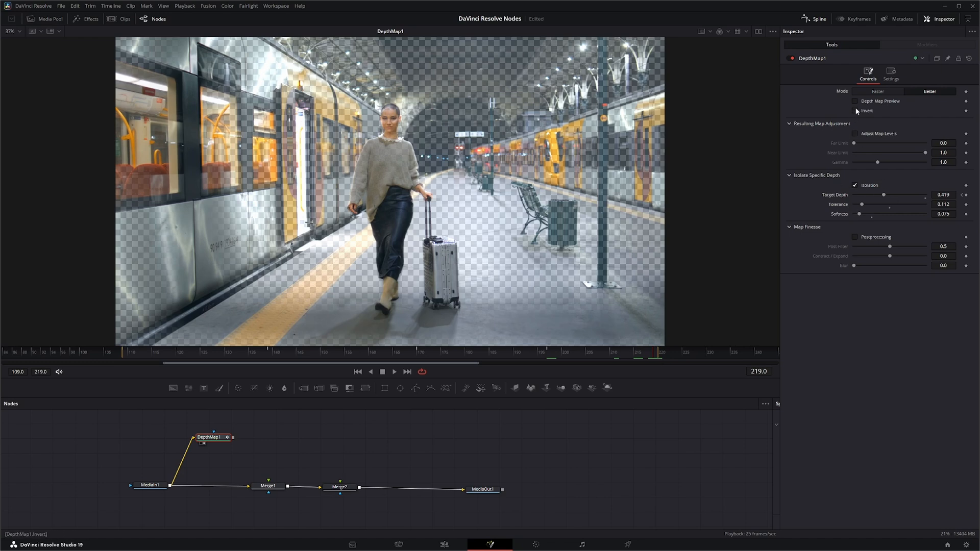
left_click(855, 101)
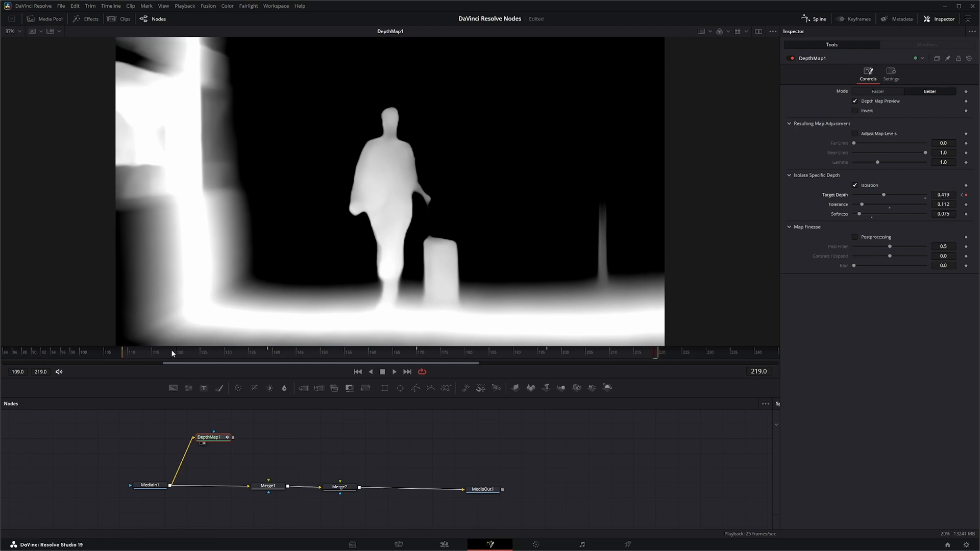
mouse_move(128, 355)
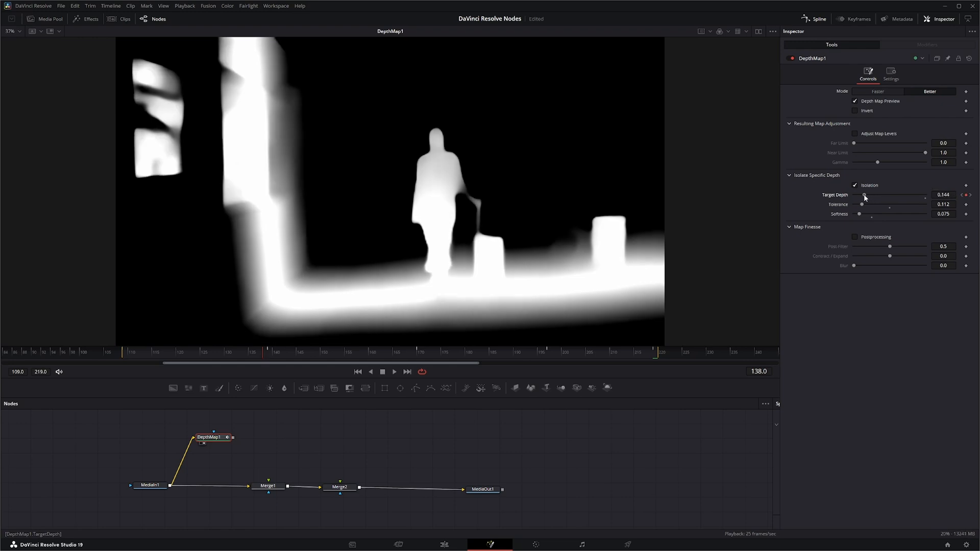
Step: Retune Target Depth at frames 138, 169 (0.294) and 196 (0.419), then return to frame 139
left_click_drag(863, 195, 854, 194)
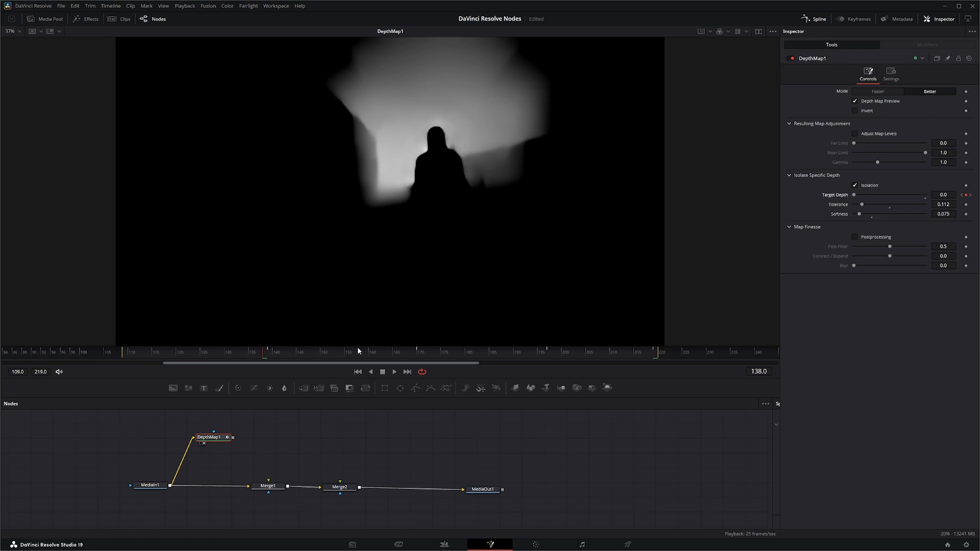
mouse_move(370, 363)
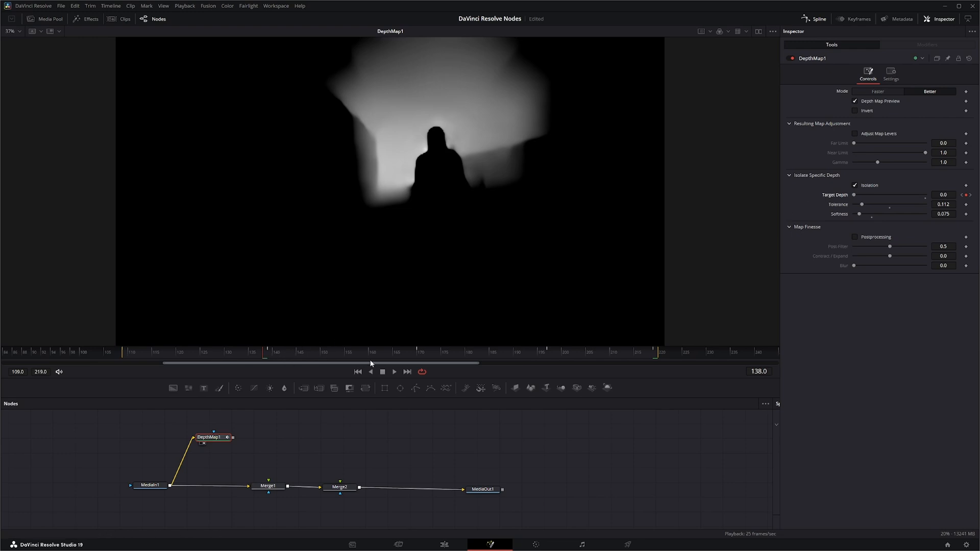
mouse_move(414, 354)
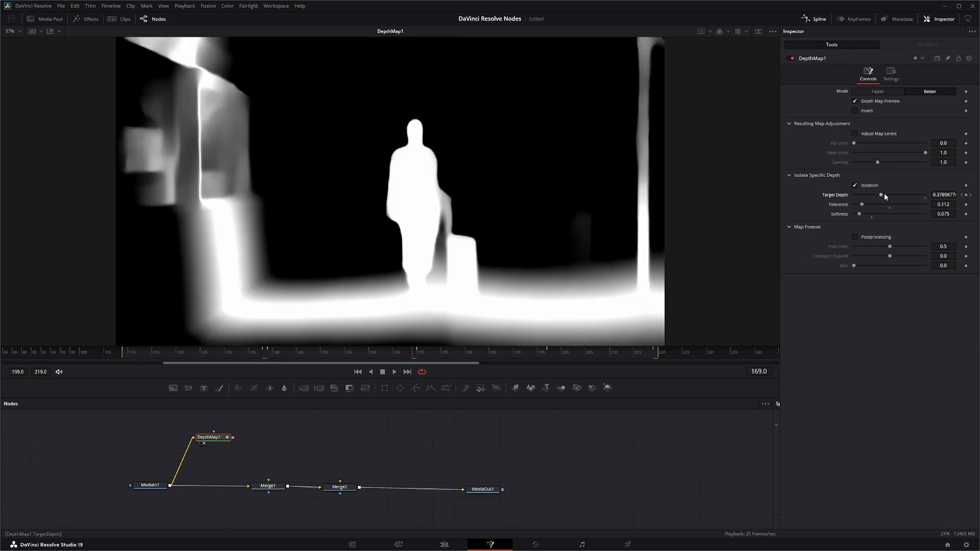
left_click_drag(881, 194, 874, 194)
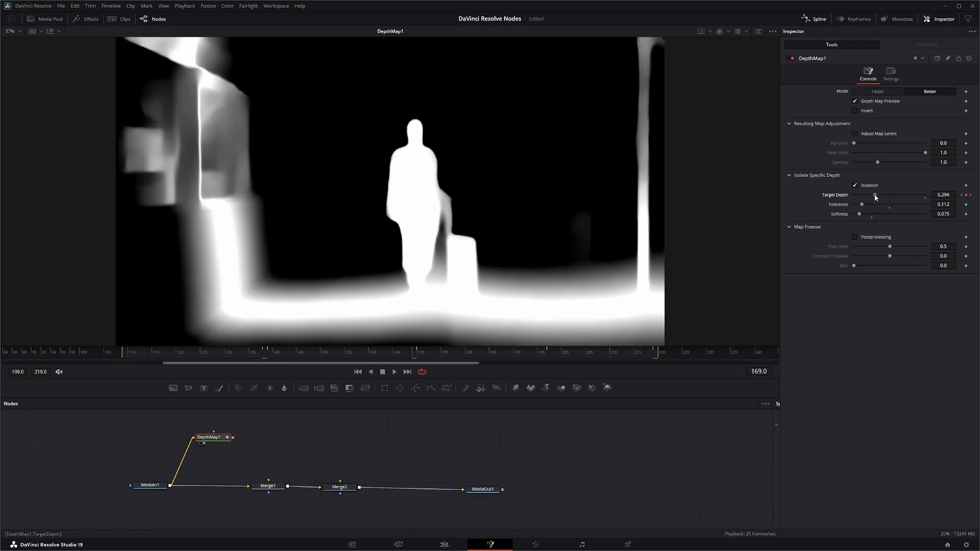
left_click_drag(881, 194, 853, 194)
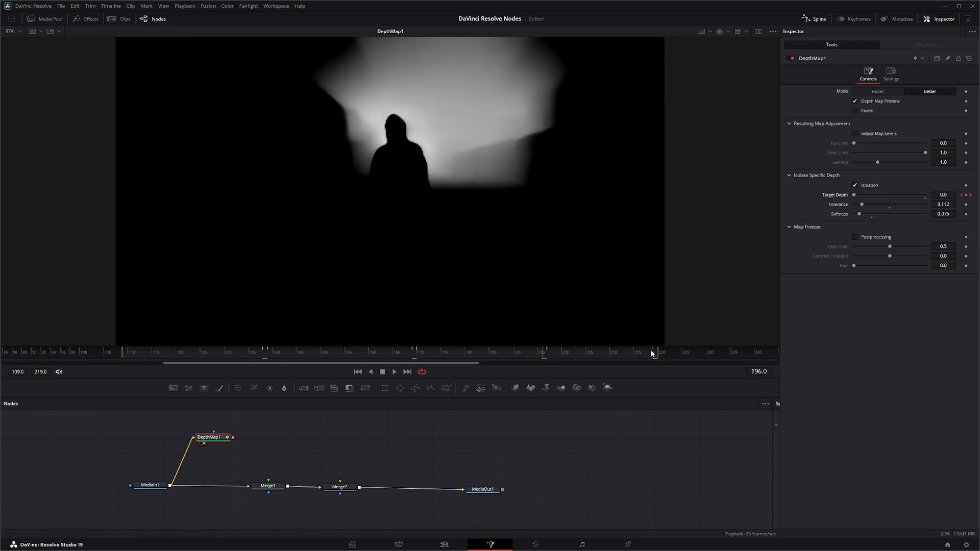
left_click_drag(855, 194, 883, 195)
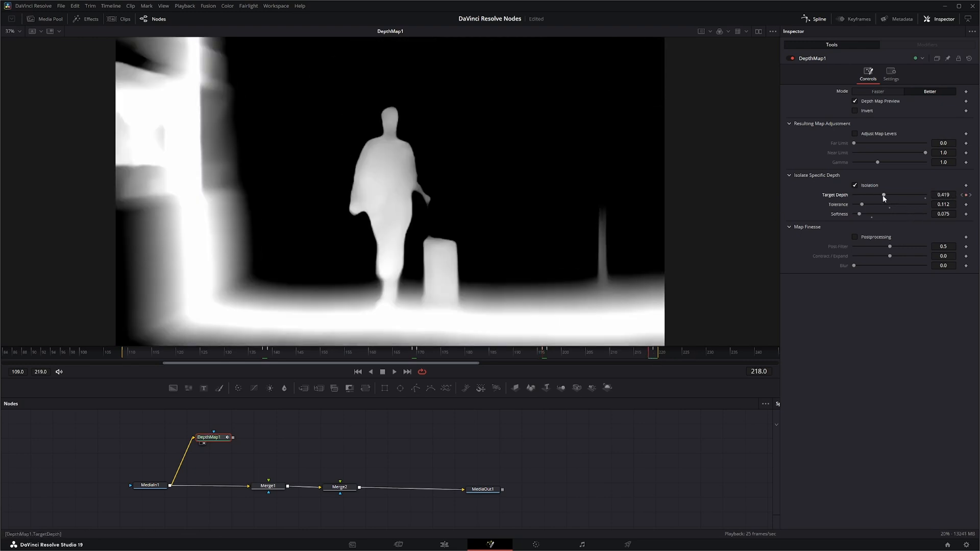
left_click_drag(883, 194, 854, 194)
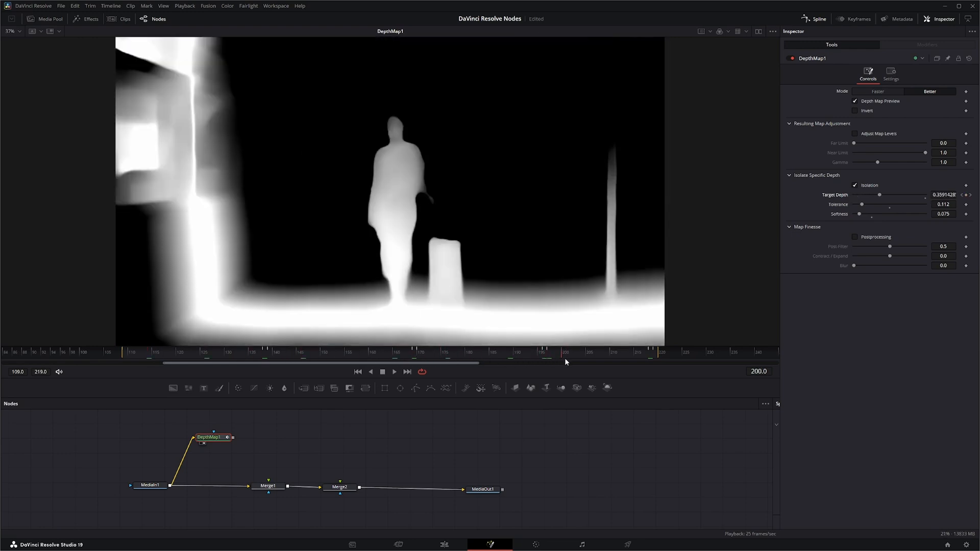
left_click(273, 356)
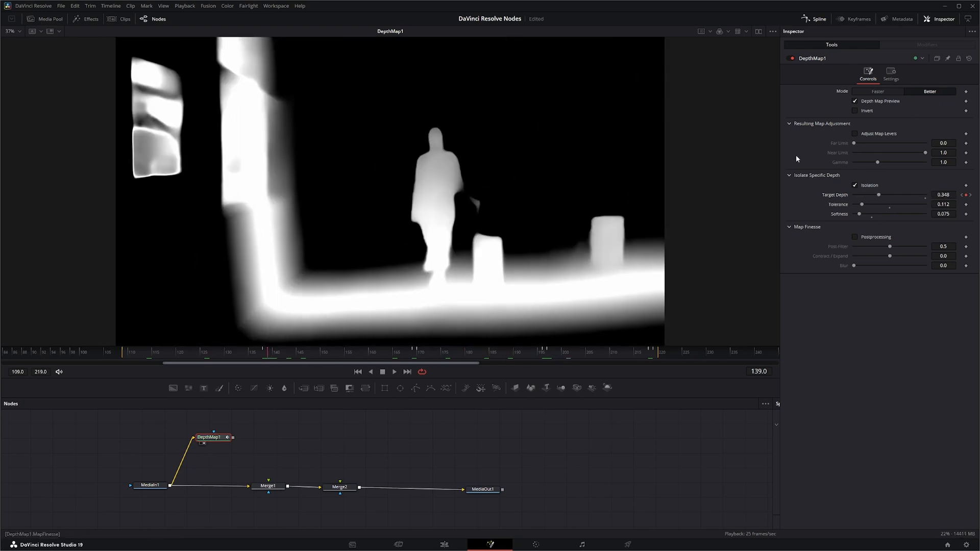
Step: Add a Drip tool fed by MediaIn1 and move its ripple centre onto the woman's head
left_click(854, 101)
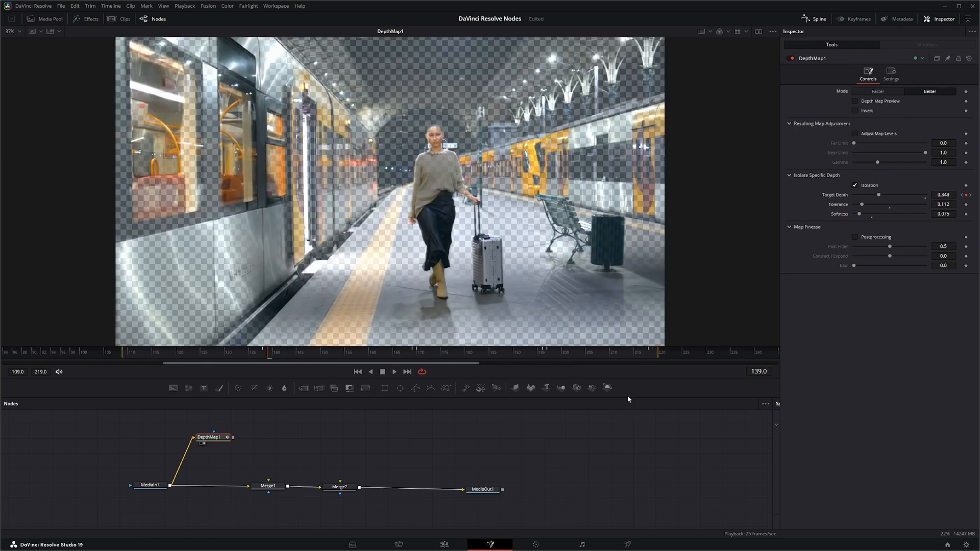
left_click(268, 486)
type("dri")
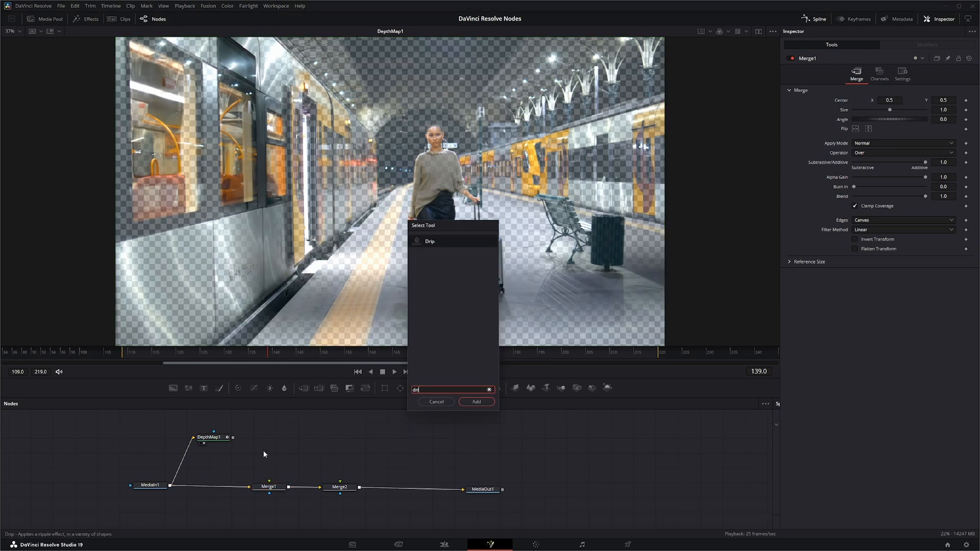
left_click(475, 401)
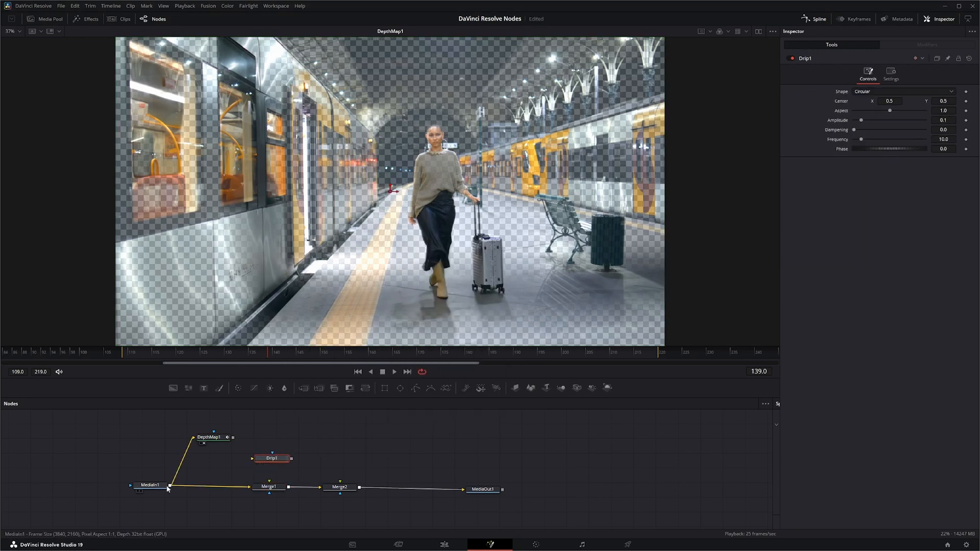
left_click_drag(167, 486, 270, 458)
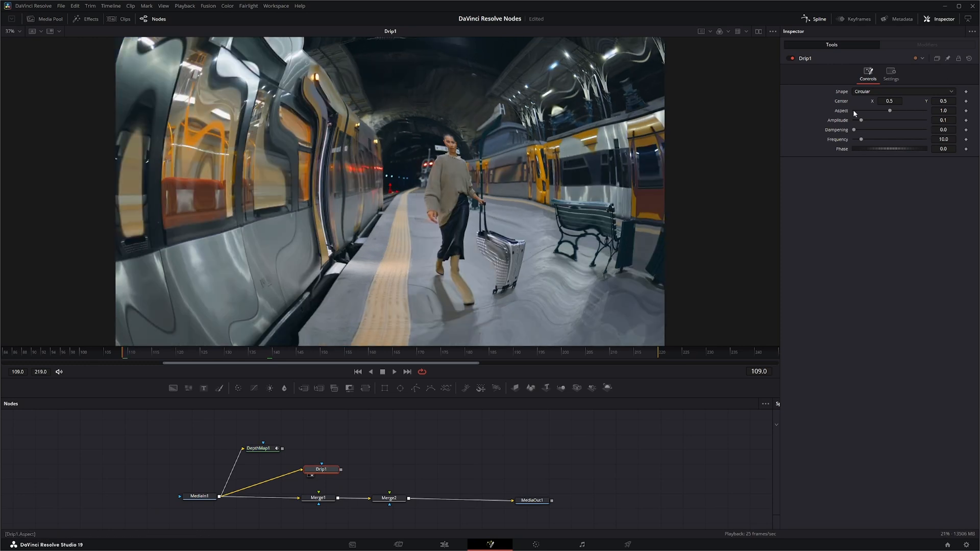
mouse_move(390, 192)
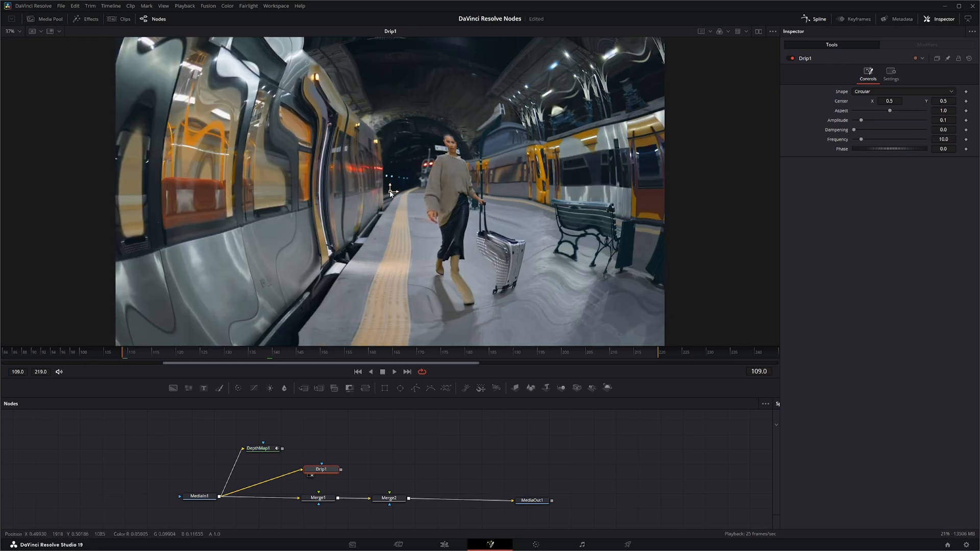
left_click_drag(389, 190, 452, 147)
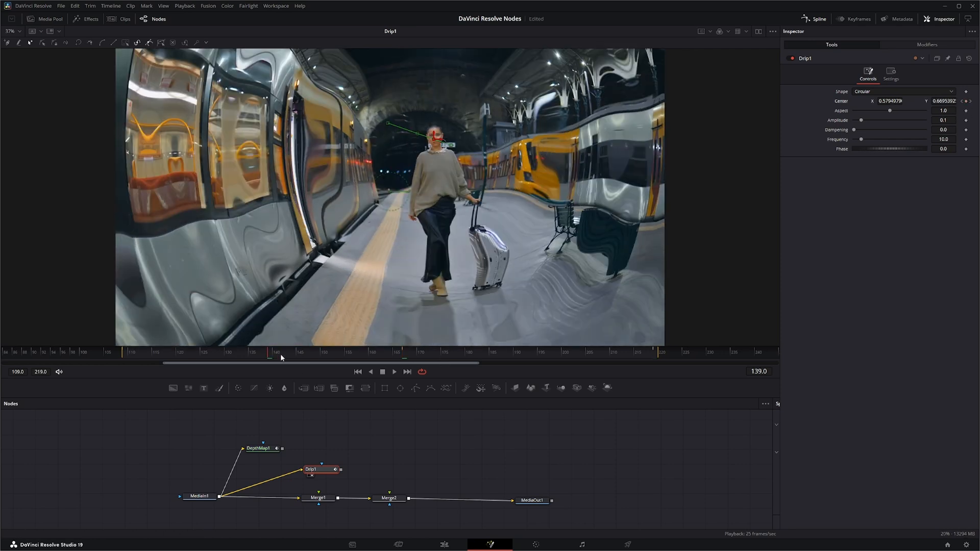
Step: Set Drip1 Amplitude to 0.112 and Frequency to 20.9, and keyframe Phase
left_click(578, 351)
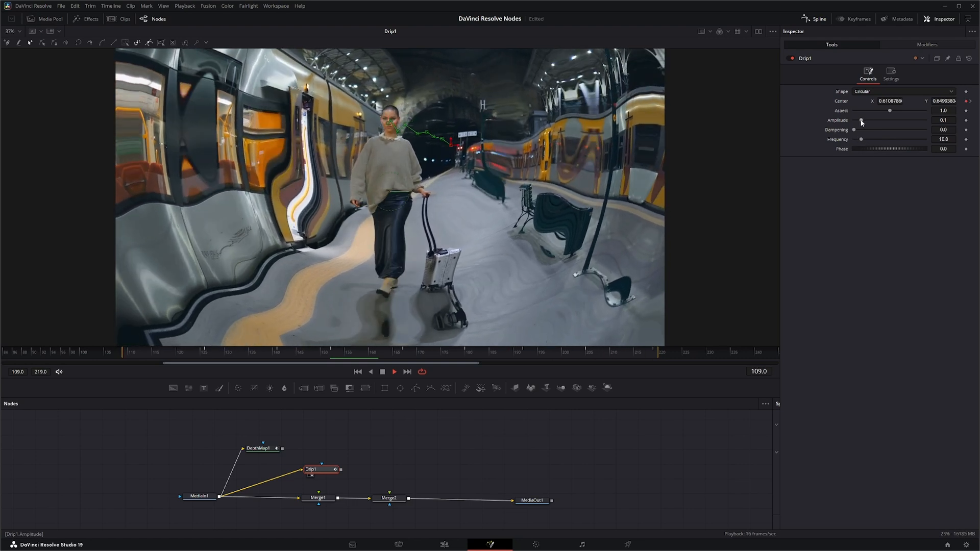
left_click_drag(860, 120, 863, 120)
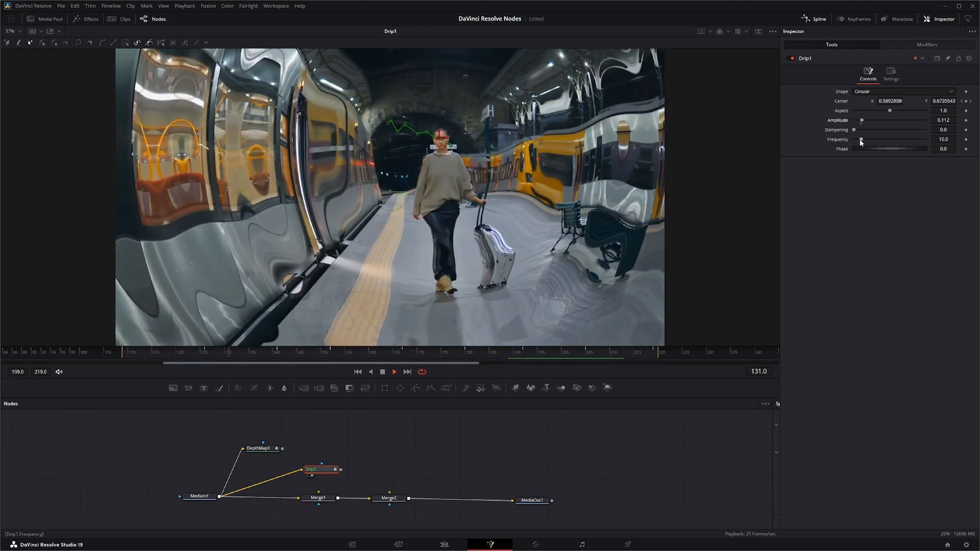
left_click_drag(860, 139, 869, 139)
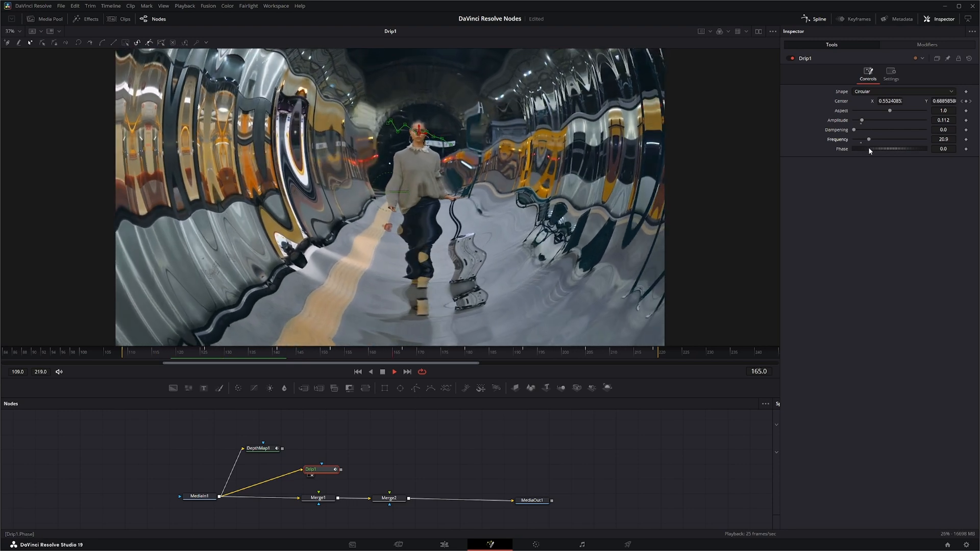
left_click(393, 371)
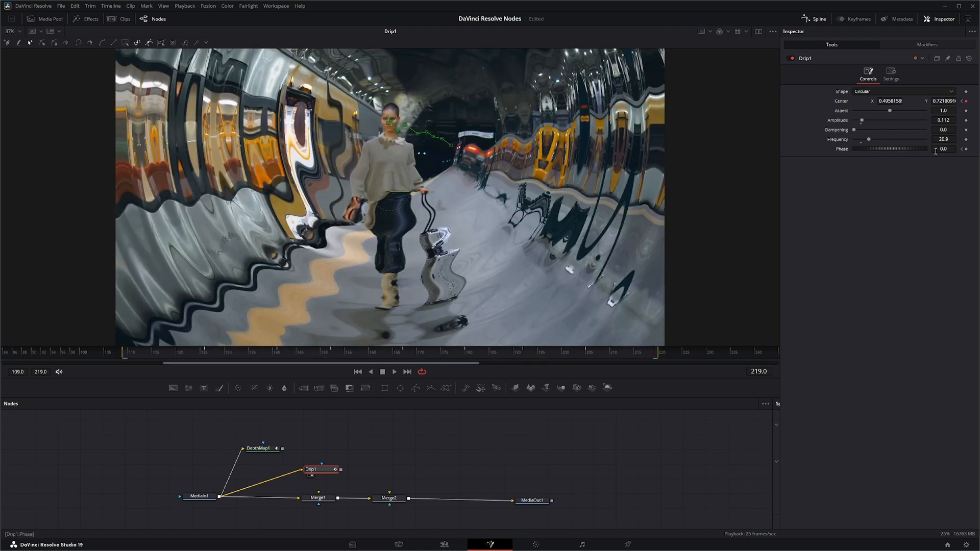
left_click(370, 371)
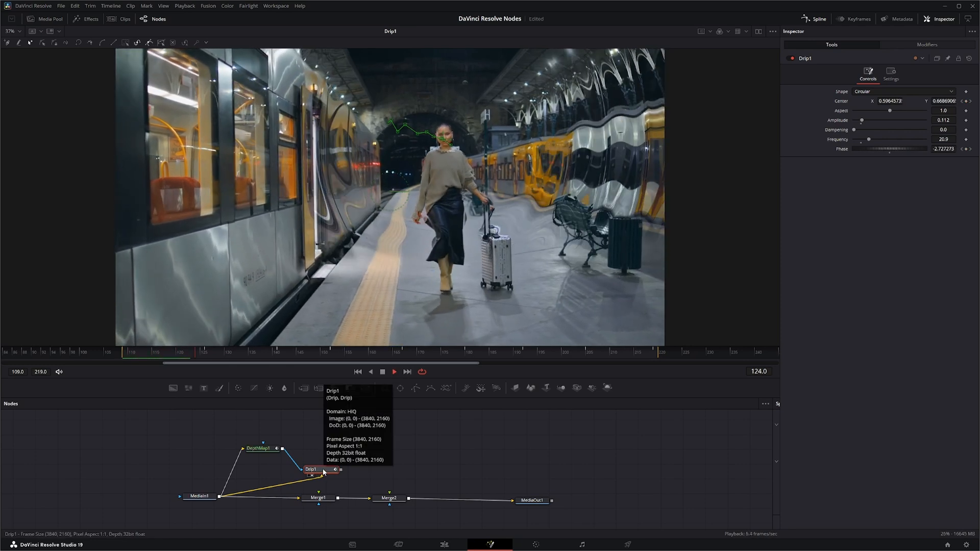
Step: Play the clip to watch the shifting Phase ripples, then stop playback
left_click(393, 371)
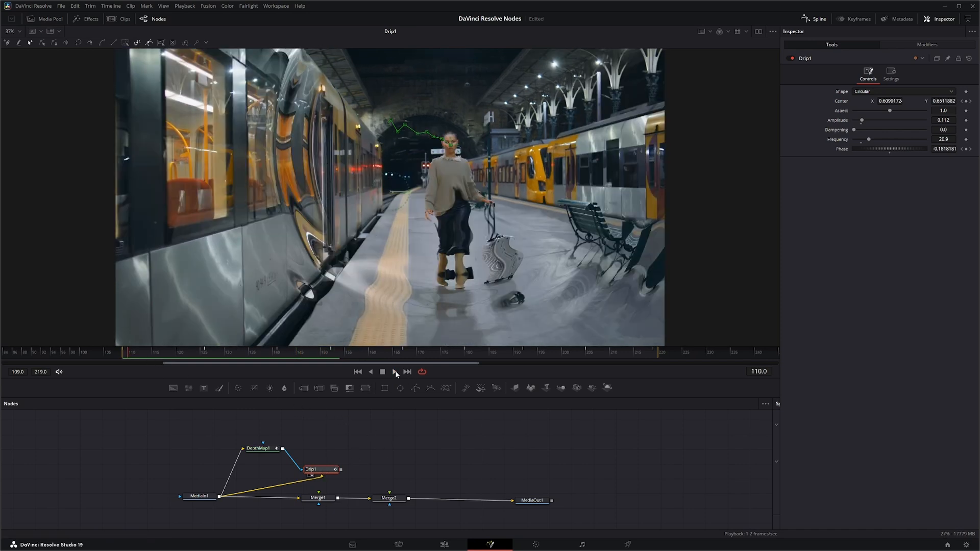
left_click(393, 372)
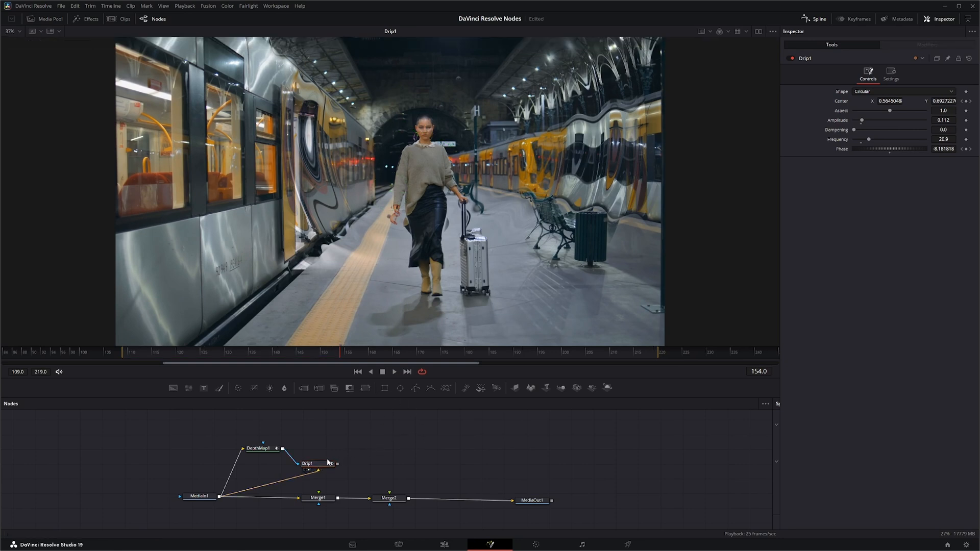
Step: Connect Drip1 to Merge1's foreground and enable Multiply by Mask in Drip1 Settings
left_click(306, 465)
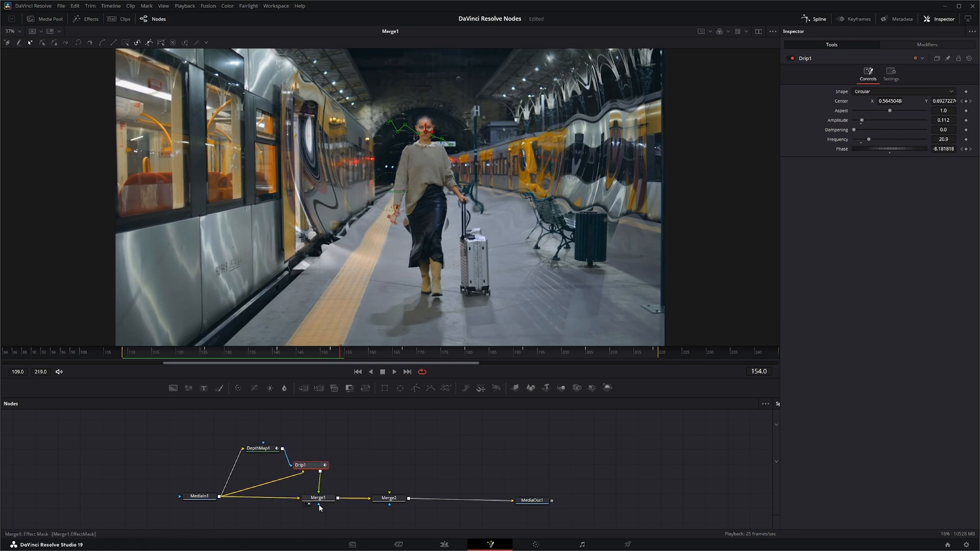
left_click(318, 498)
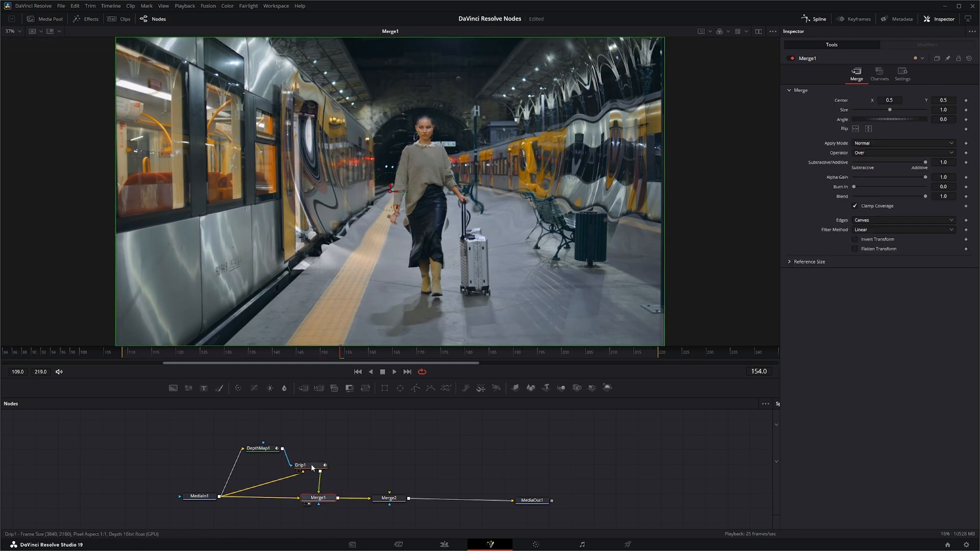
left_click(299, 465)
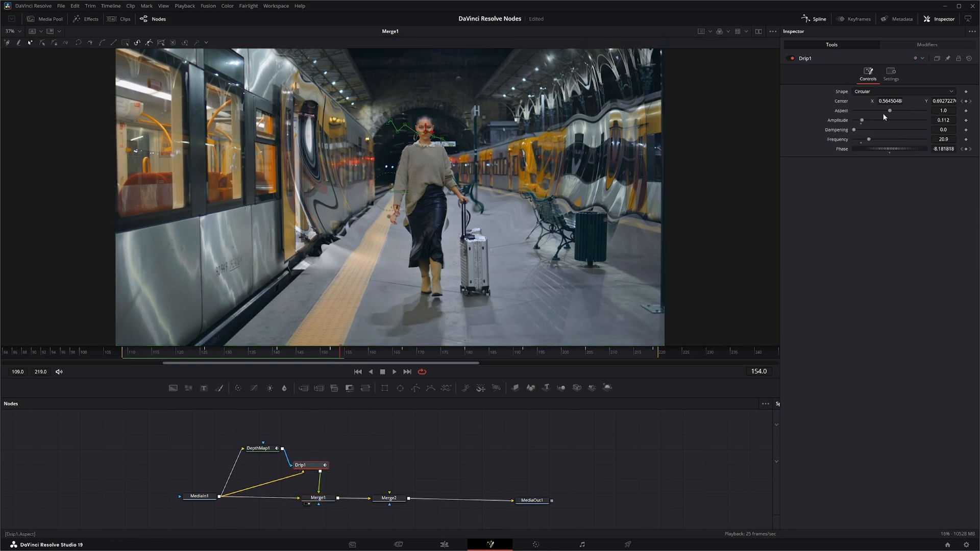
left_click(890, 73)
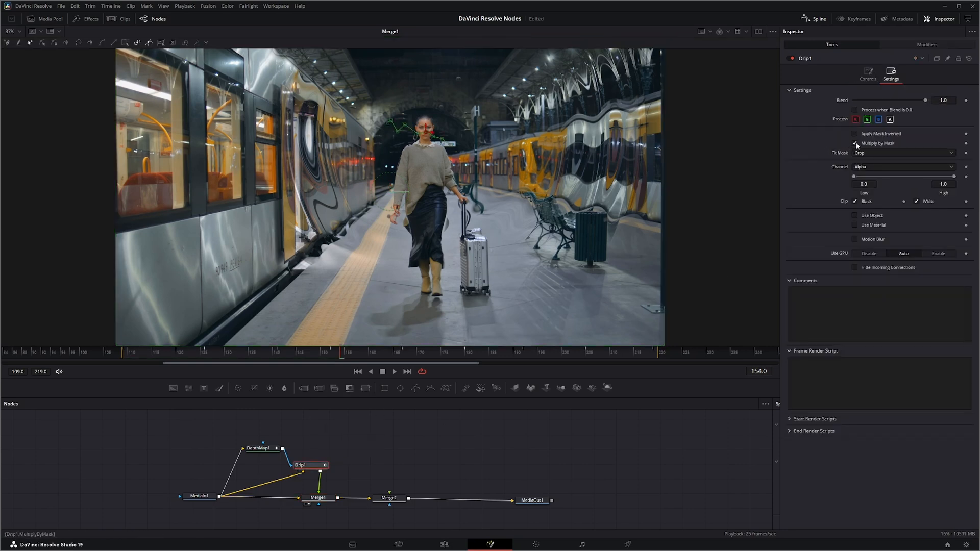
left_click(318, 498)
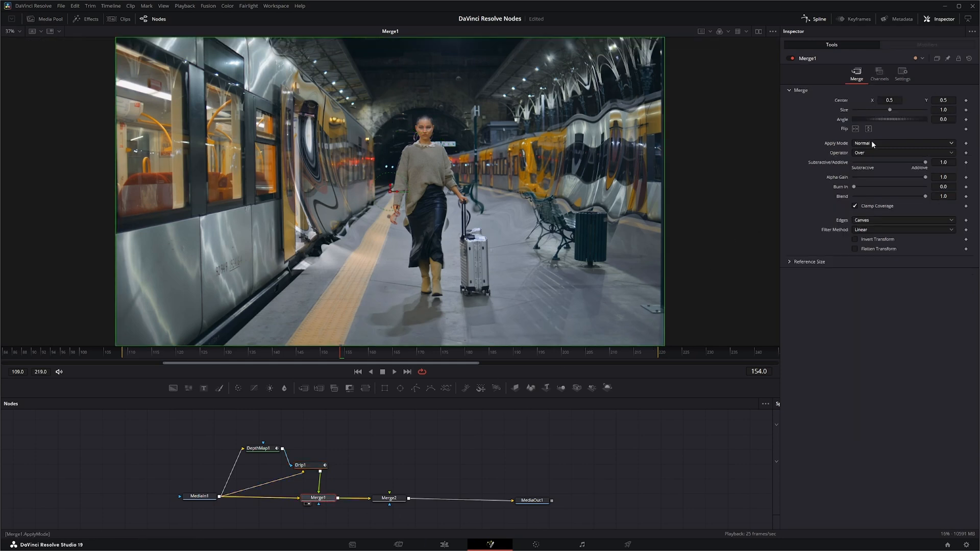
Step: Set Merge1's Apply Mode to Multiply and play the result
left_click(901, 142)
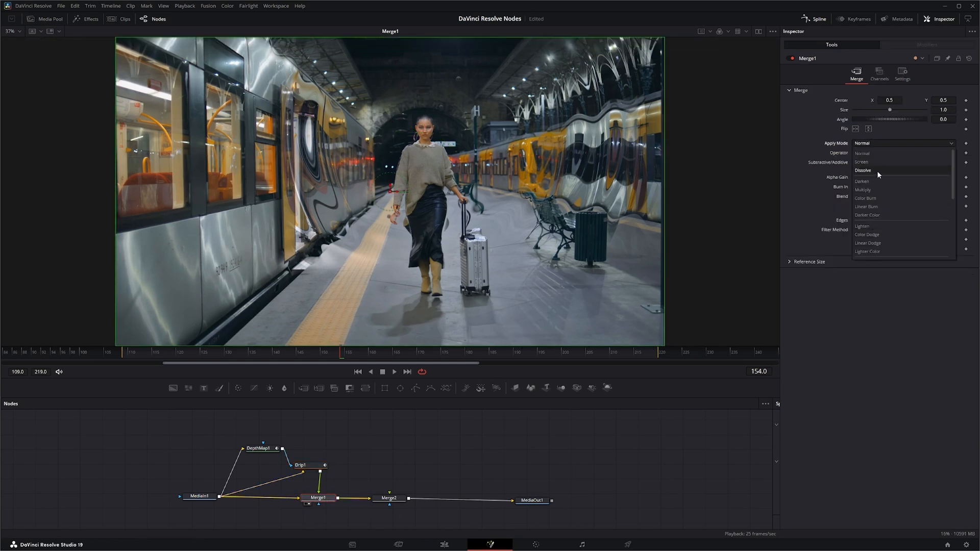
left_click(862, 189)
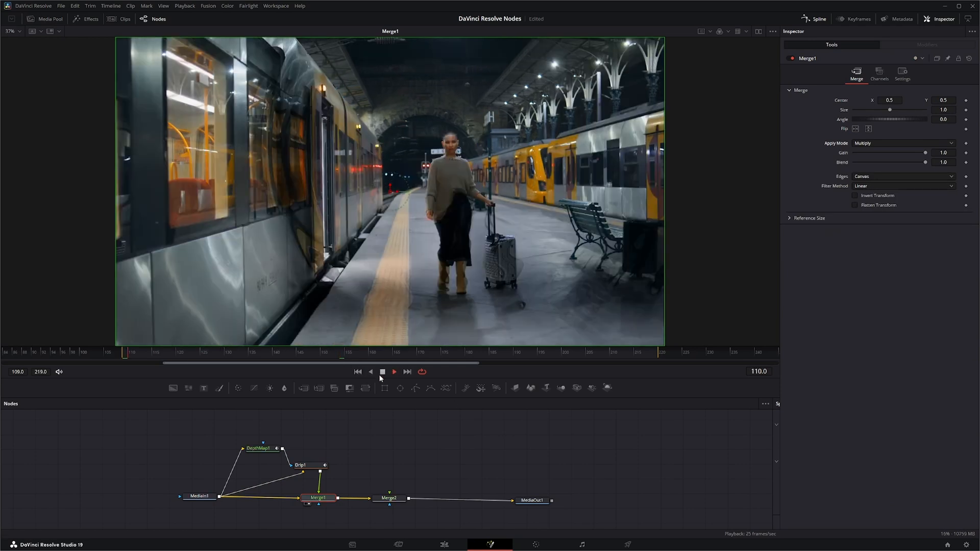
left_click(393, 371)
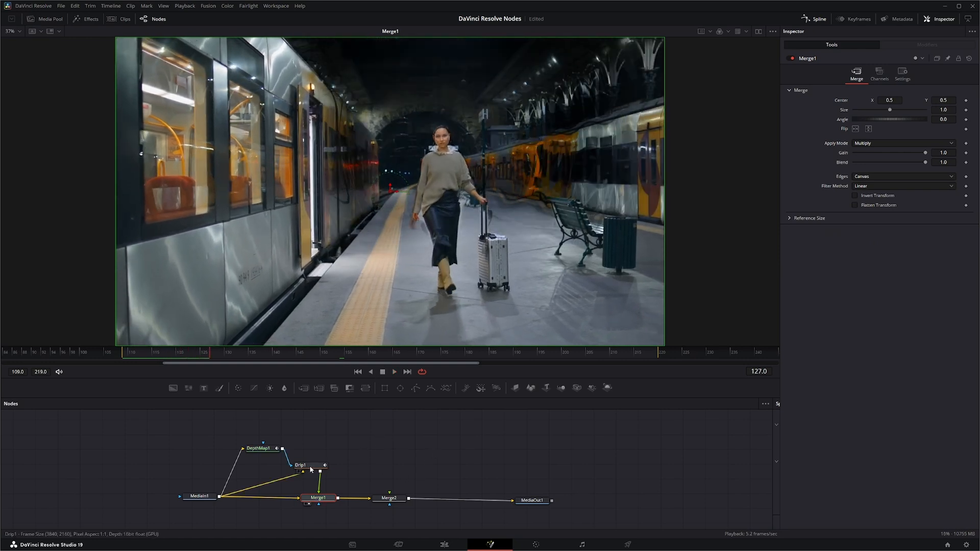
Step: Duplicate Drip1 into Drip1_1 with a size-5.3 Blur1, wired between the footage and Merge2
left_click(300, 465)
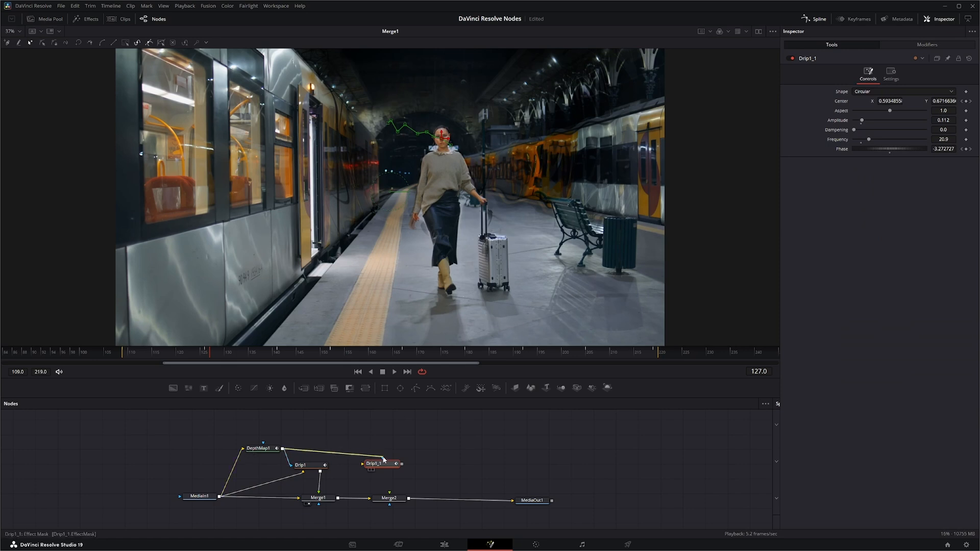
left_click(382, 463)
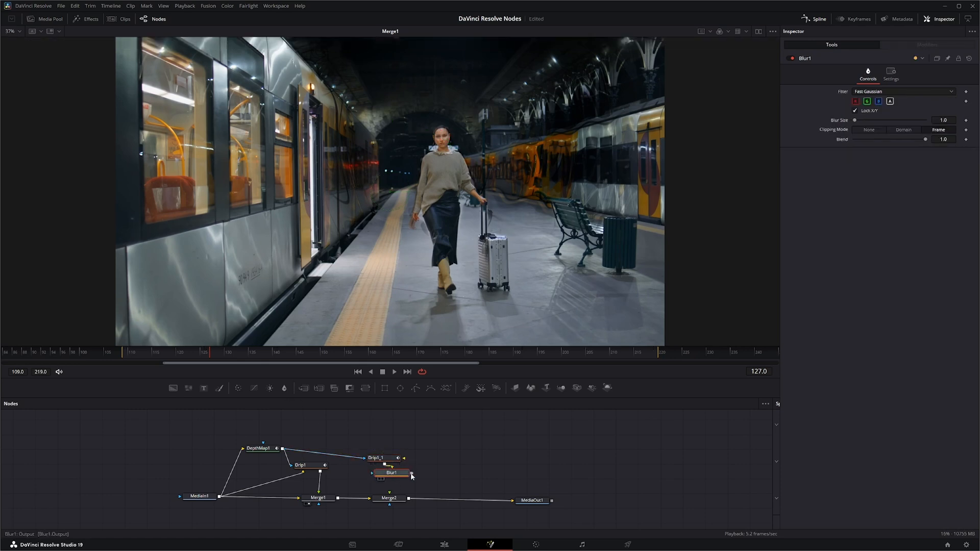
left_click(389, 498)
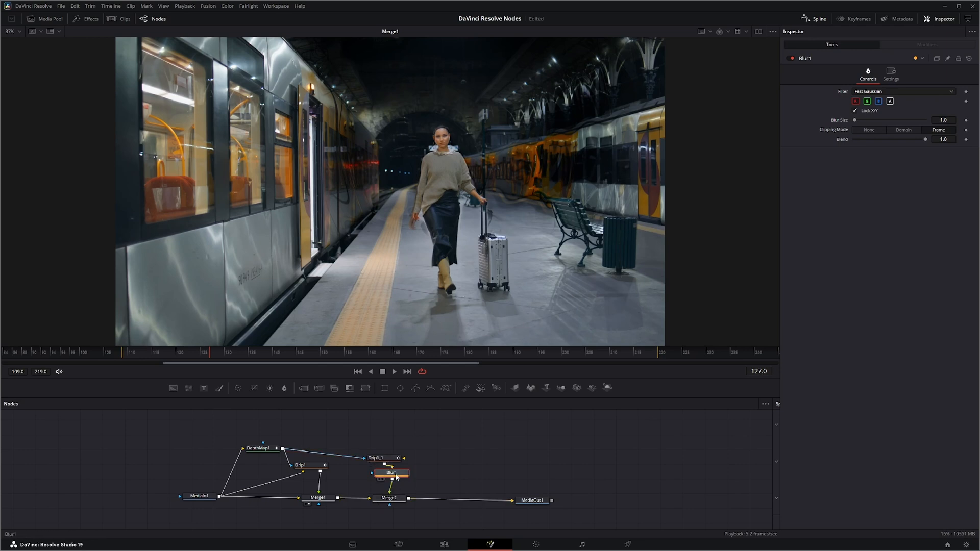
left_click(390, 472)
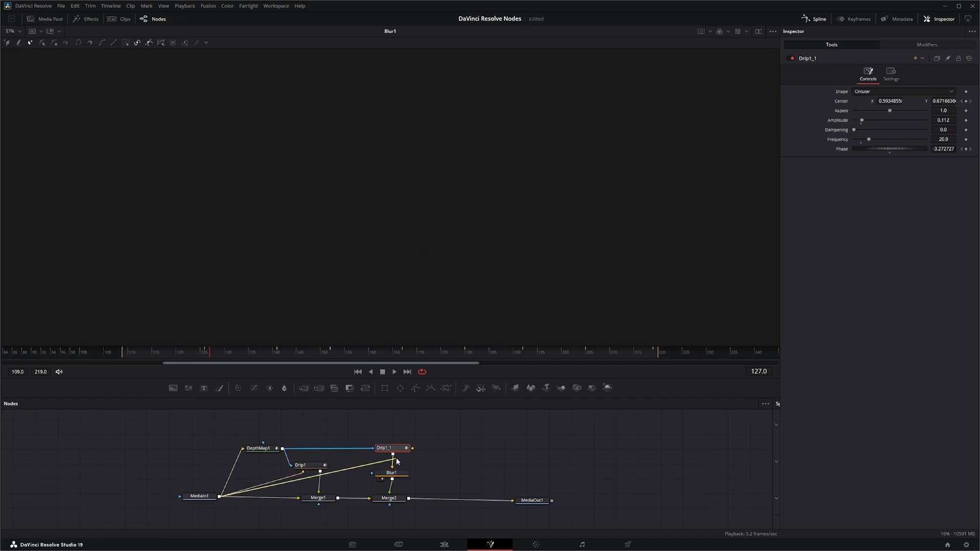
left_click(387, 447)
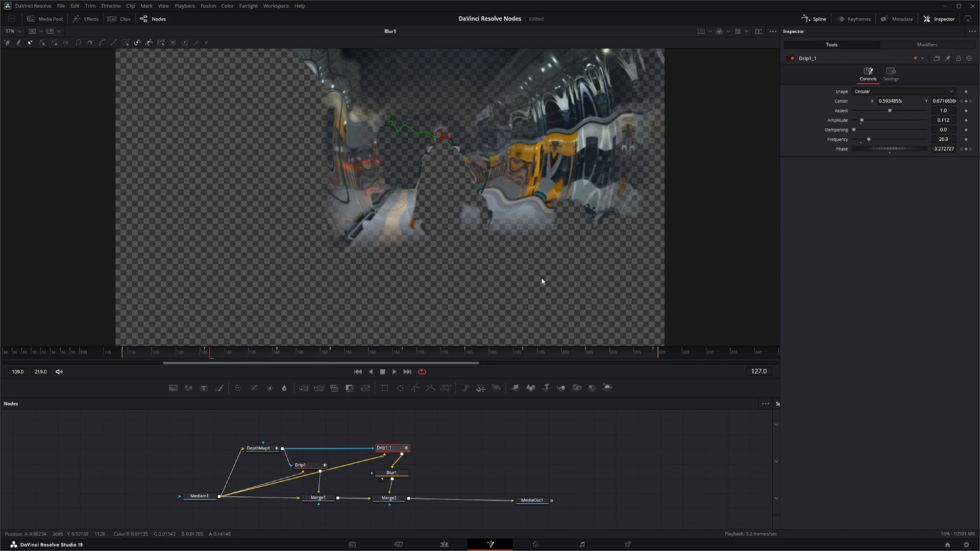
left_click(389, 472)
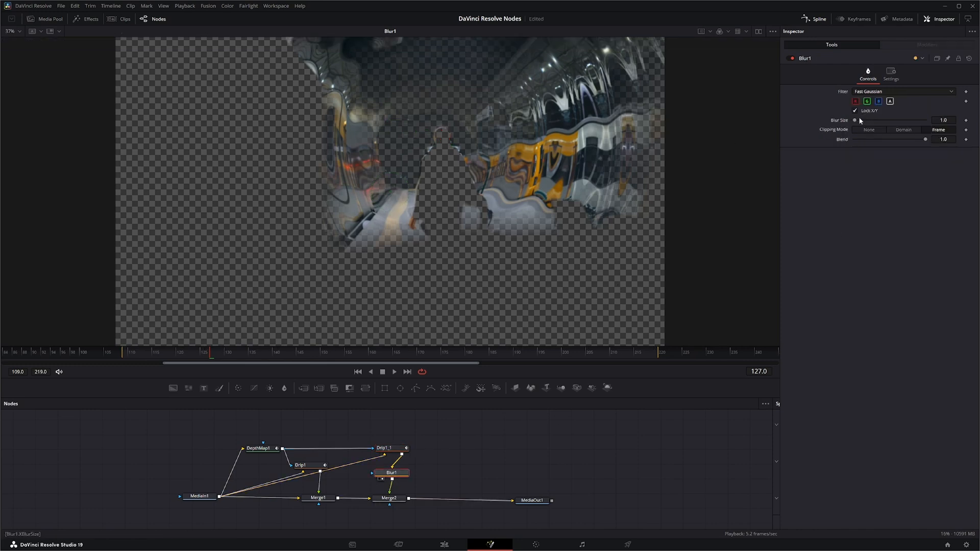
left_click_drag(854, 120, 894, 120)
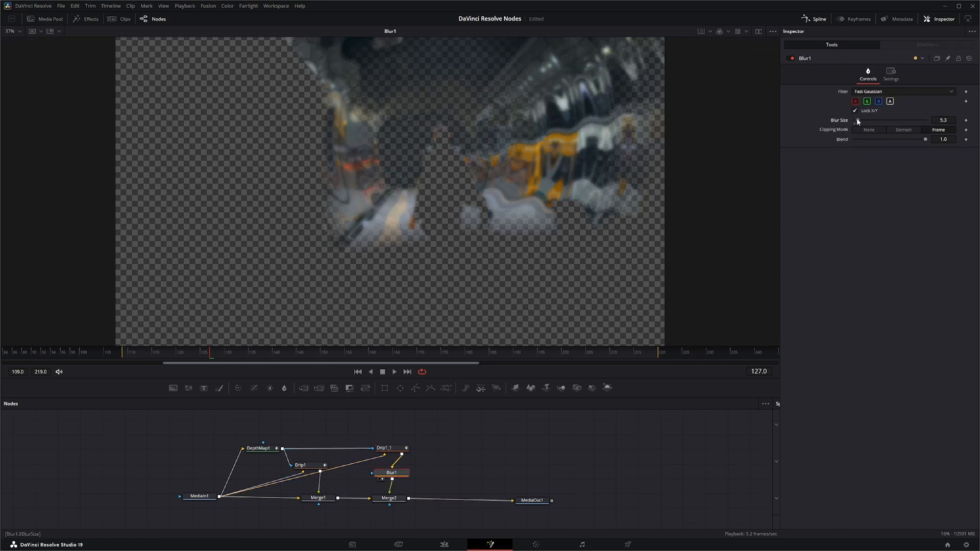
Step: Lower Merge2's Blend to 0.695 in its Settings
left_click(388, 498)
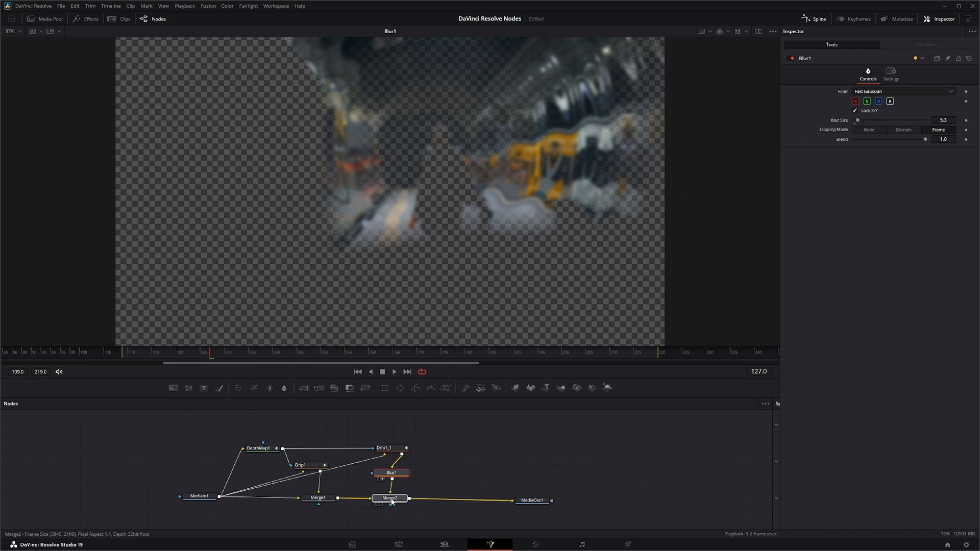
left_click(389, 498)
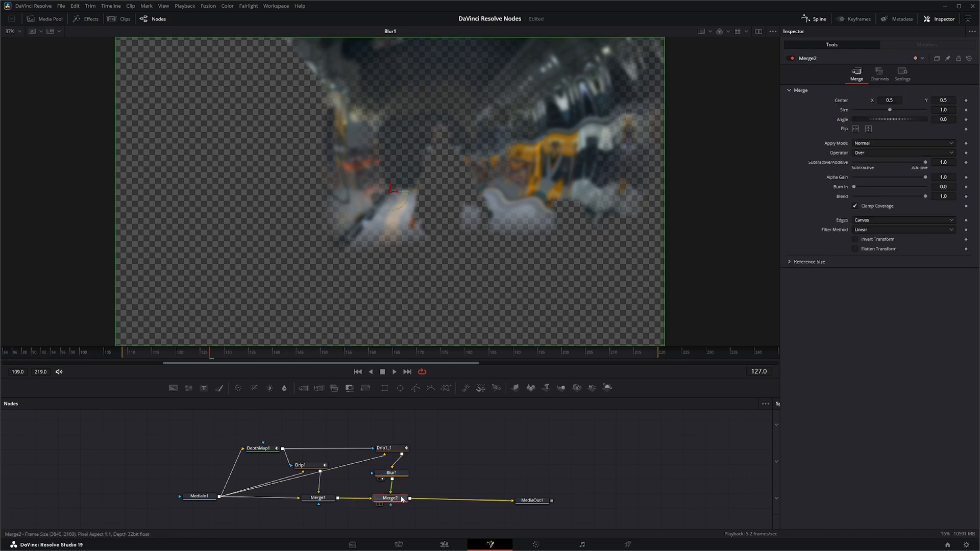
left_click(390, 498)
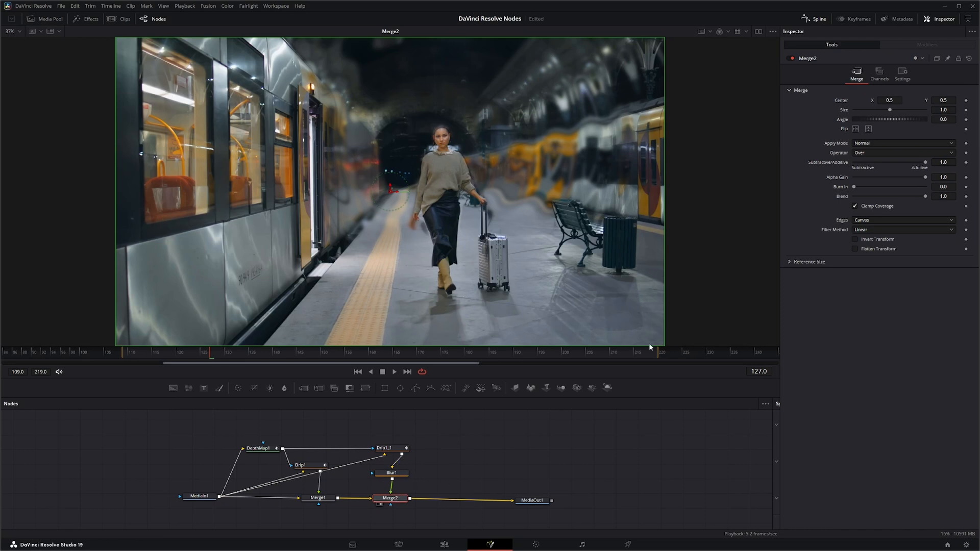
left_click(902, 74)
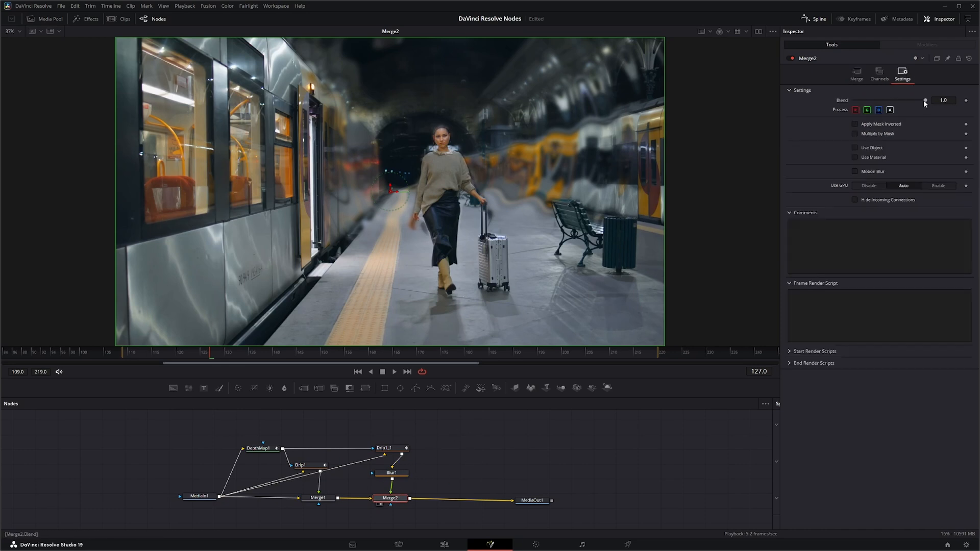
left_click_drag(924, 100, 913, 100)
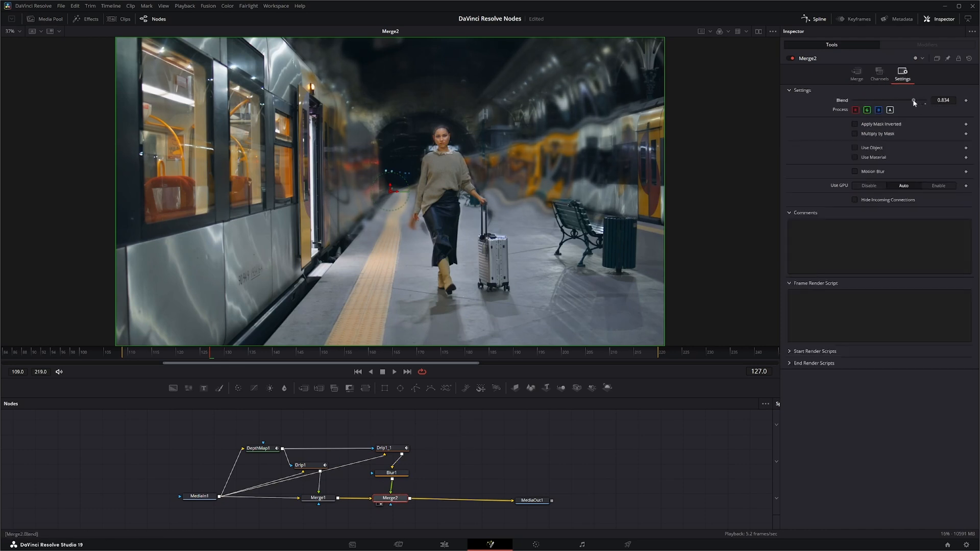
left_click_drag(913, 102, 904, 102)
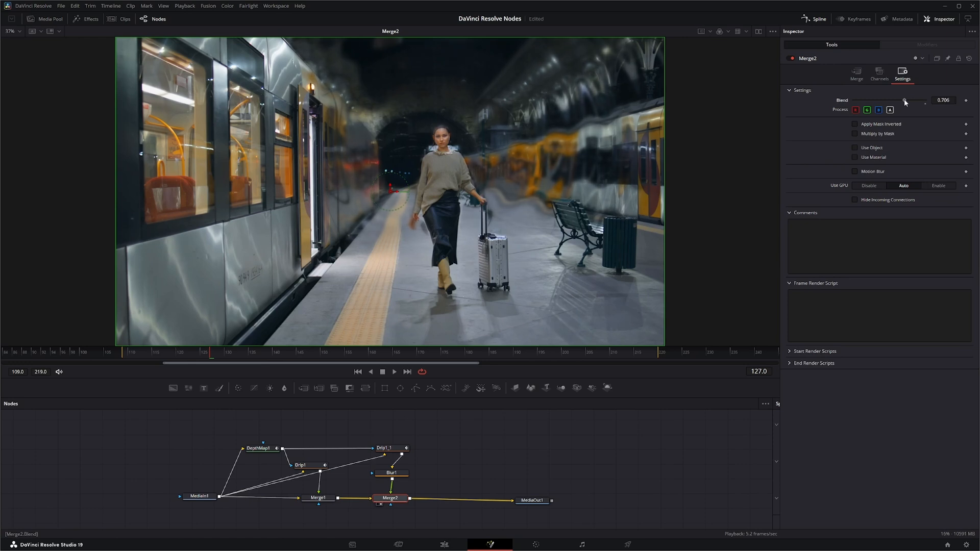
left_click_drag(906, 101, 902, 101)
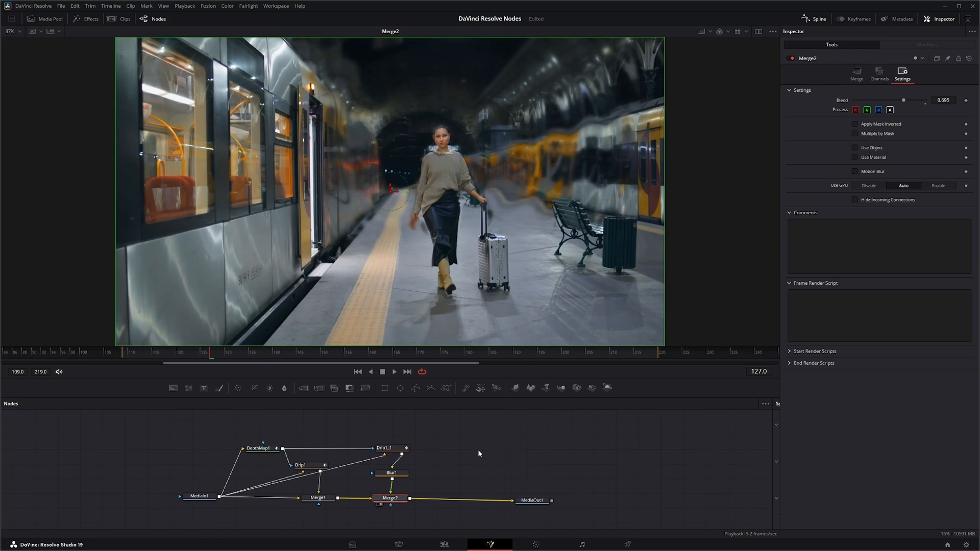
Step: Add a FastNoise1 node and view it on its own
type("dri")
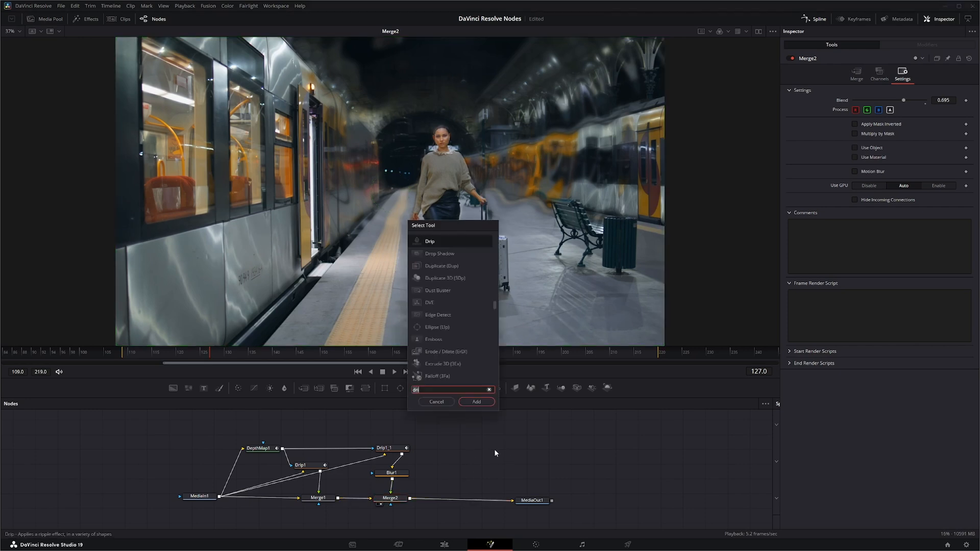
type("fast")
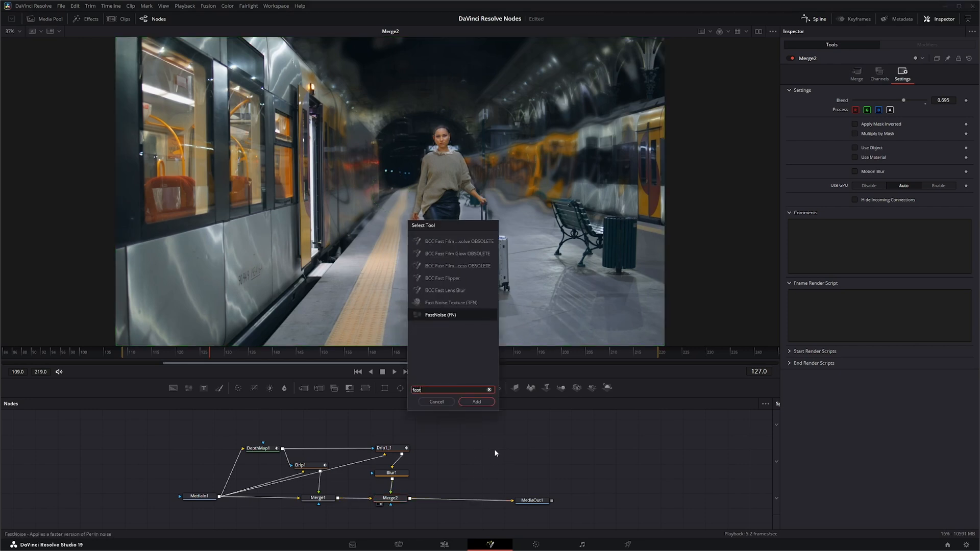
left_click(475, 401)
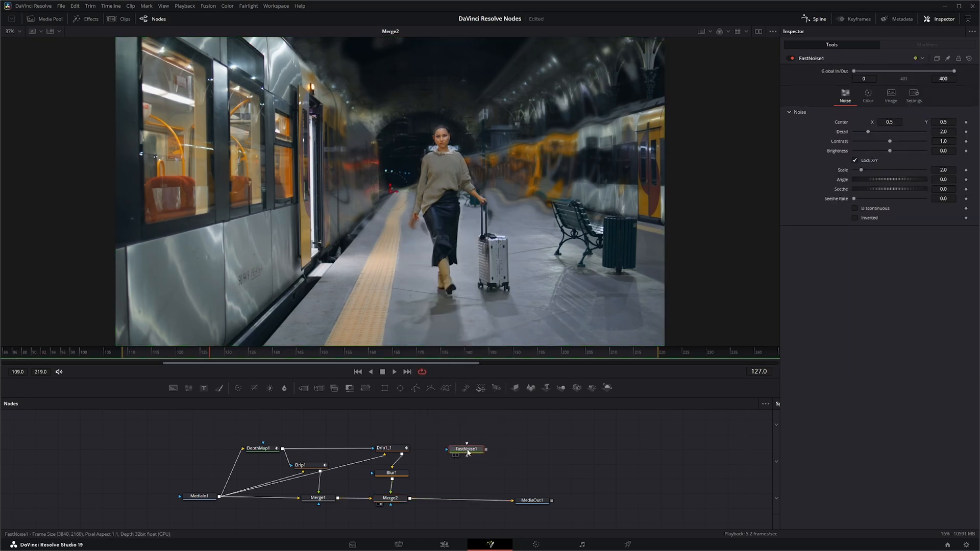
left_click(466, 449)
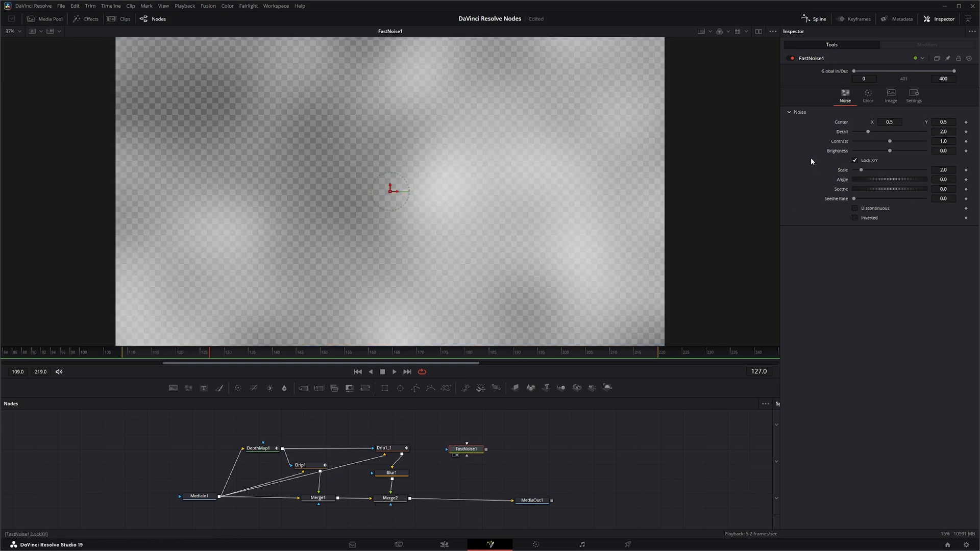
Step: Set FastNoise1 Detail 5.94, Scale 16.04, Contrast 2.16, Brightness 0.14 and Seethe Rate 0.738
left_click_drag(868, 132, 893, 131)
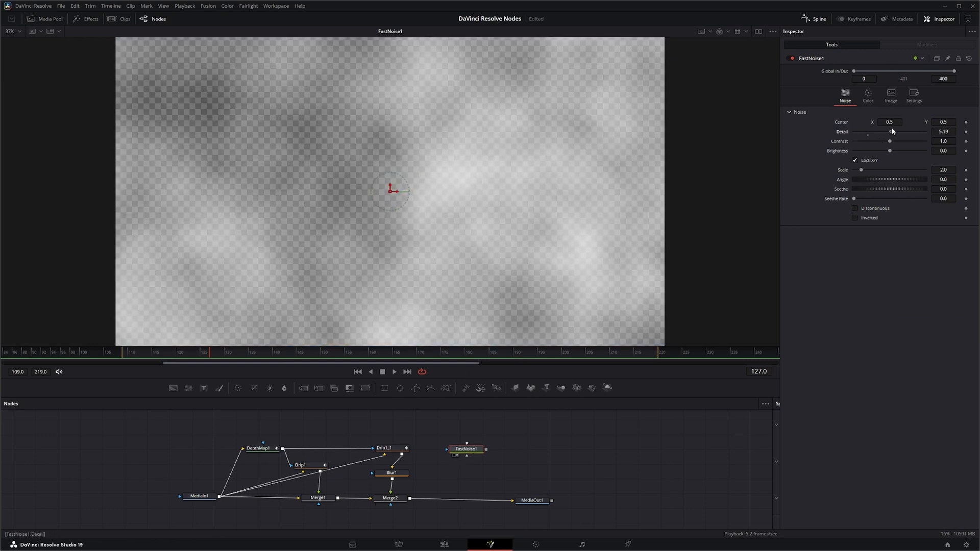
left_click_drag(861, 169, 872, 169)
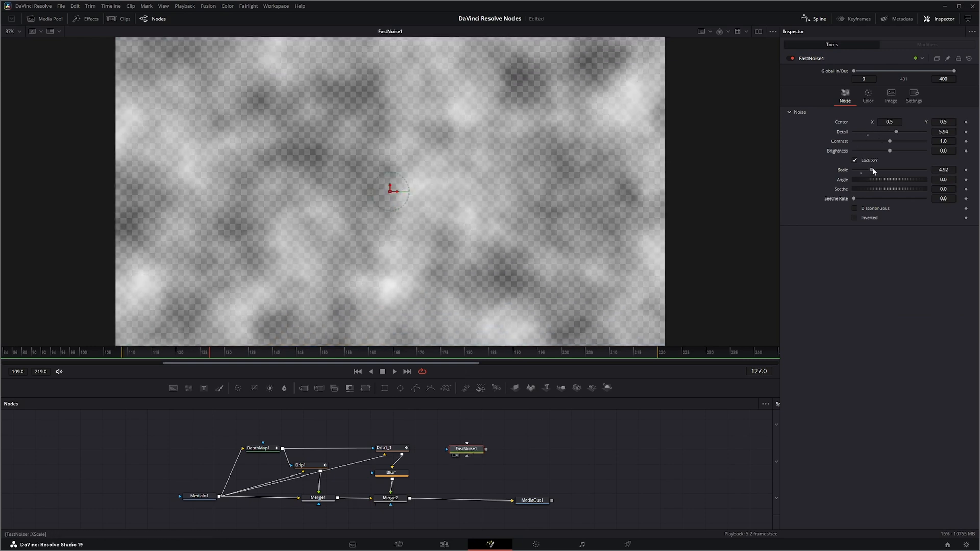
left_click_drag(871, 170, 913, 170)
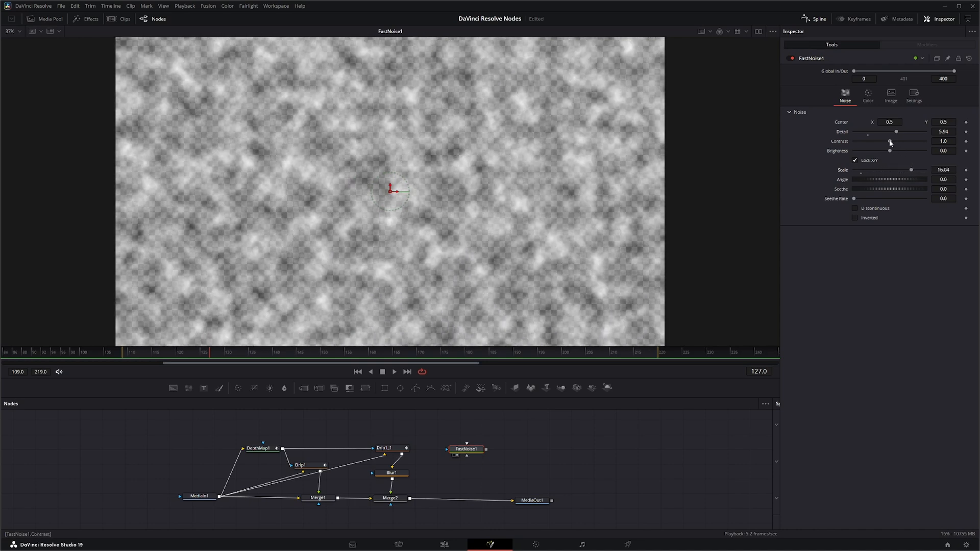
left_click_drag(877, 141, 892, 140)
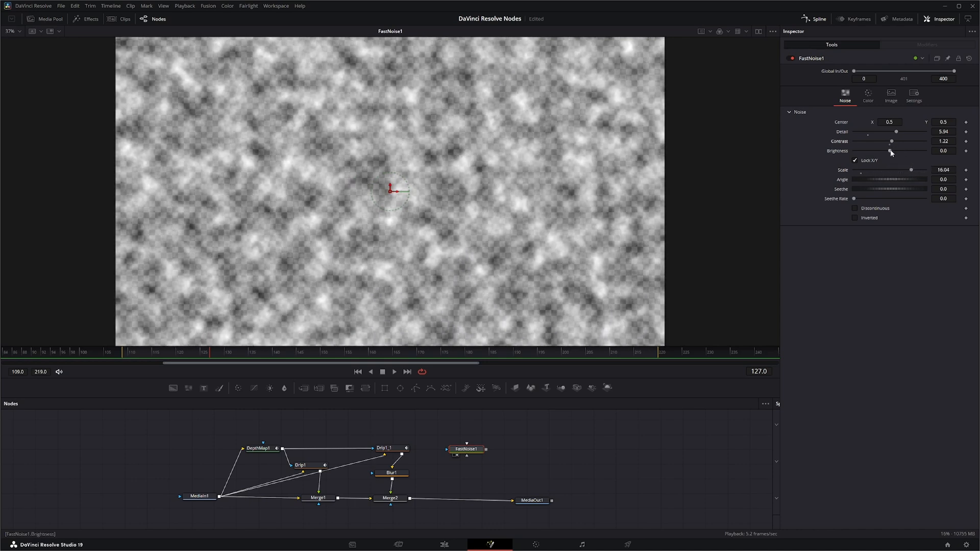
left_click_drag(891, 141, 895, 140)
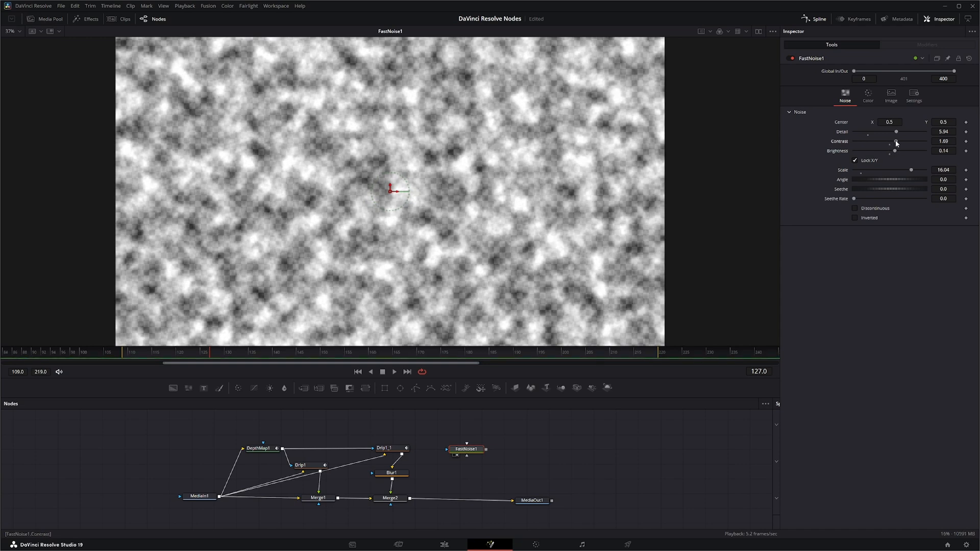
left_click_drag(888, 142, 899, 141)
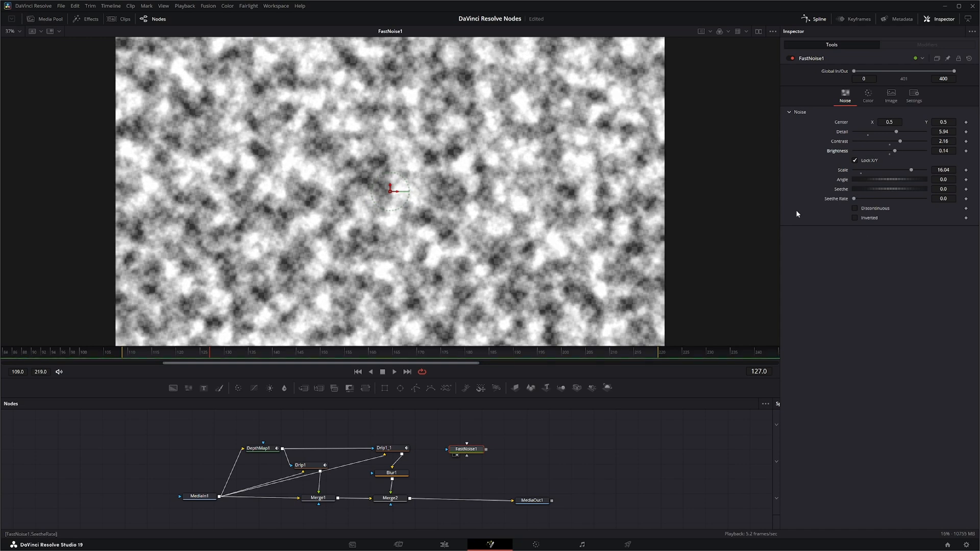
left_click_drag(881, 189, 890, 188)
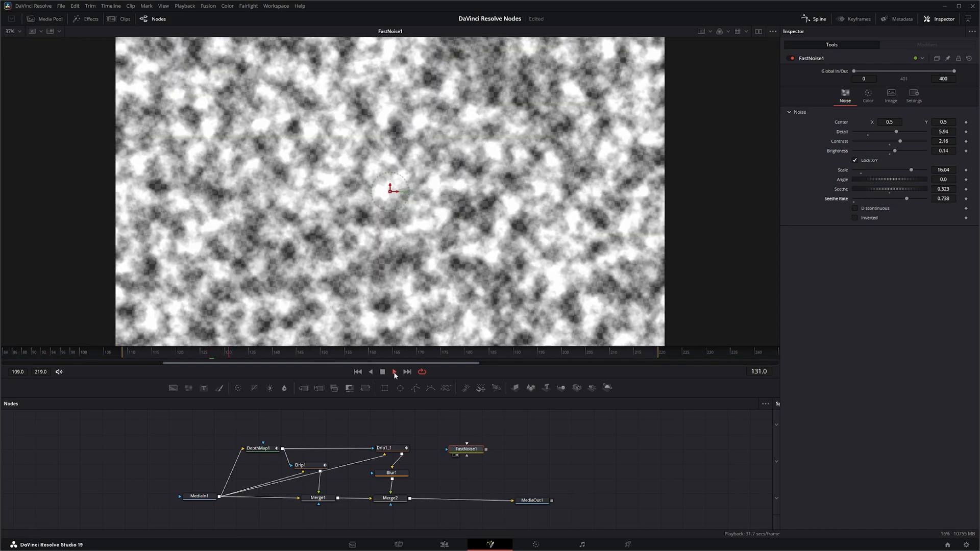
Step: Mask FastNoise1 with Drip1_1 and layer it over the footage through Merge3 into MediaOut1
left_click(382, 371)
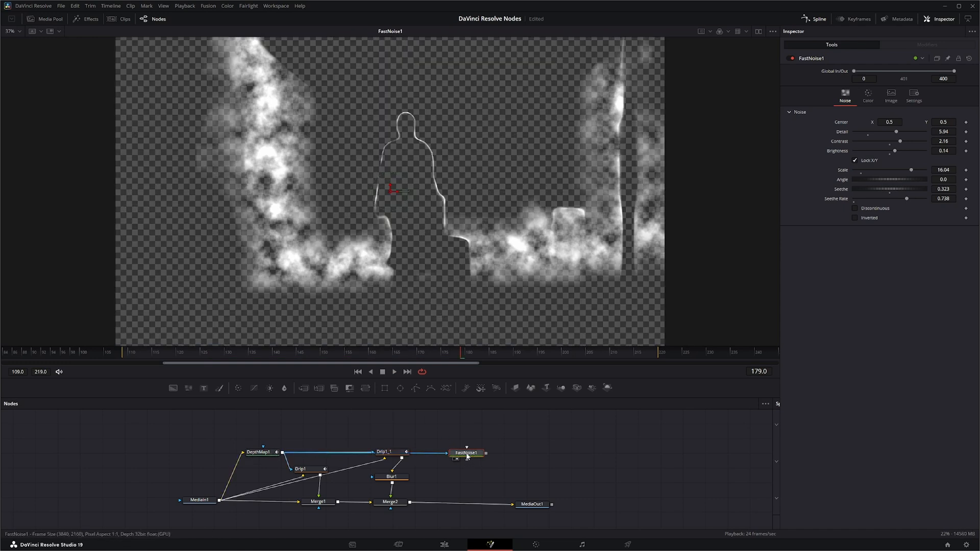
left_click(394, 371)
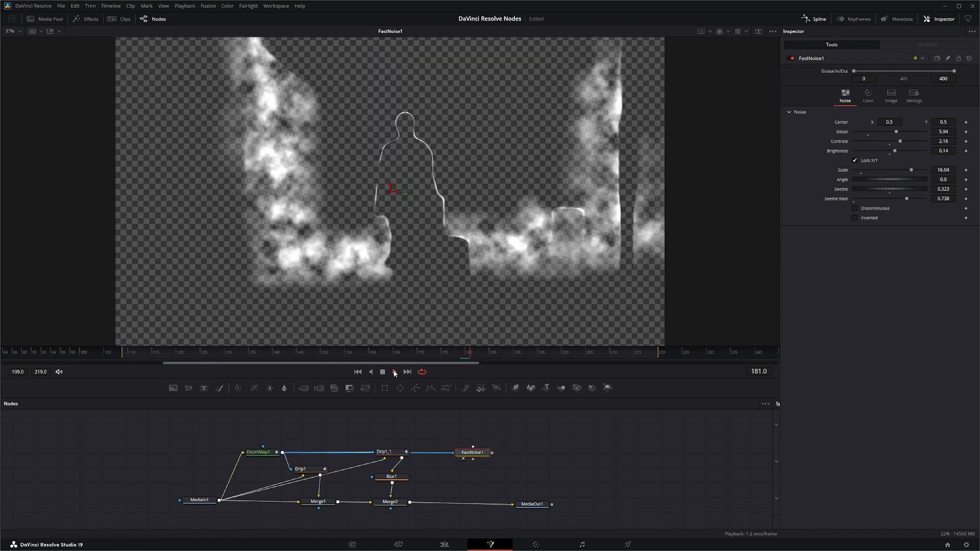
left_click(393, 372)
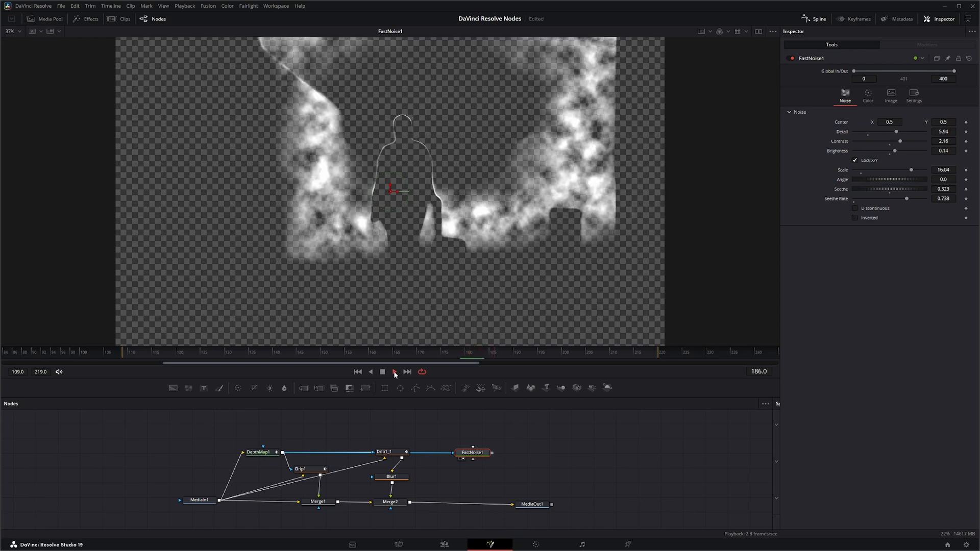
left_click(382, 371)
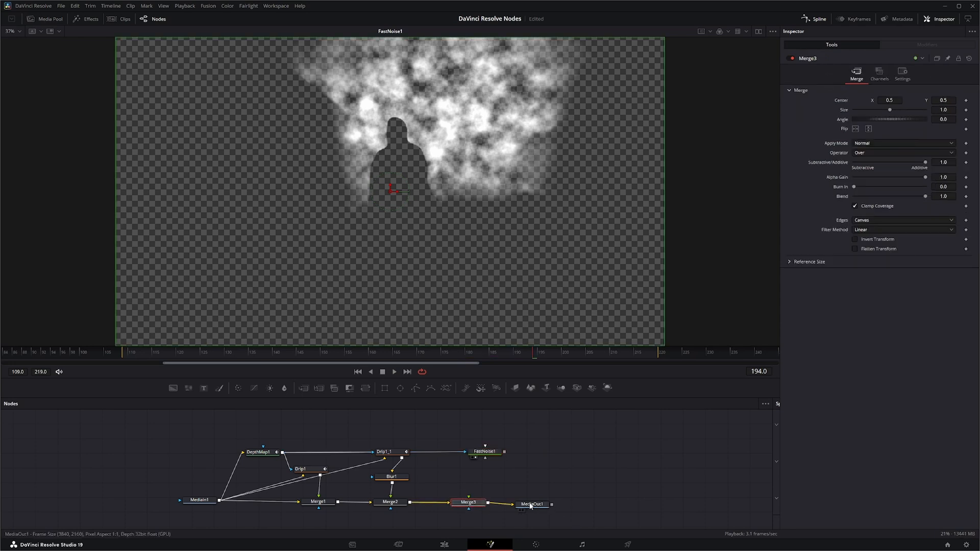
left_click(542, 502)
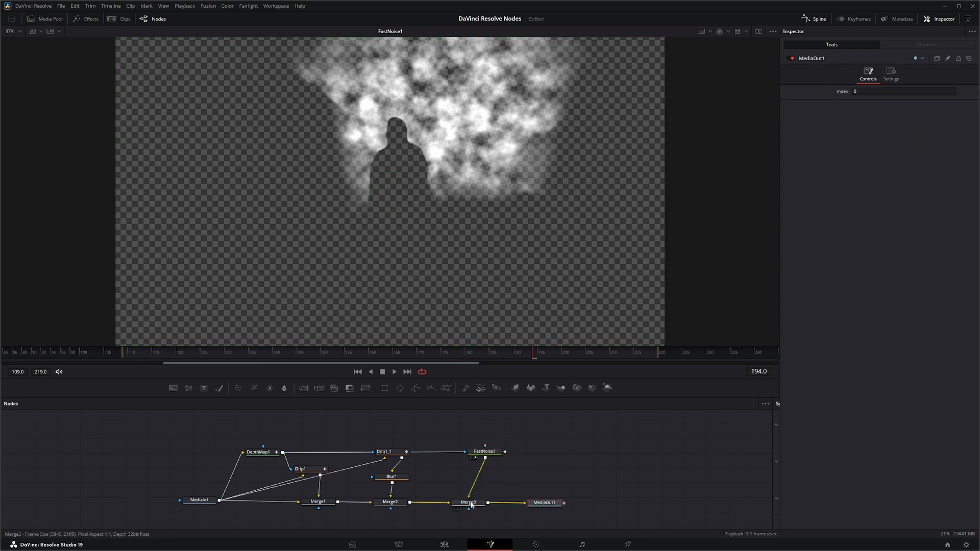
left_click(467, 501)
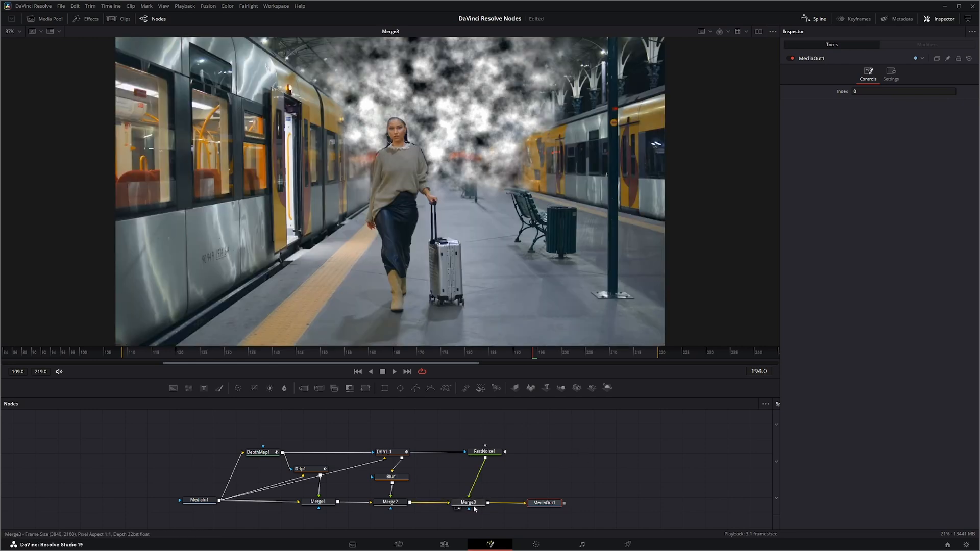
Step: Set Merge3 to Color Dodge and lower its Blend to about 0.37
left_click(481, 501)
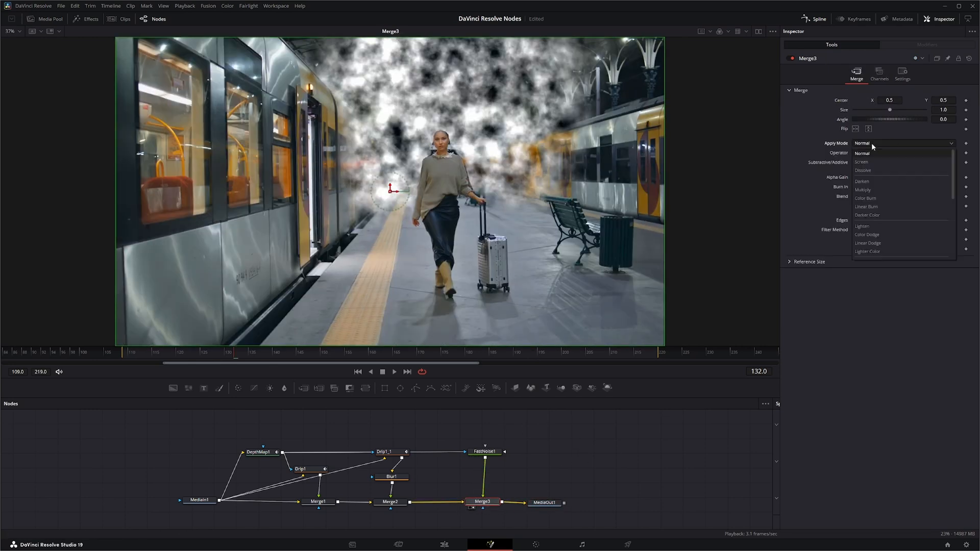
left_click(866, 234)
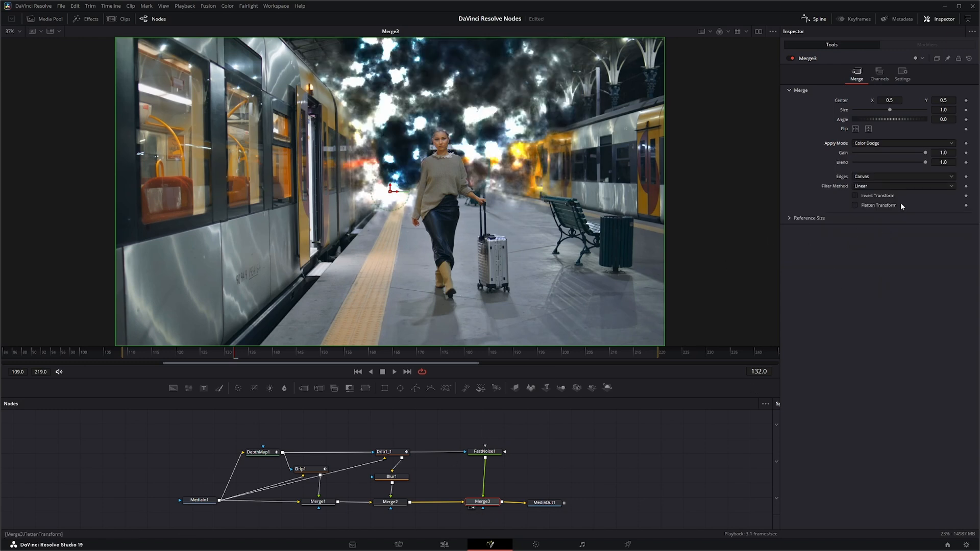
left_click(902, 73)
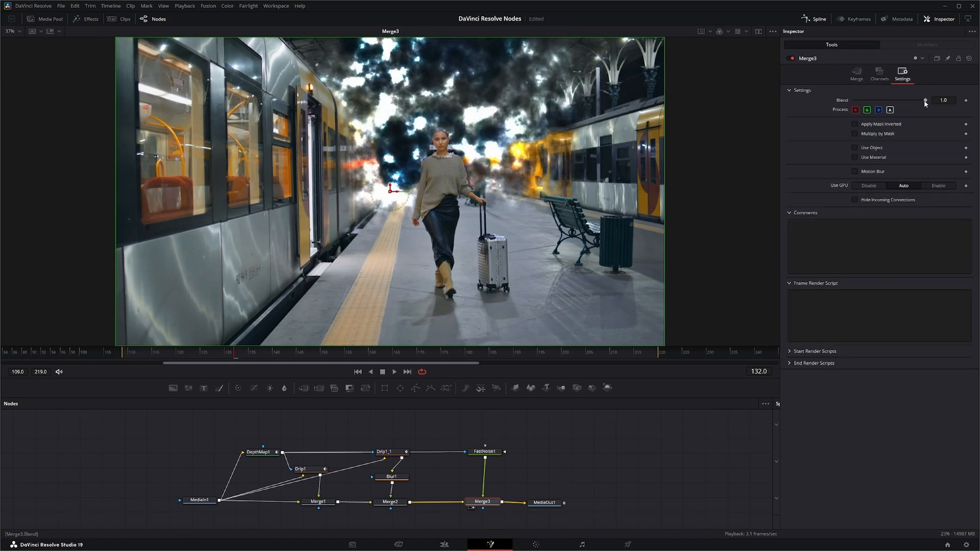
left_click_drag(925, 101, 898, 101)
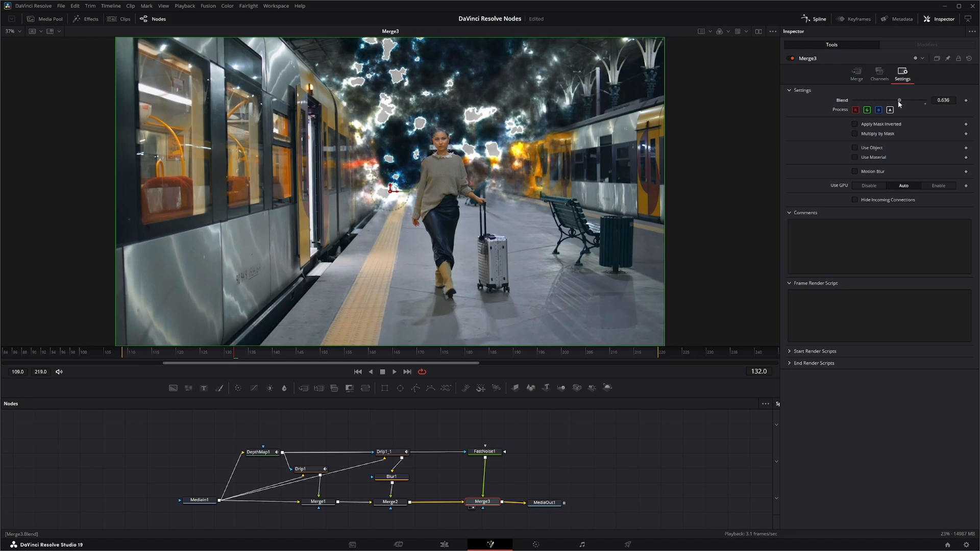
left_click_drag(899, 101, 879, 101)
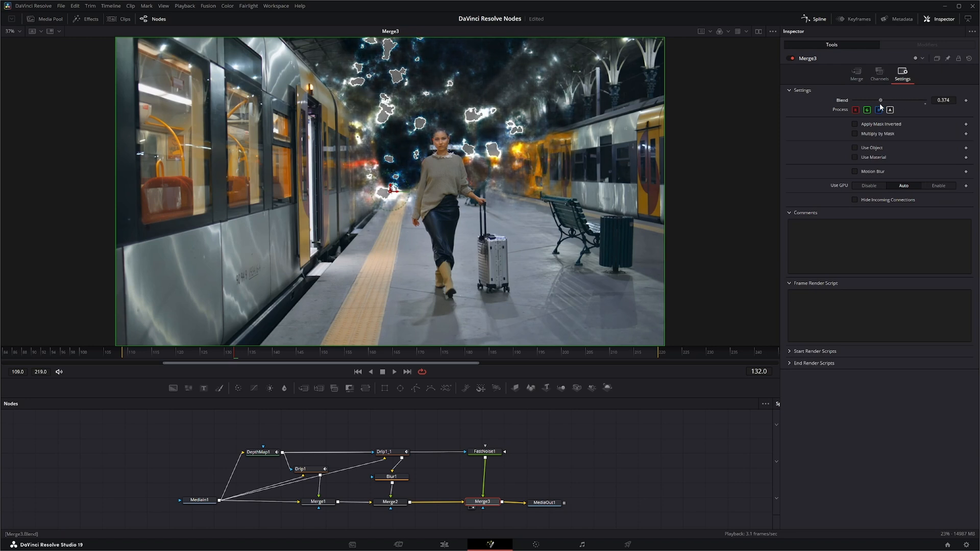
left_click_drag(880, 100, 893, 100)
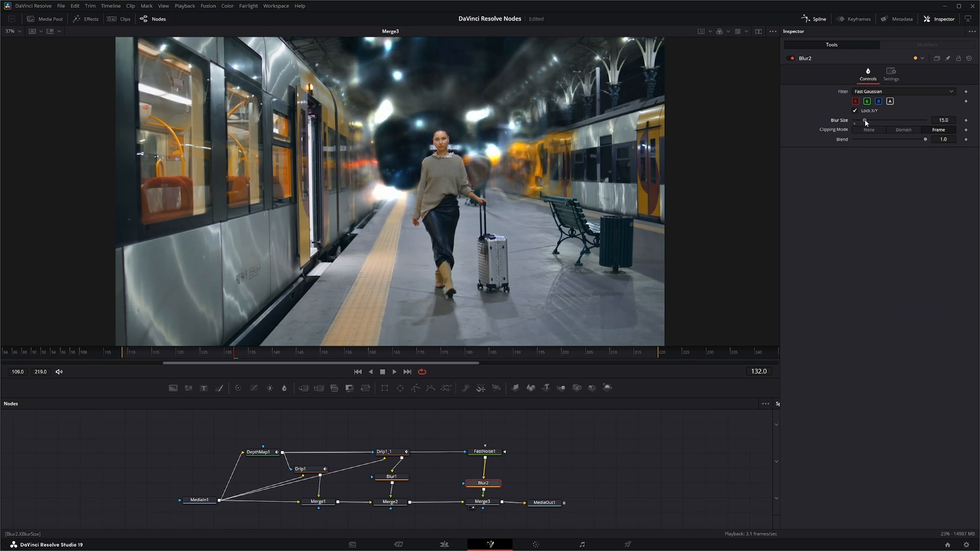
Step: Raise Blur2's size to 17.6 and scrub to later frames to preview the glow
left_click_drag(866, 120, 875, 120)
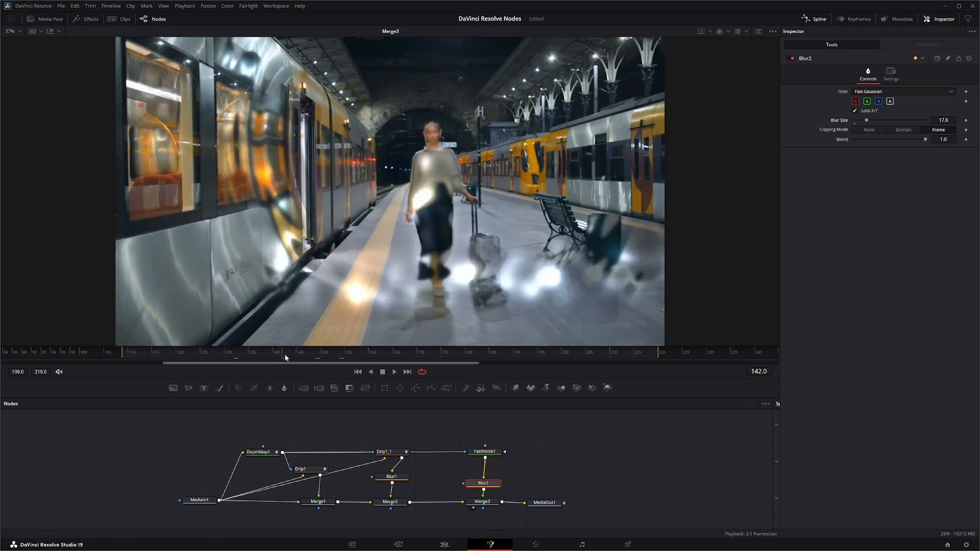
left_click_drag(286, 356, 326, 355)
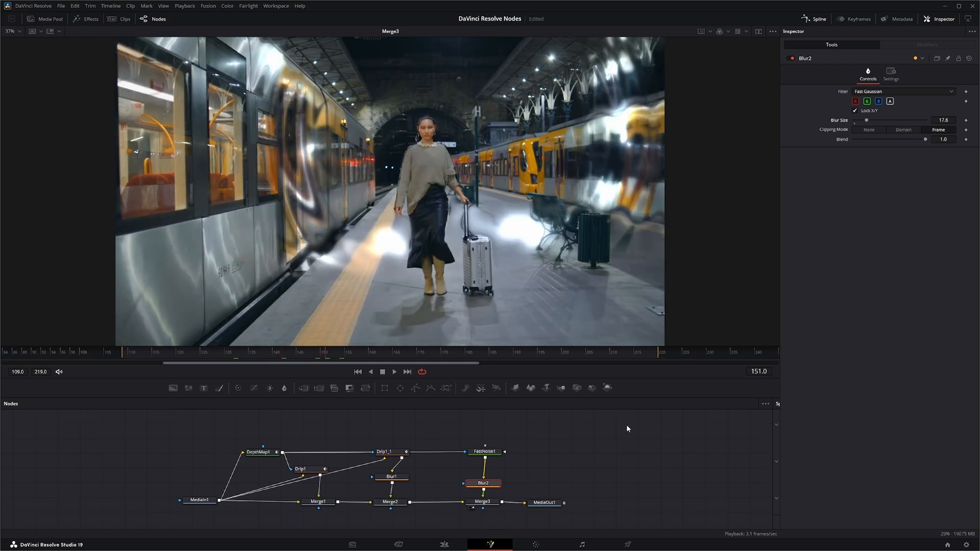
left_click(543, 502)
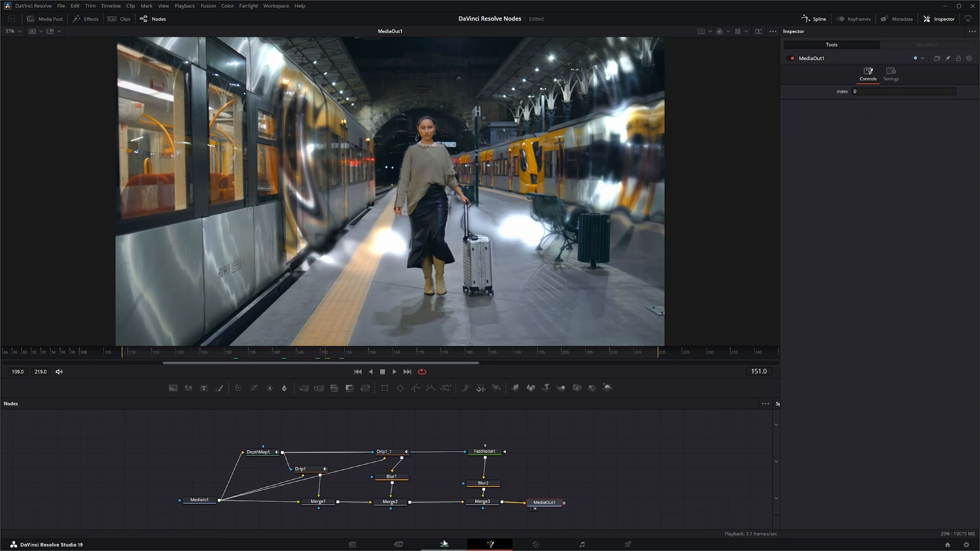
Step: Return to the Edit page showing Timeline 1's composited clip and audio
left_click(467, 356)
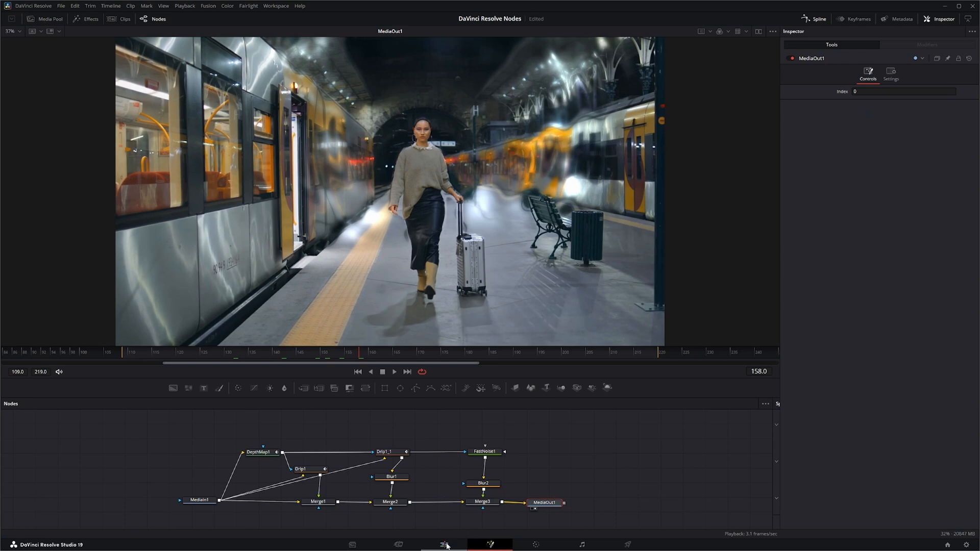
left_click(444, 545)
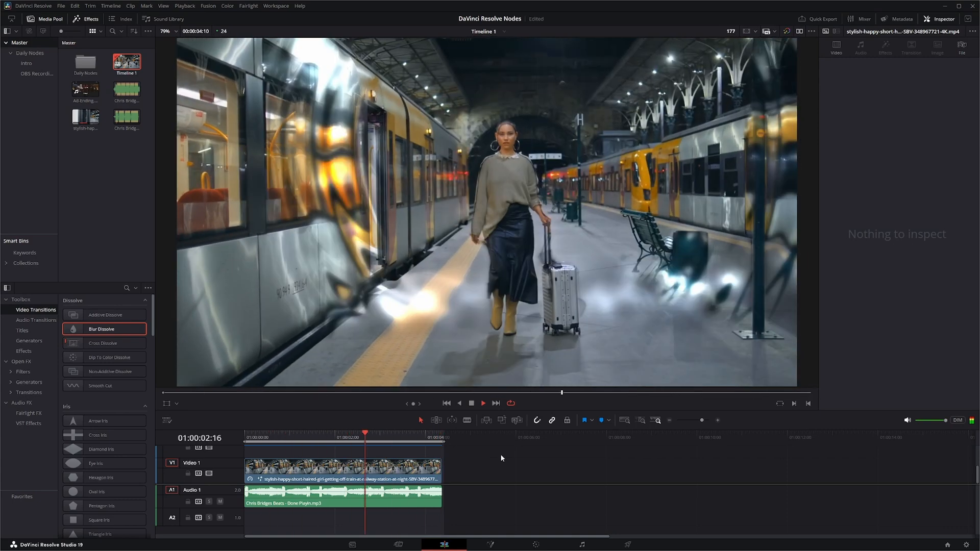
Step: Mute Audio 1, then play and scrub the clip from the start to review the effects
left_click(471, 403)
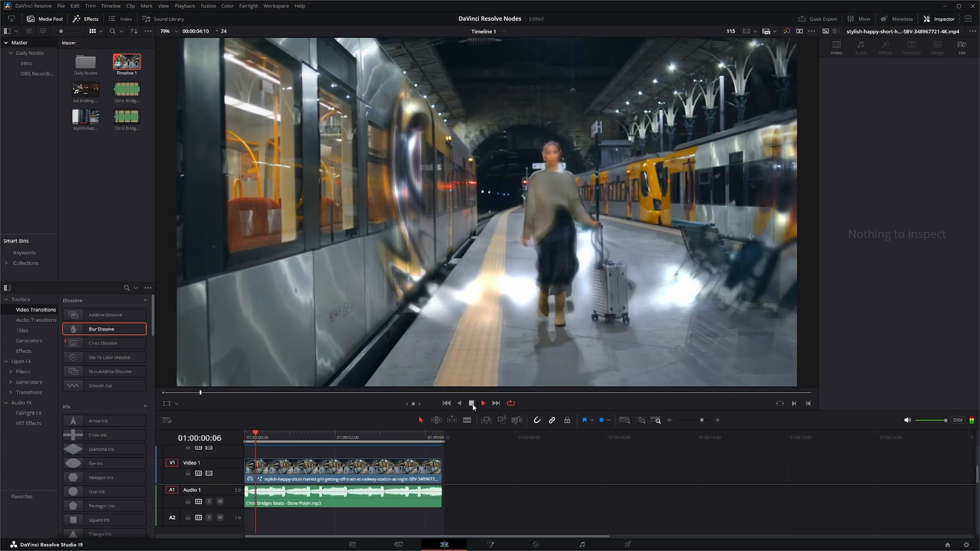
left_click(471, 404)
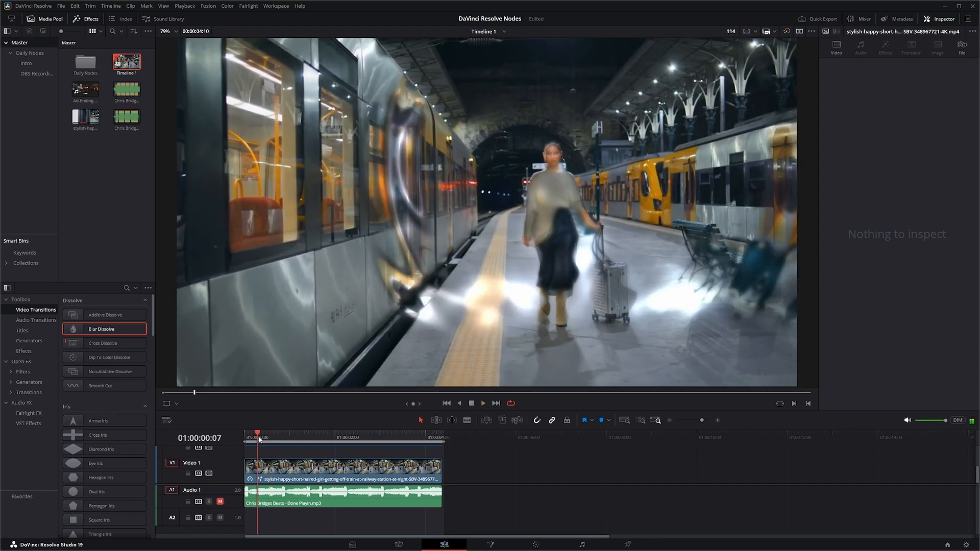
left_click(373, 432)
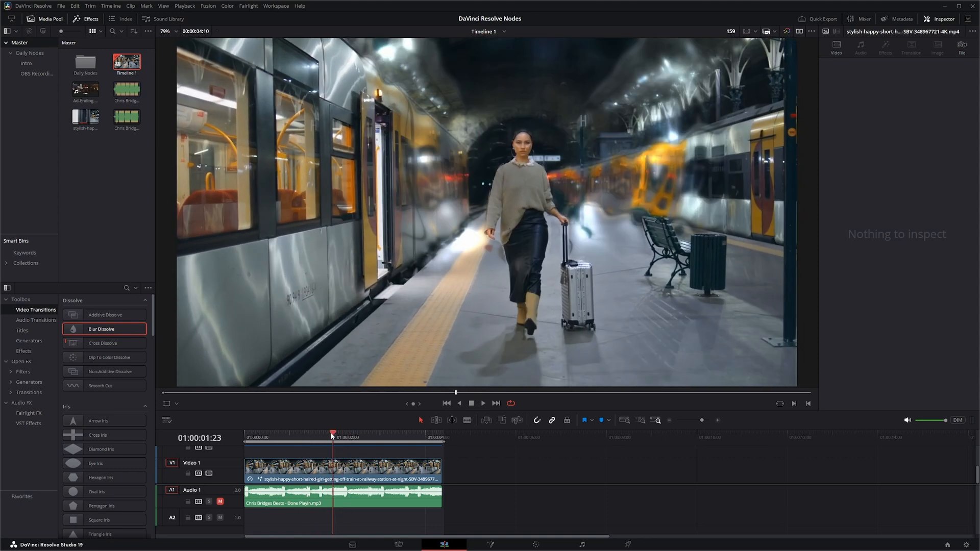
left_click_drag(331, 432, 325, 433)
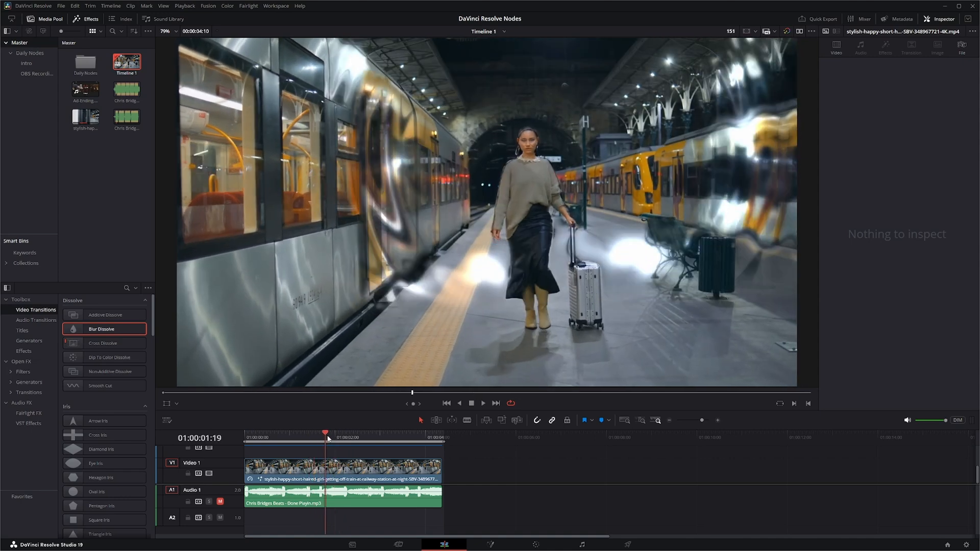